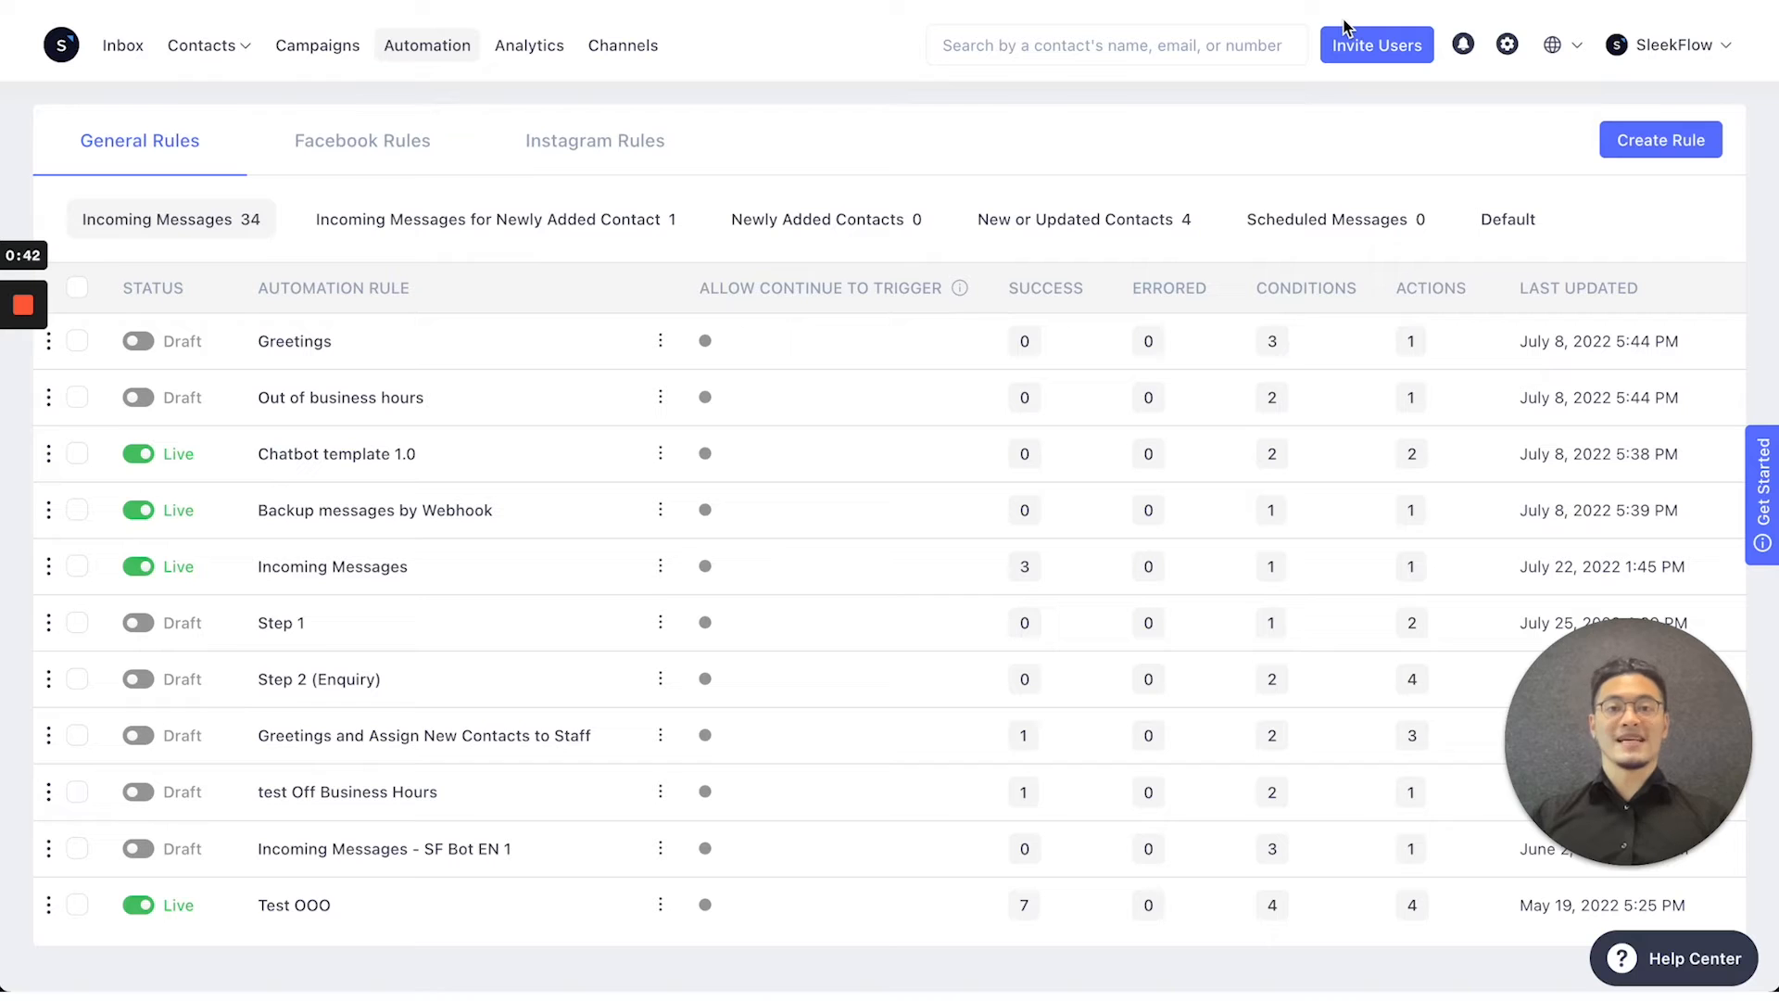
pyautogui.moveTo(181, 54)
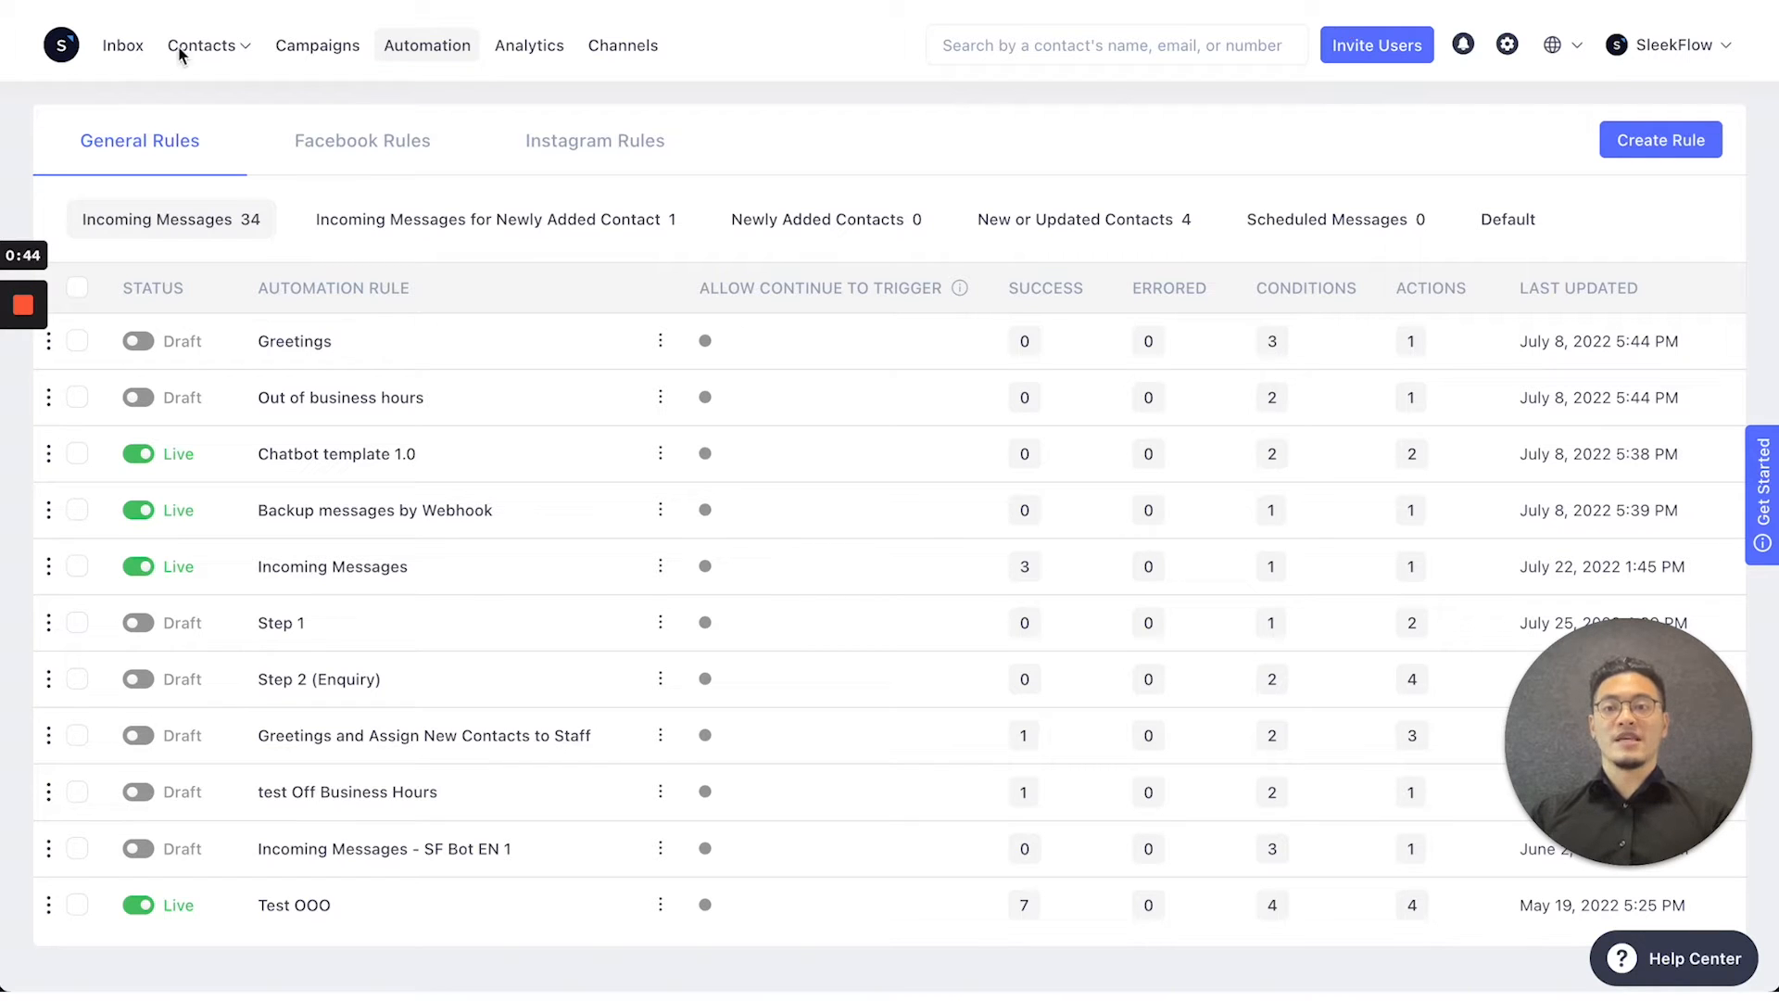
# Start a new automation rule triggered on Incoming Messages
pyautogui.click(202, 44)
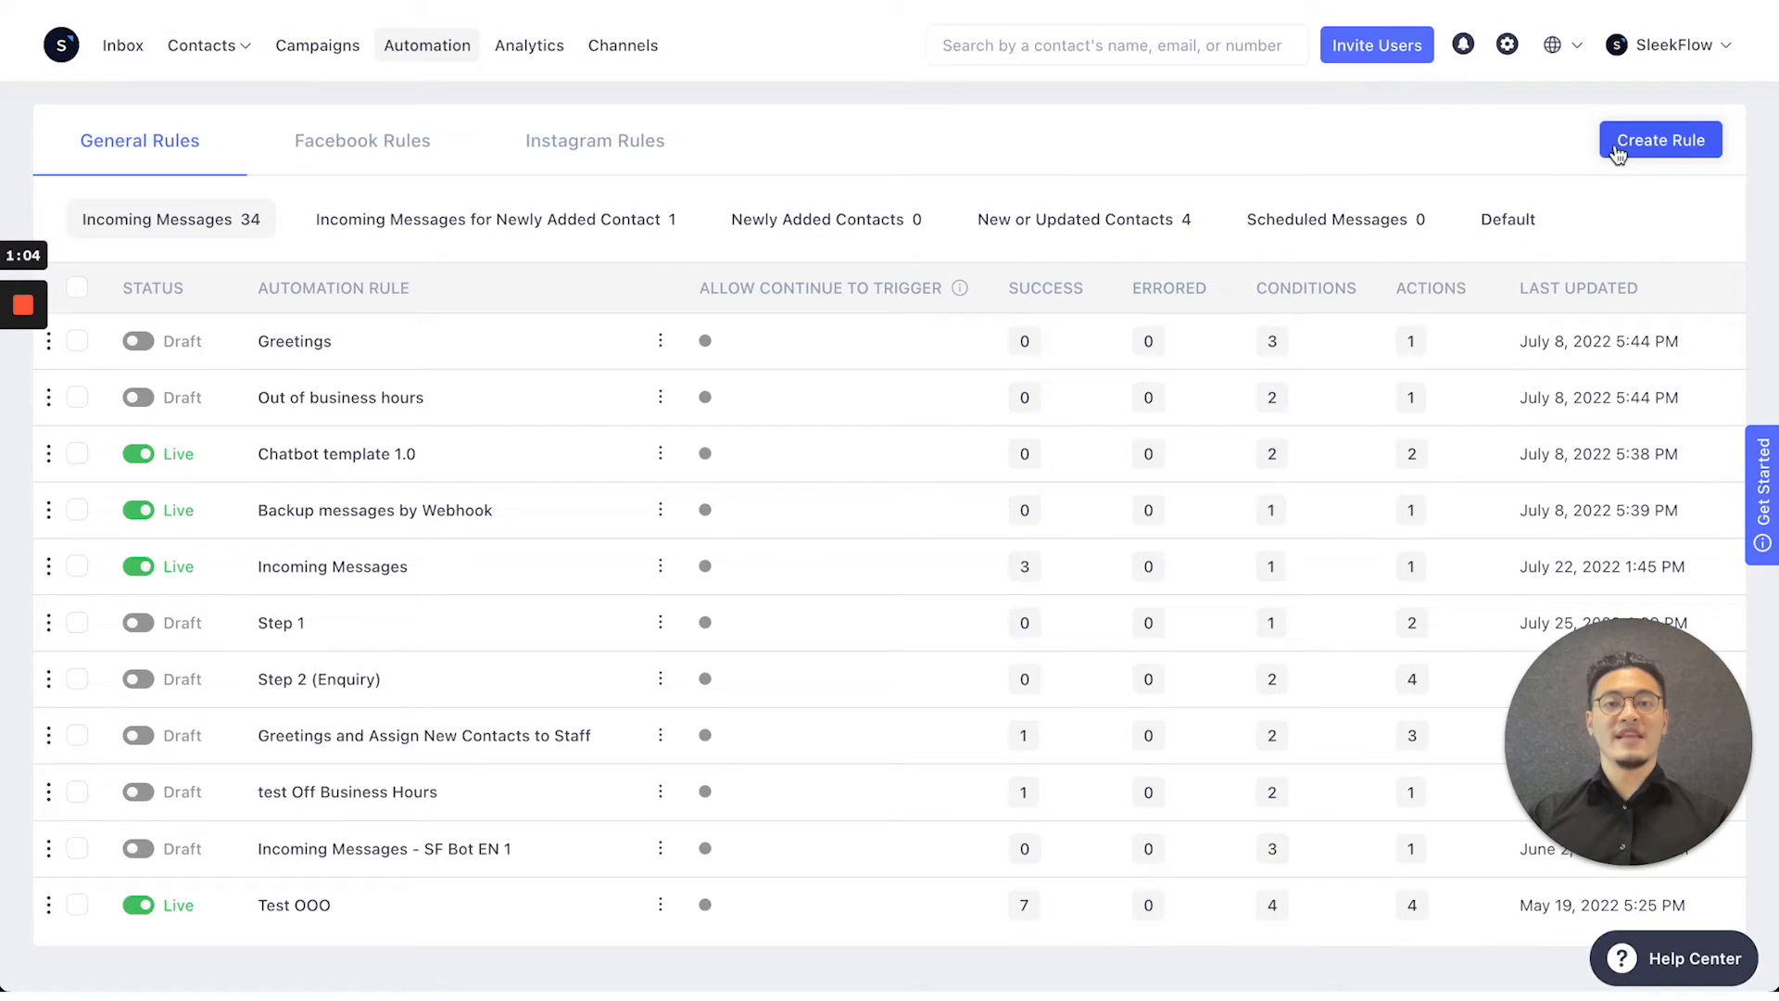
pyautogui.click(1657, 139)
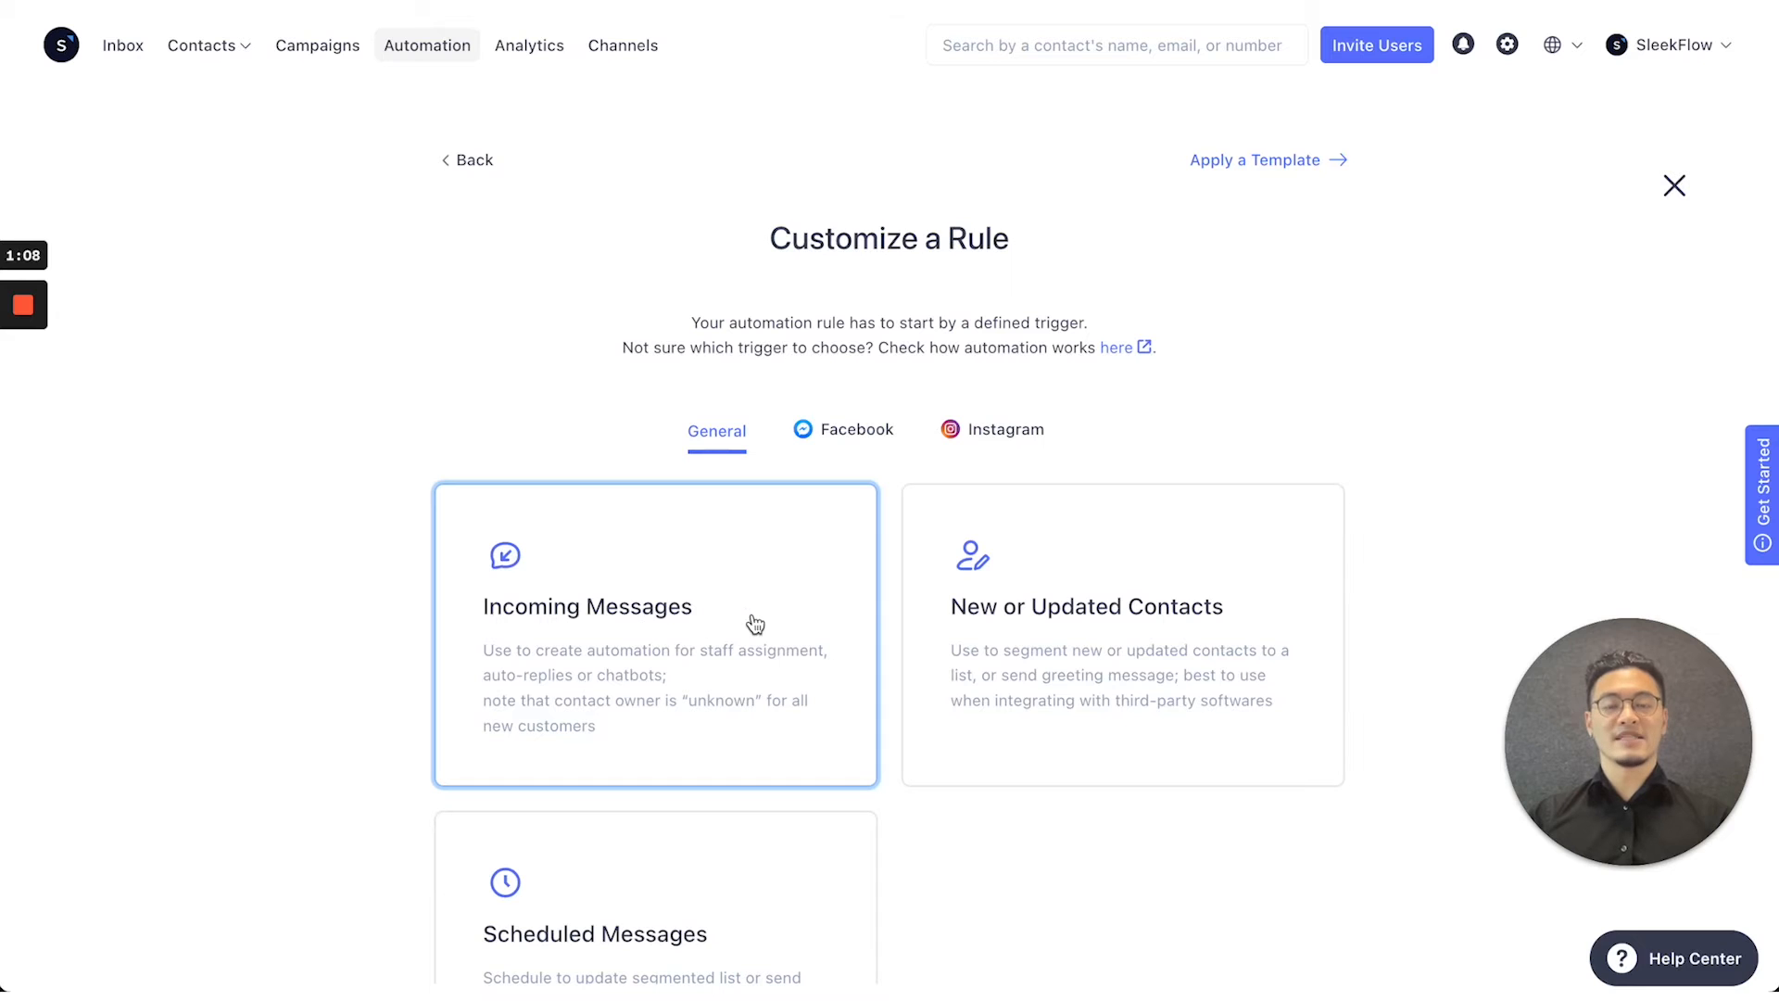
pyautogui.click(654, 634)
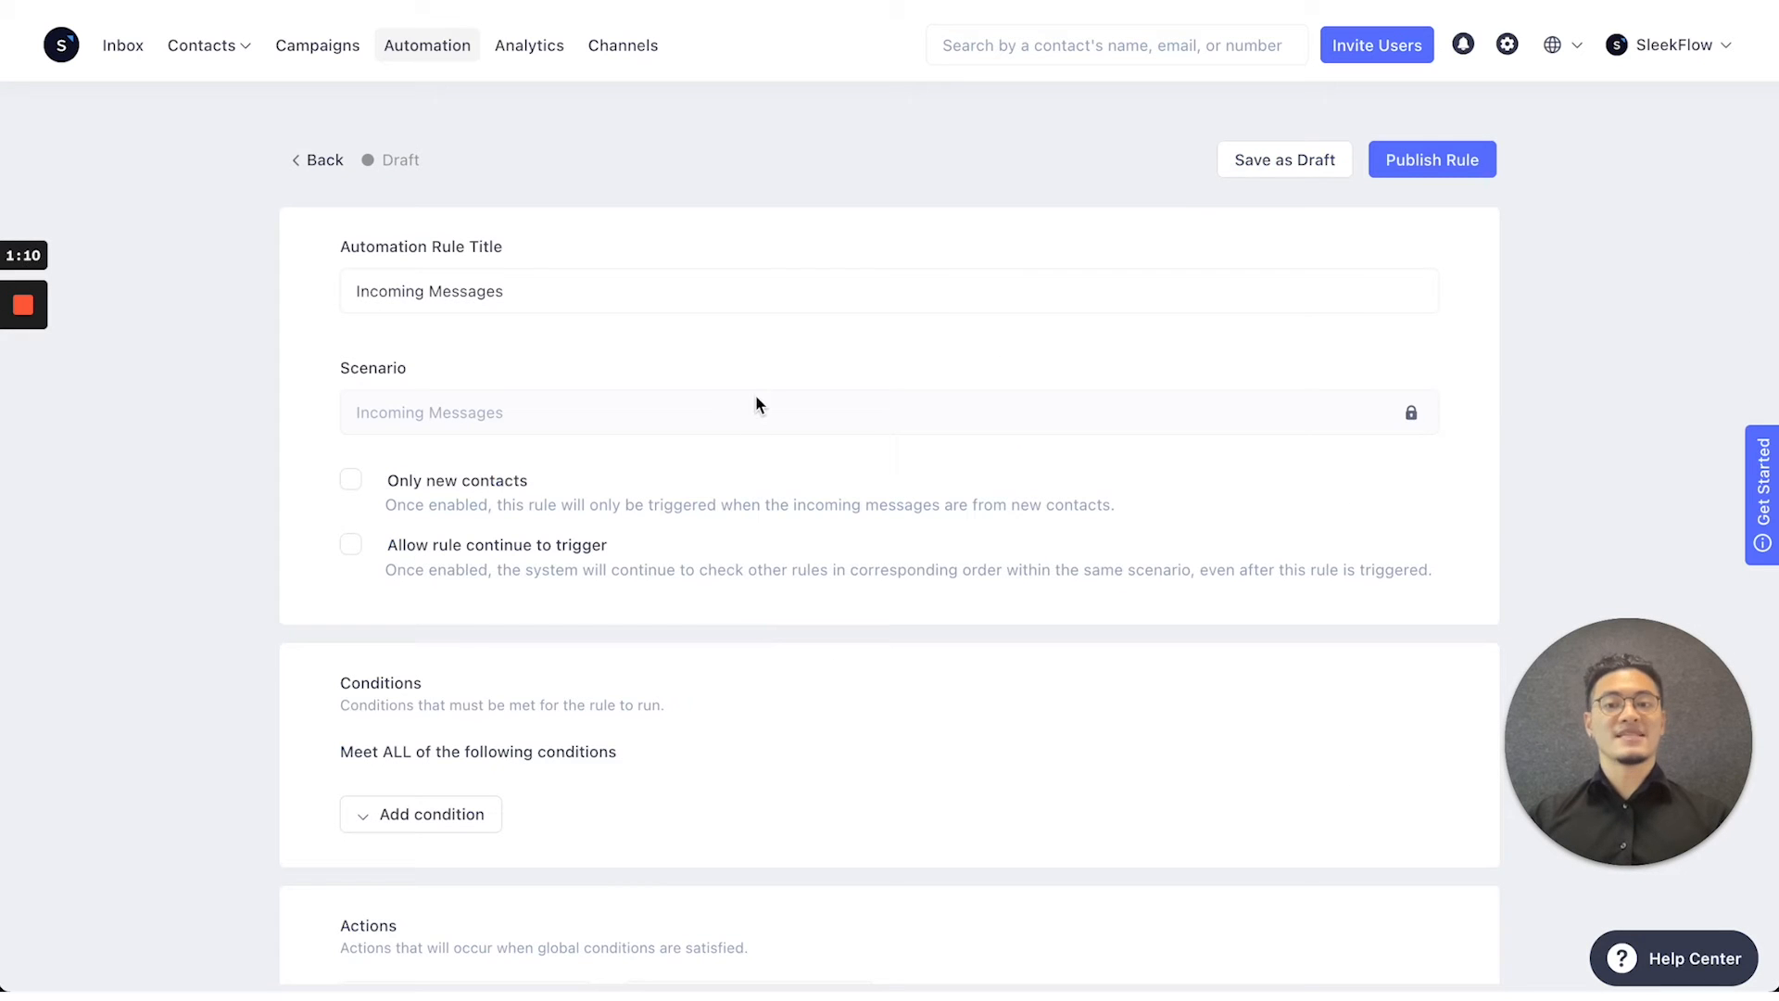
# Add a condition on the contact's List set to 'is not any of'
pyautogui.click(421, 554)
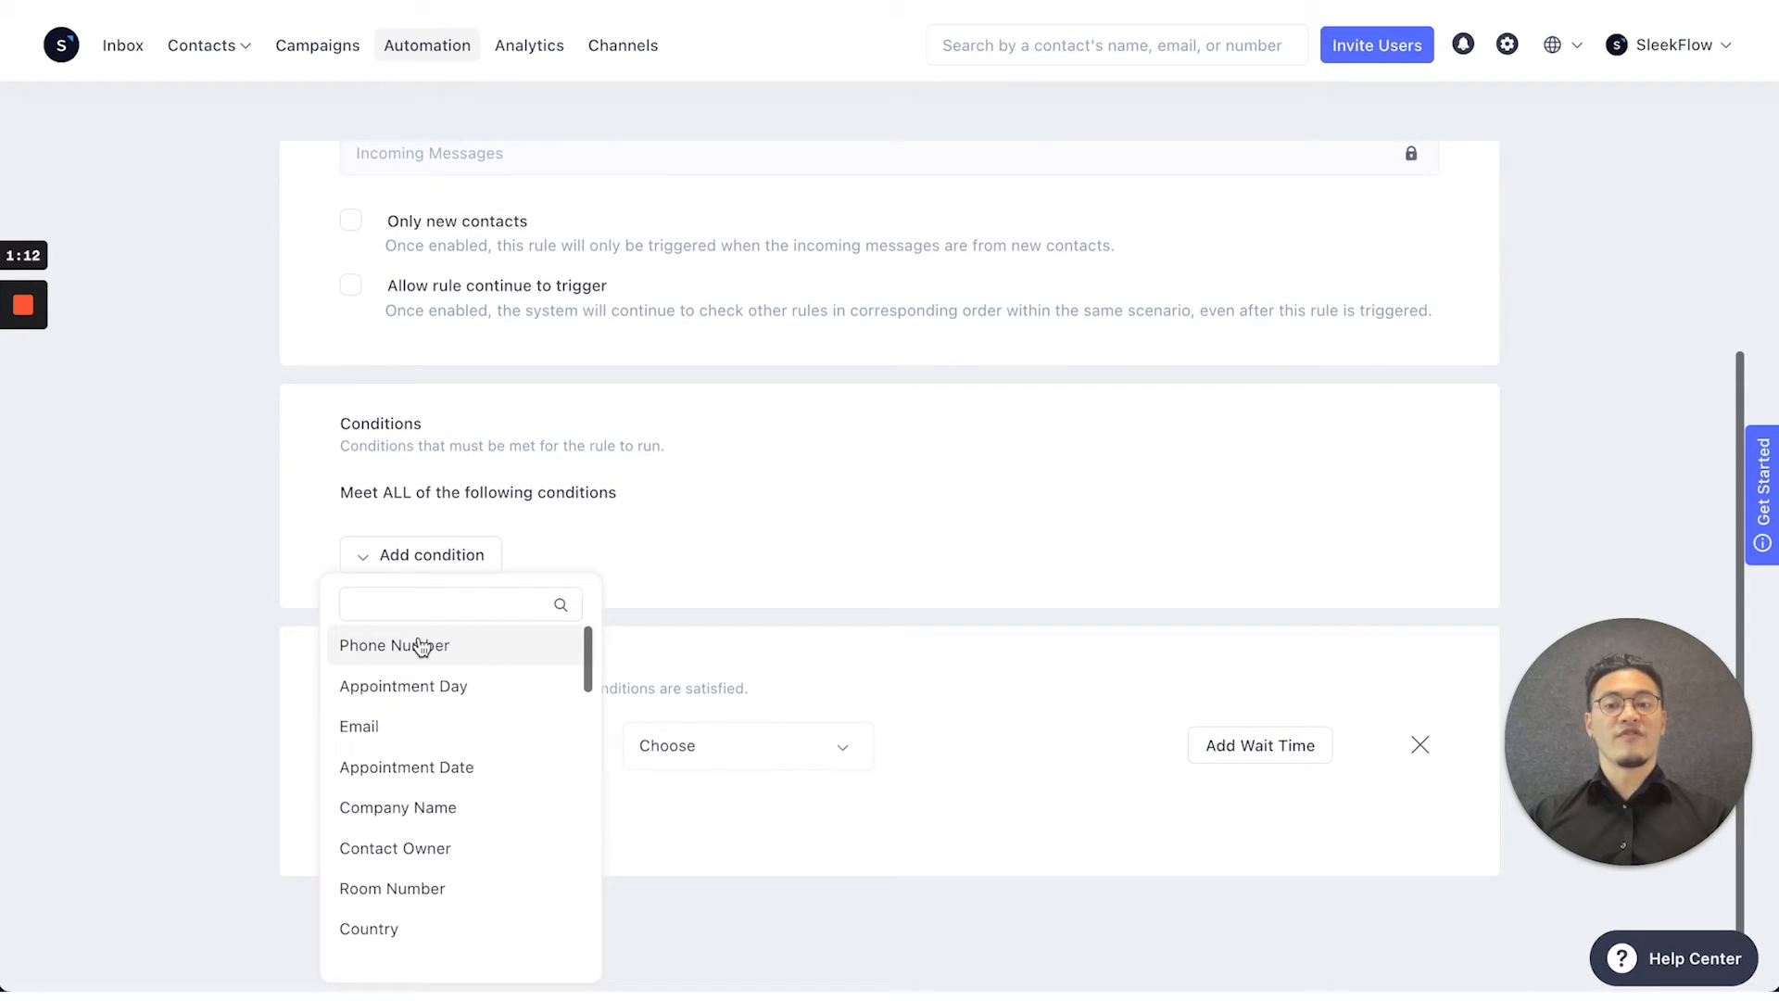
pyautogui.write('list')
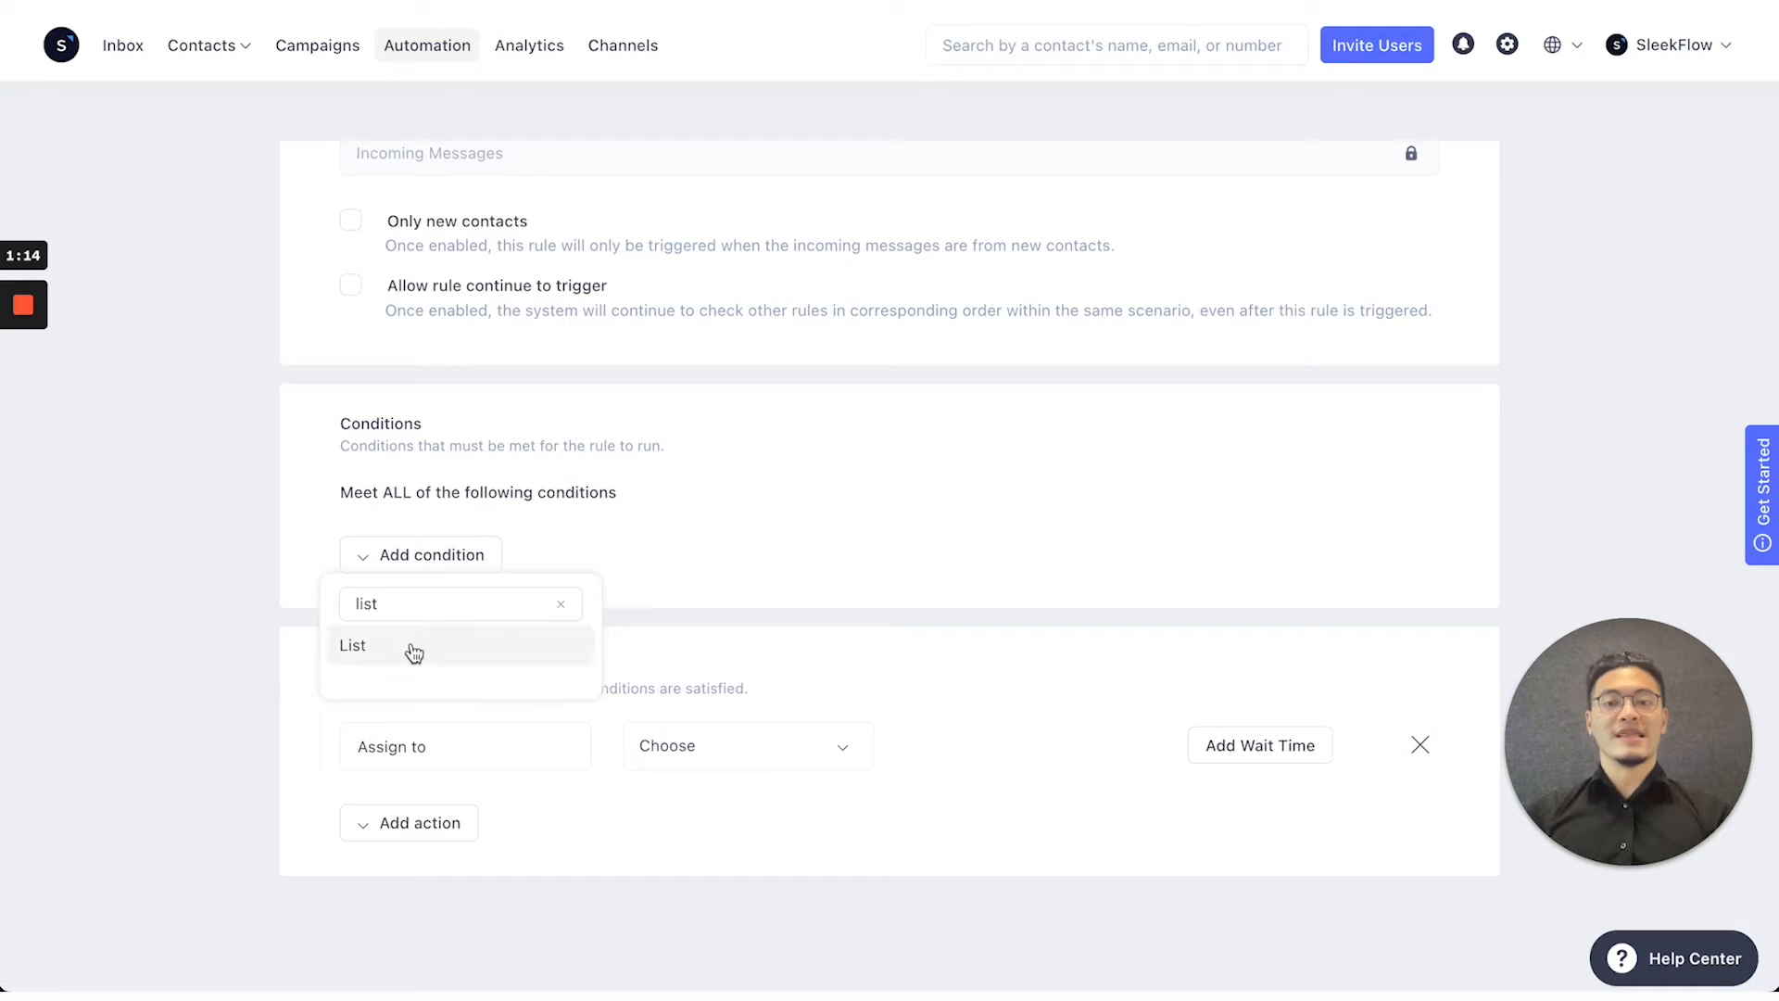
pyautogui.click(352, 645)
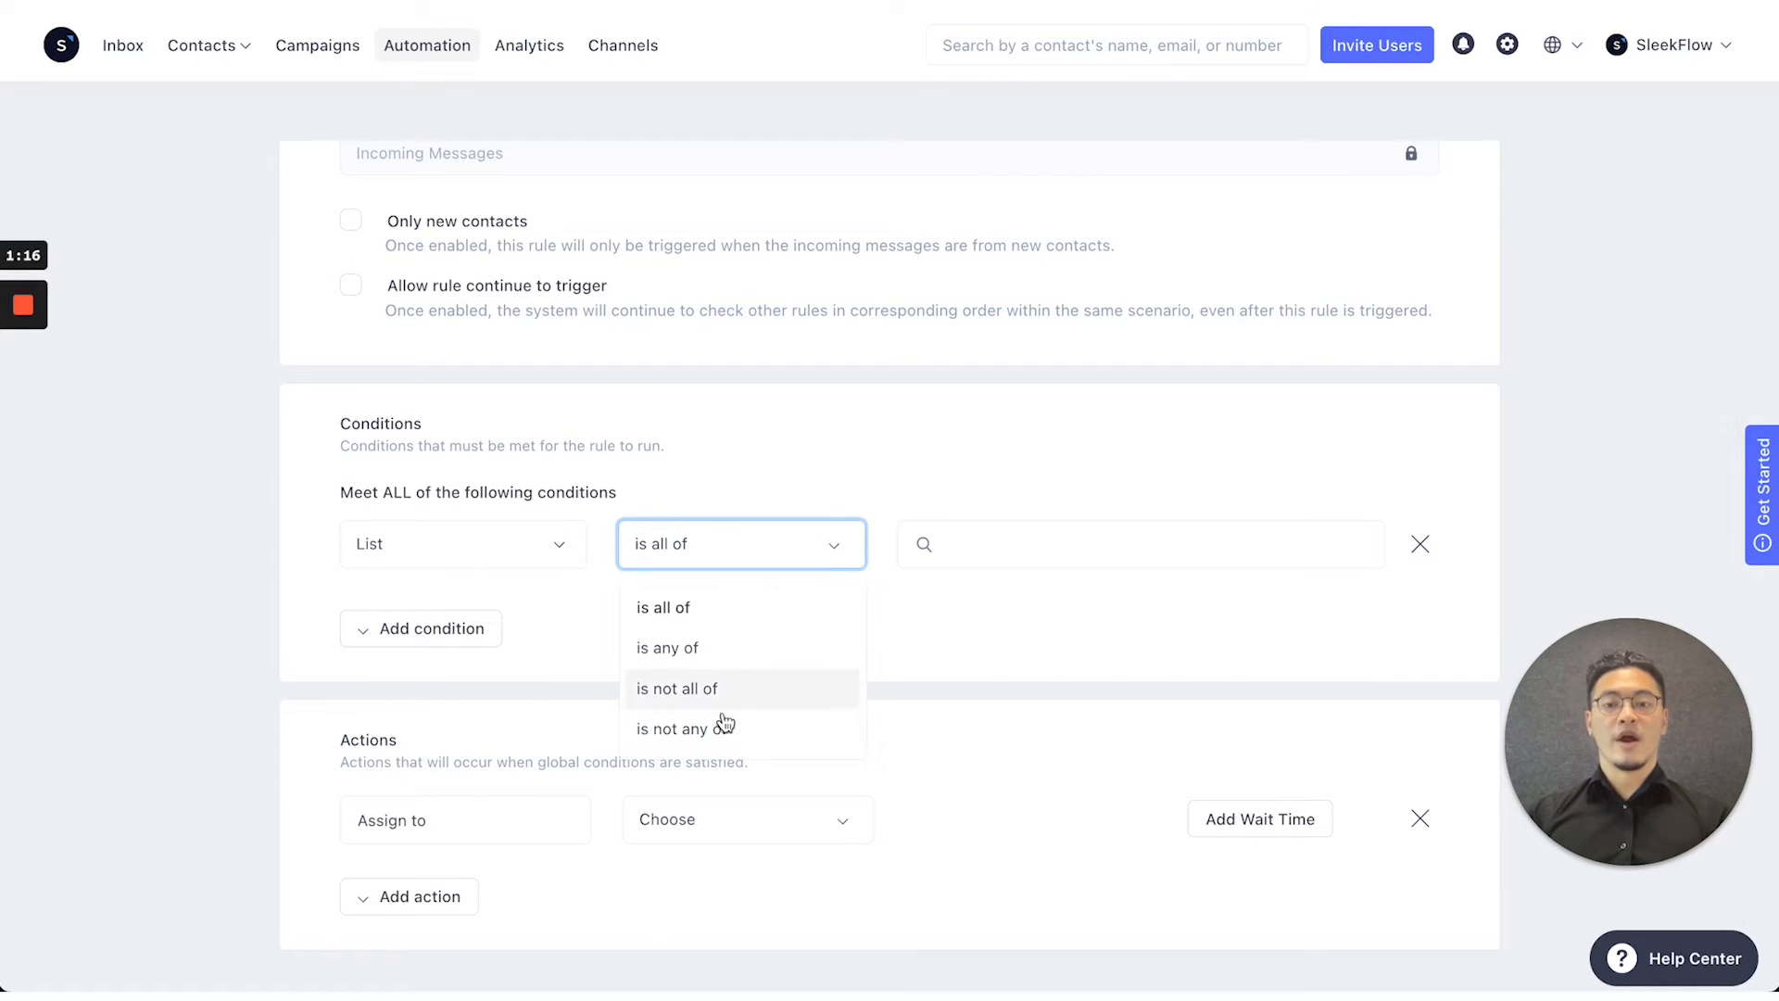
pyautogui.click(686, 729)
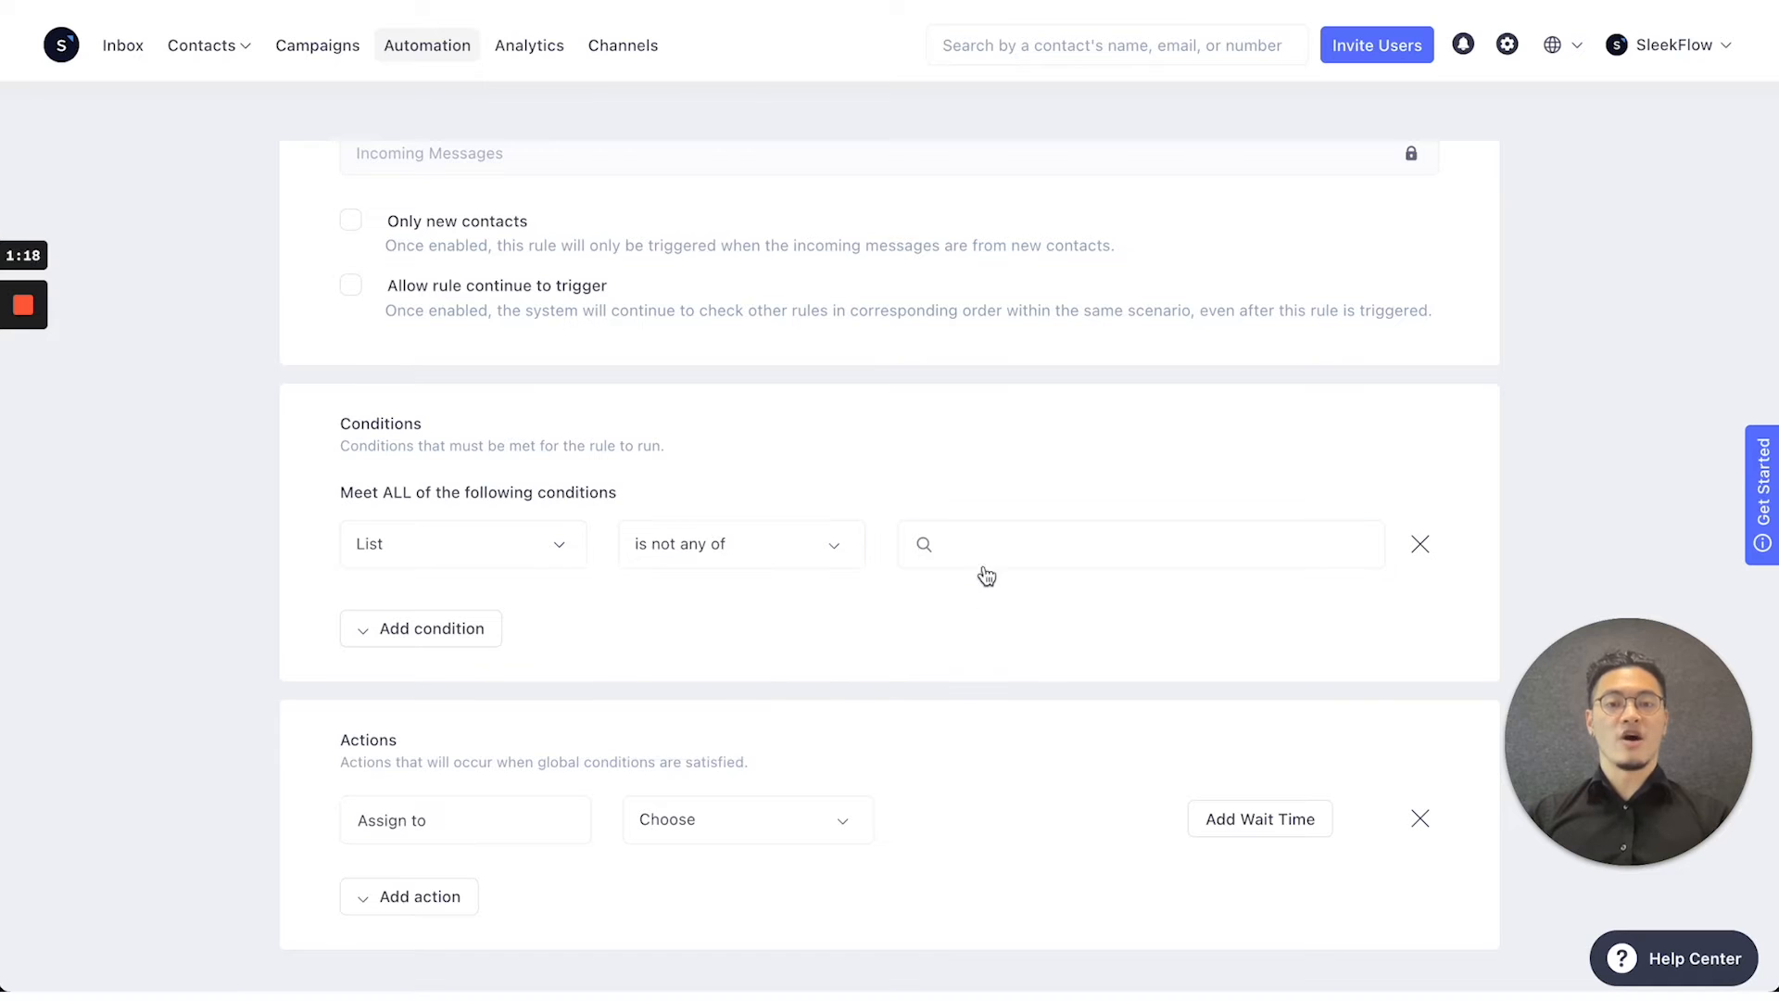
# Exclude the lists Sample, test4 Mandee, Birthday Party and hi
pyautogui.click(1134, 543)
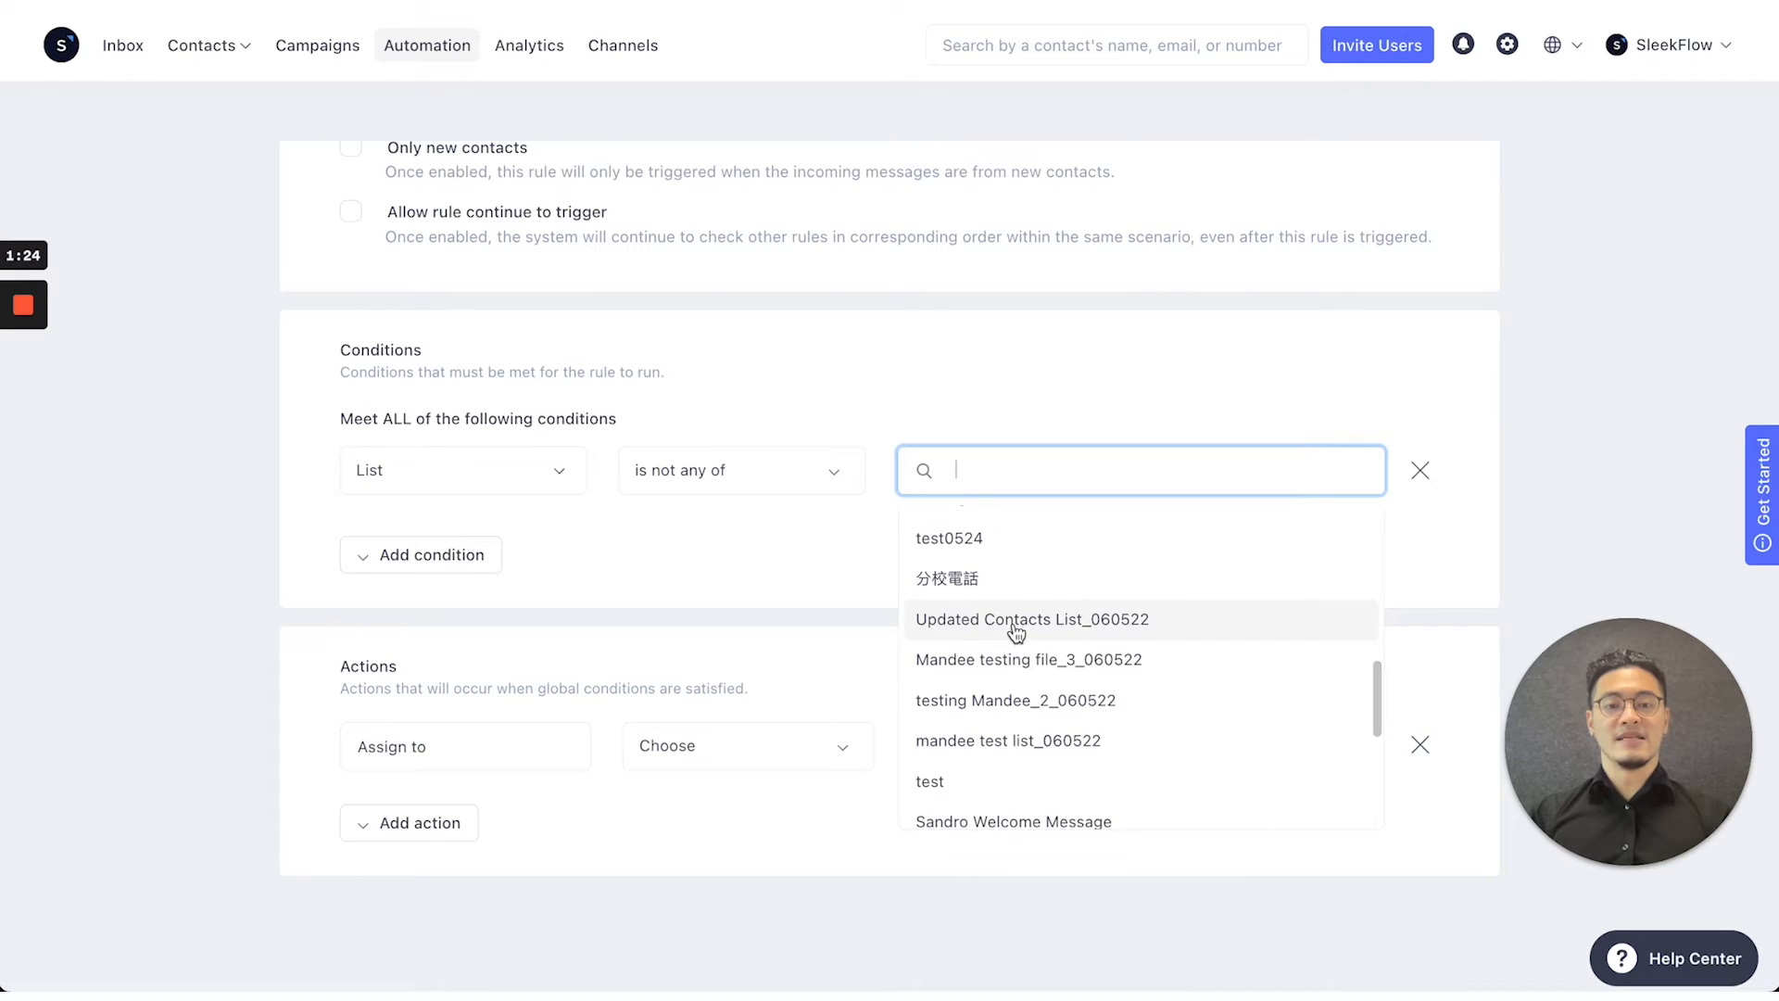
pyautogui.write('Sample')
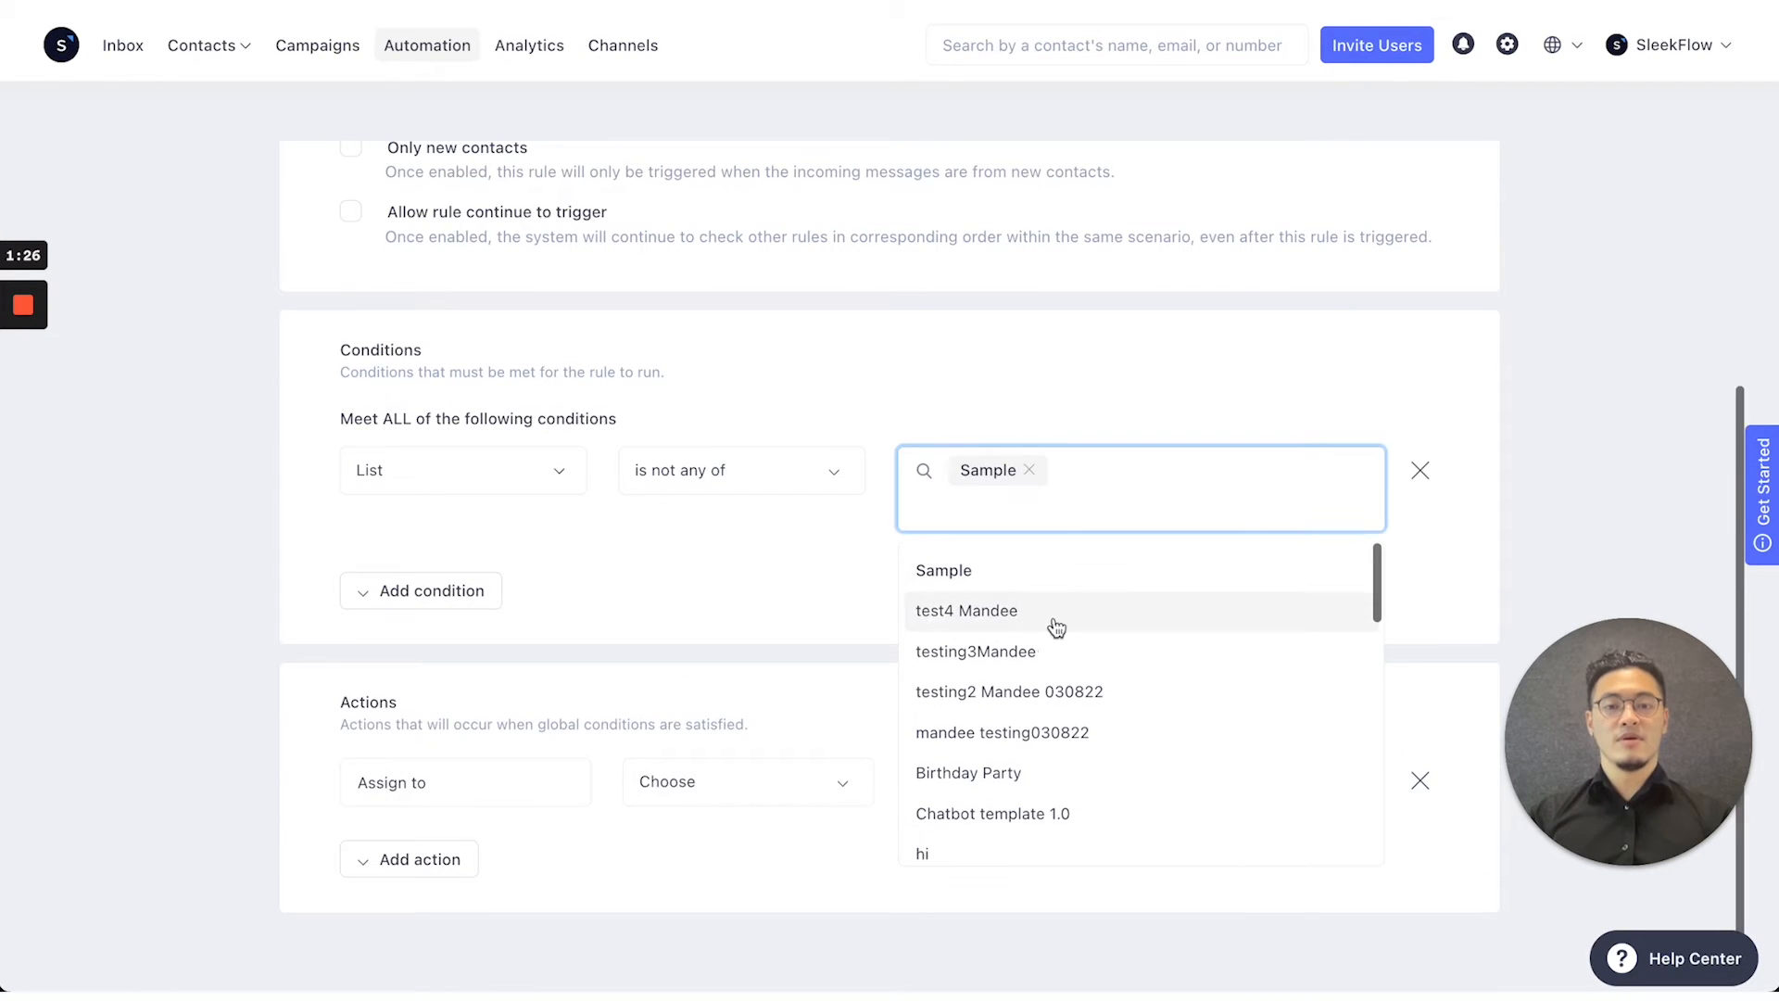
pyautogui.click(968, 773)
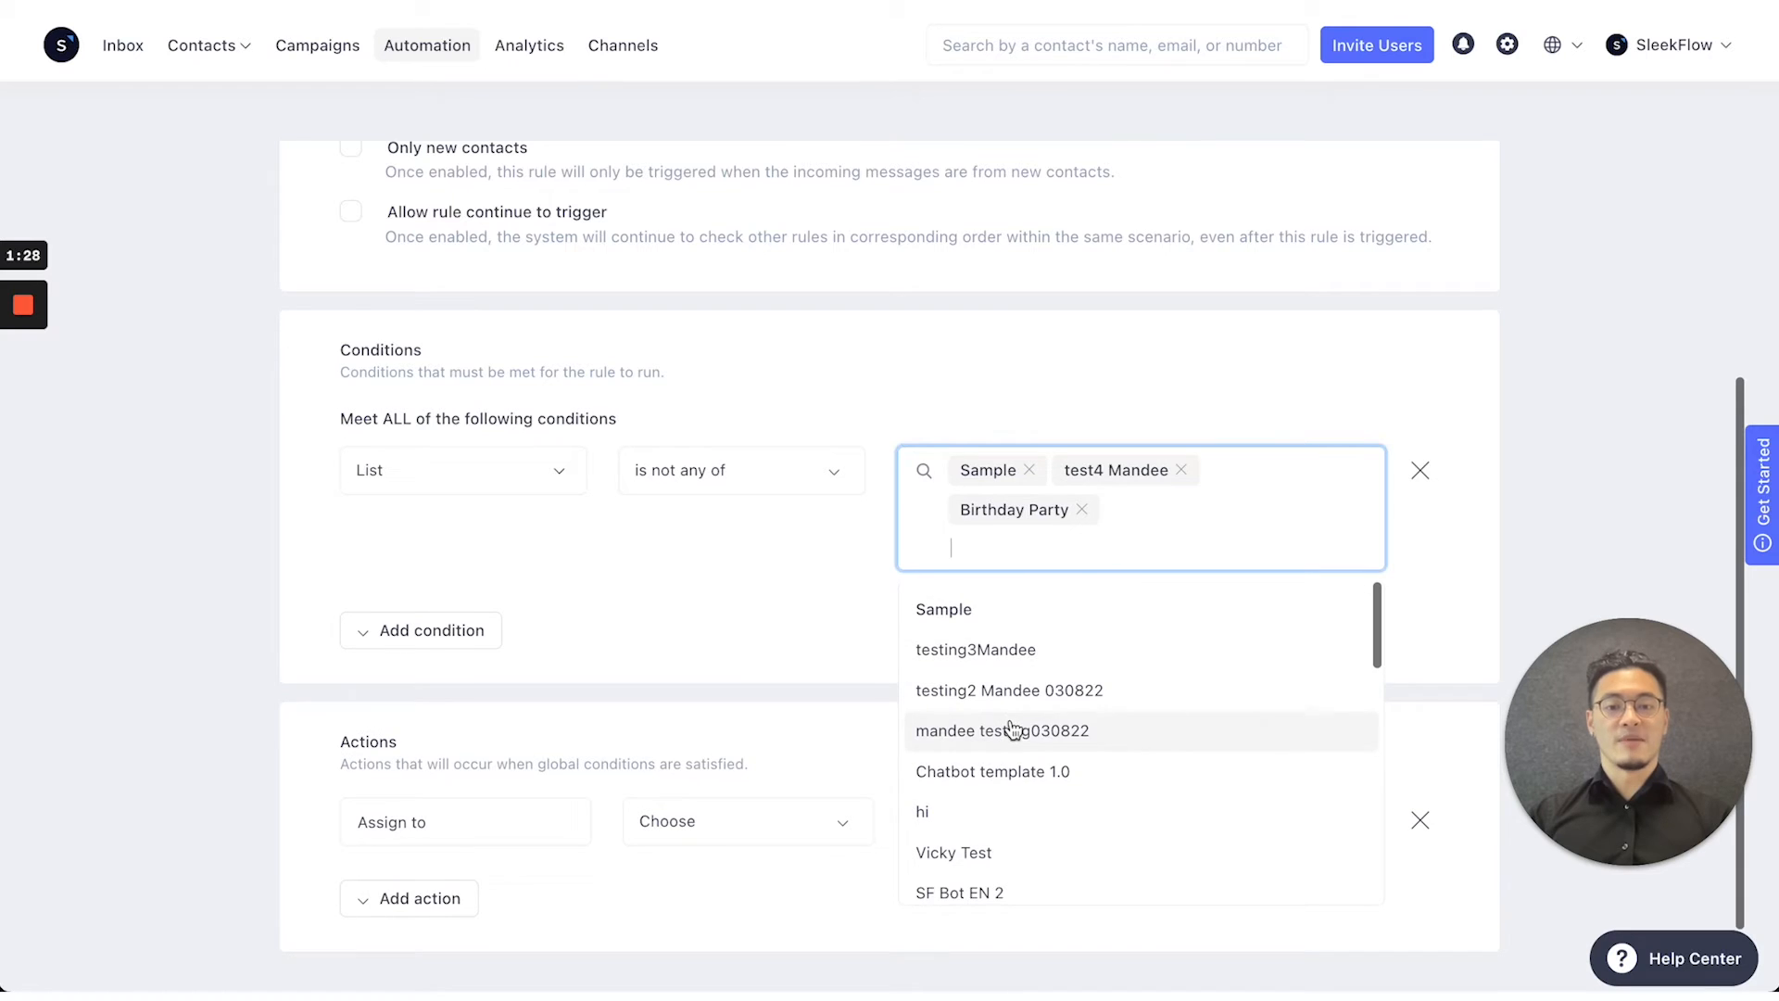
pyautogui.click(921, 812)
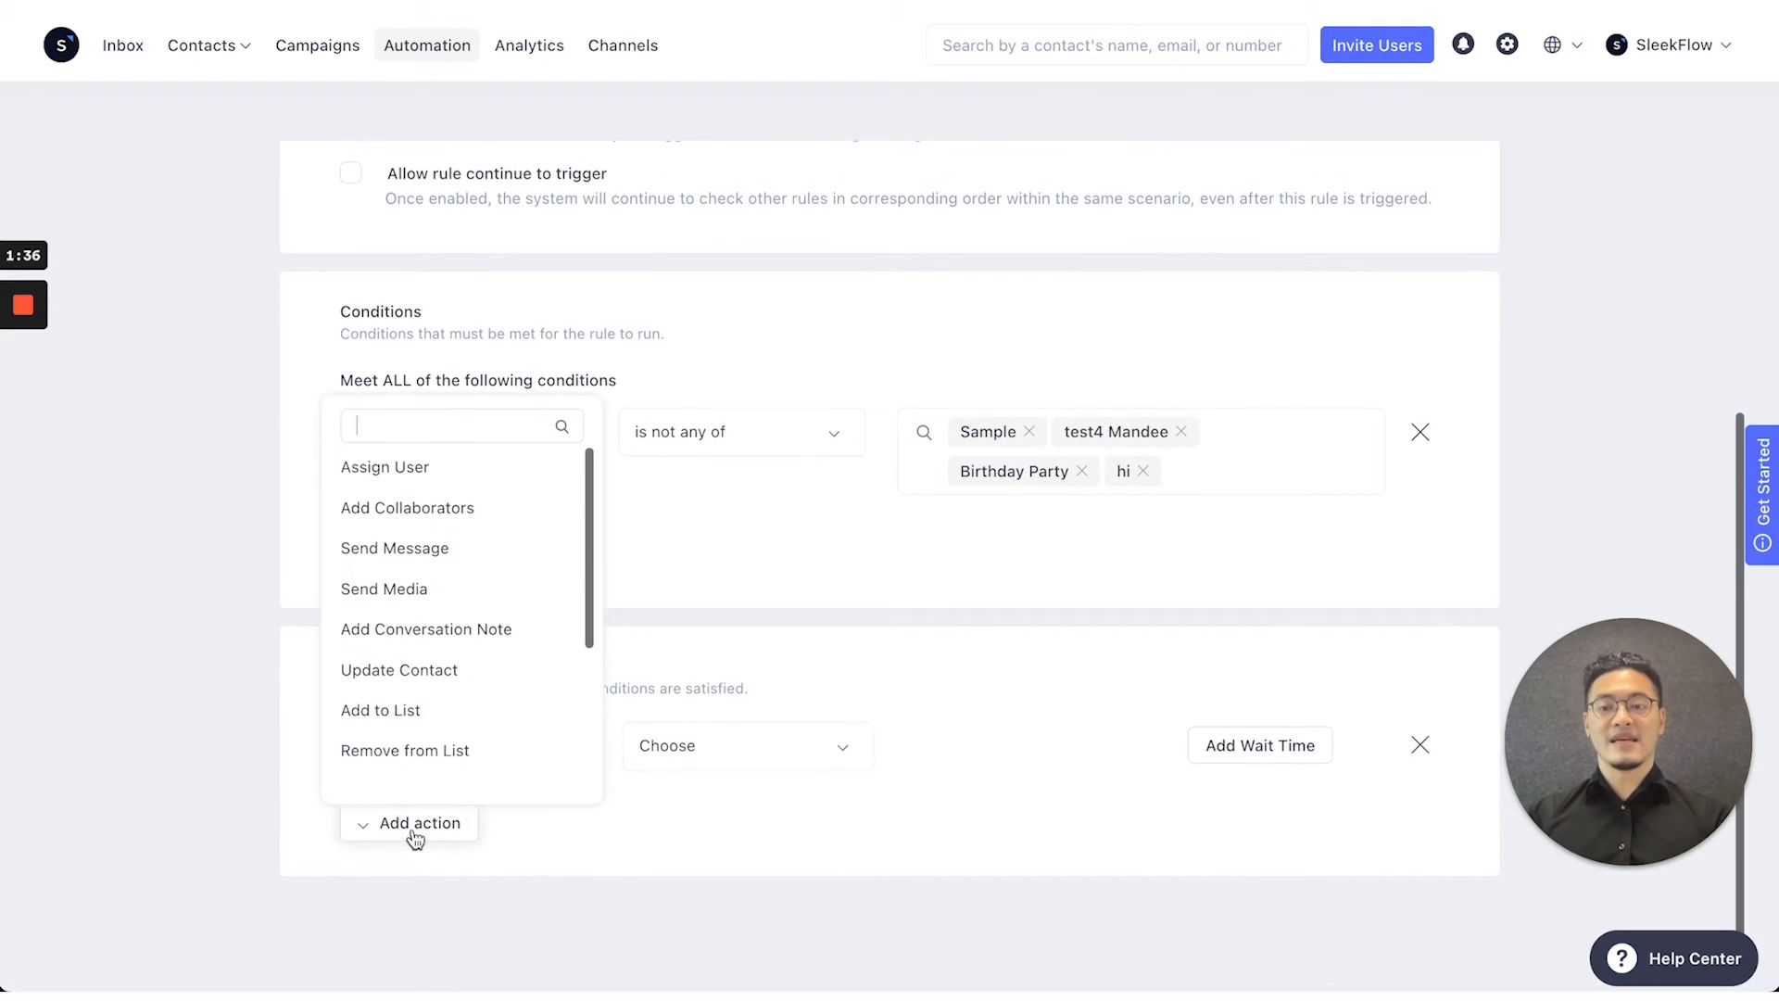
# Add a Send Message action reading 'Welcome to SleekFlow, How can we help you'
pyautogui.click(395, 549)
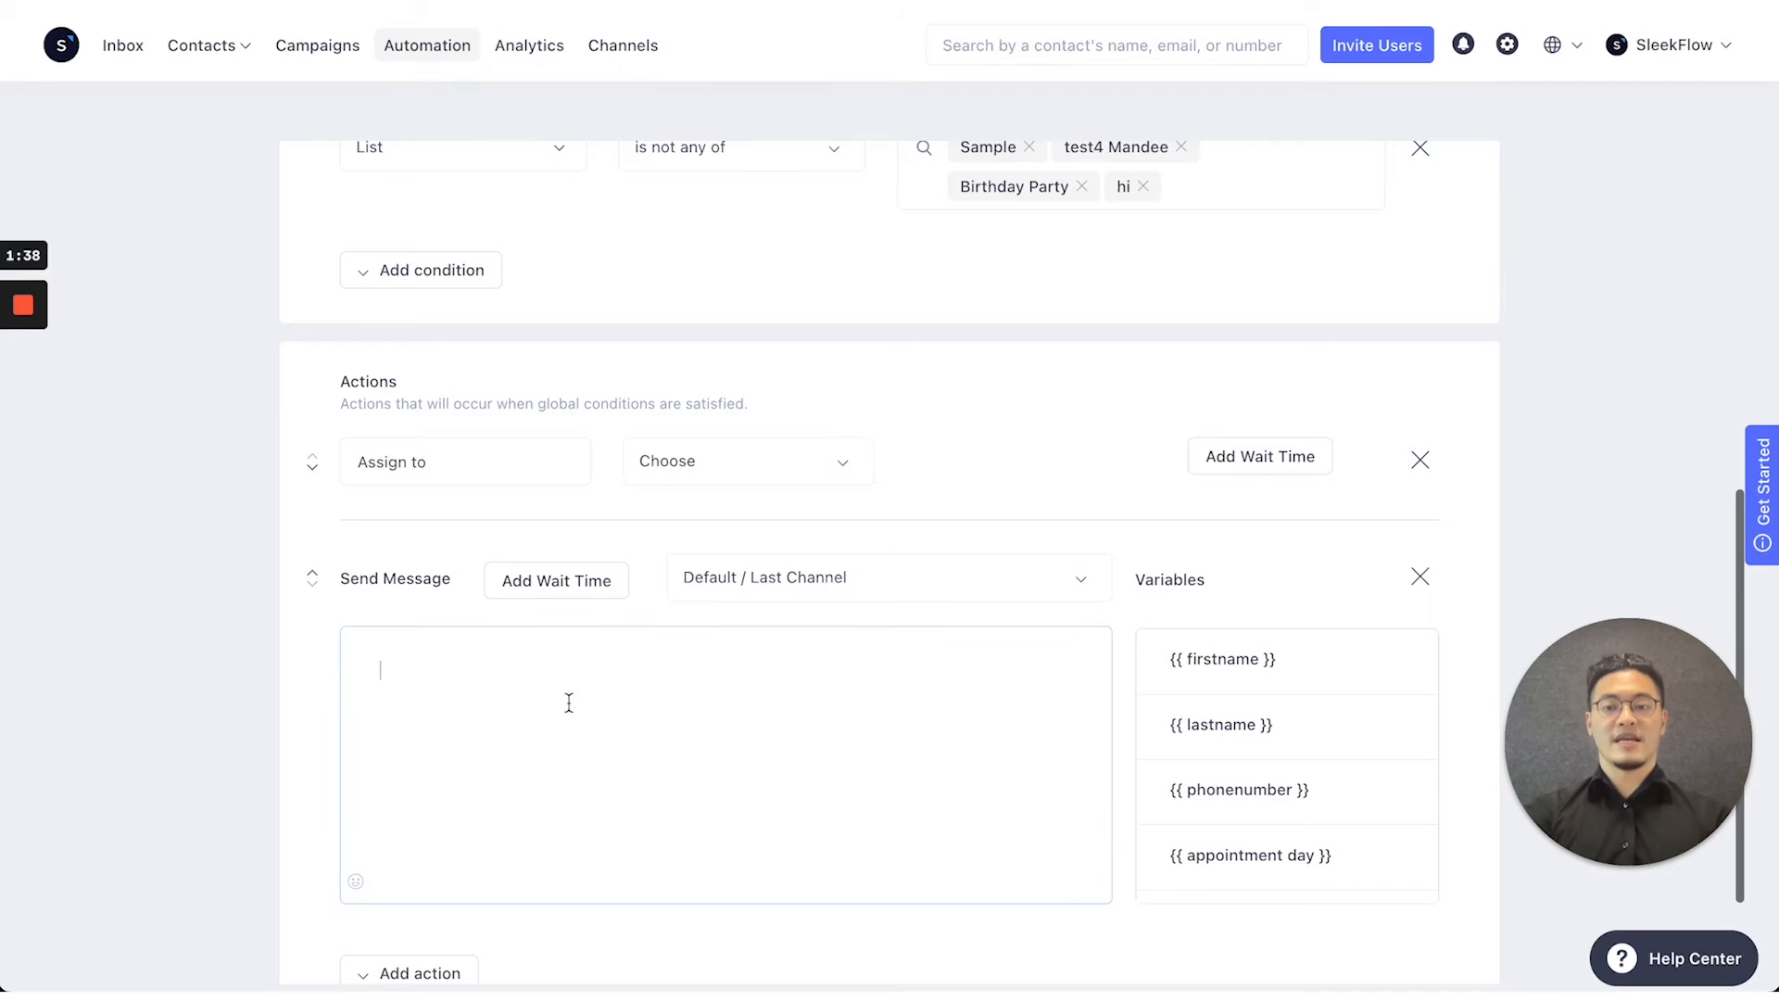
pyautogui.write('Welcome to SleekFlow')
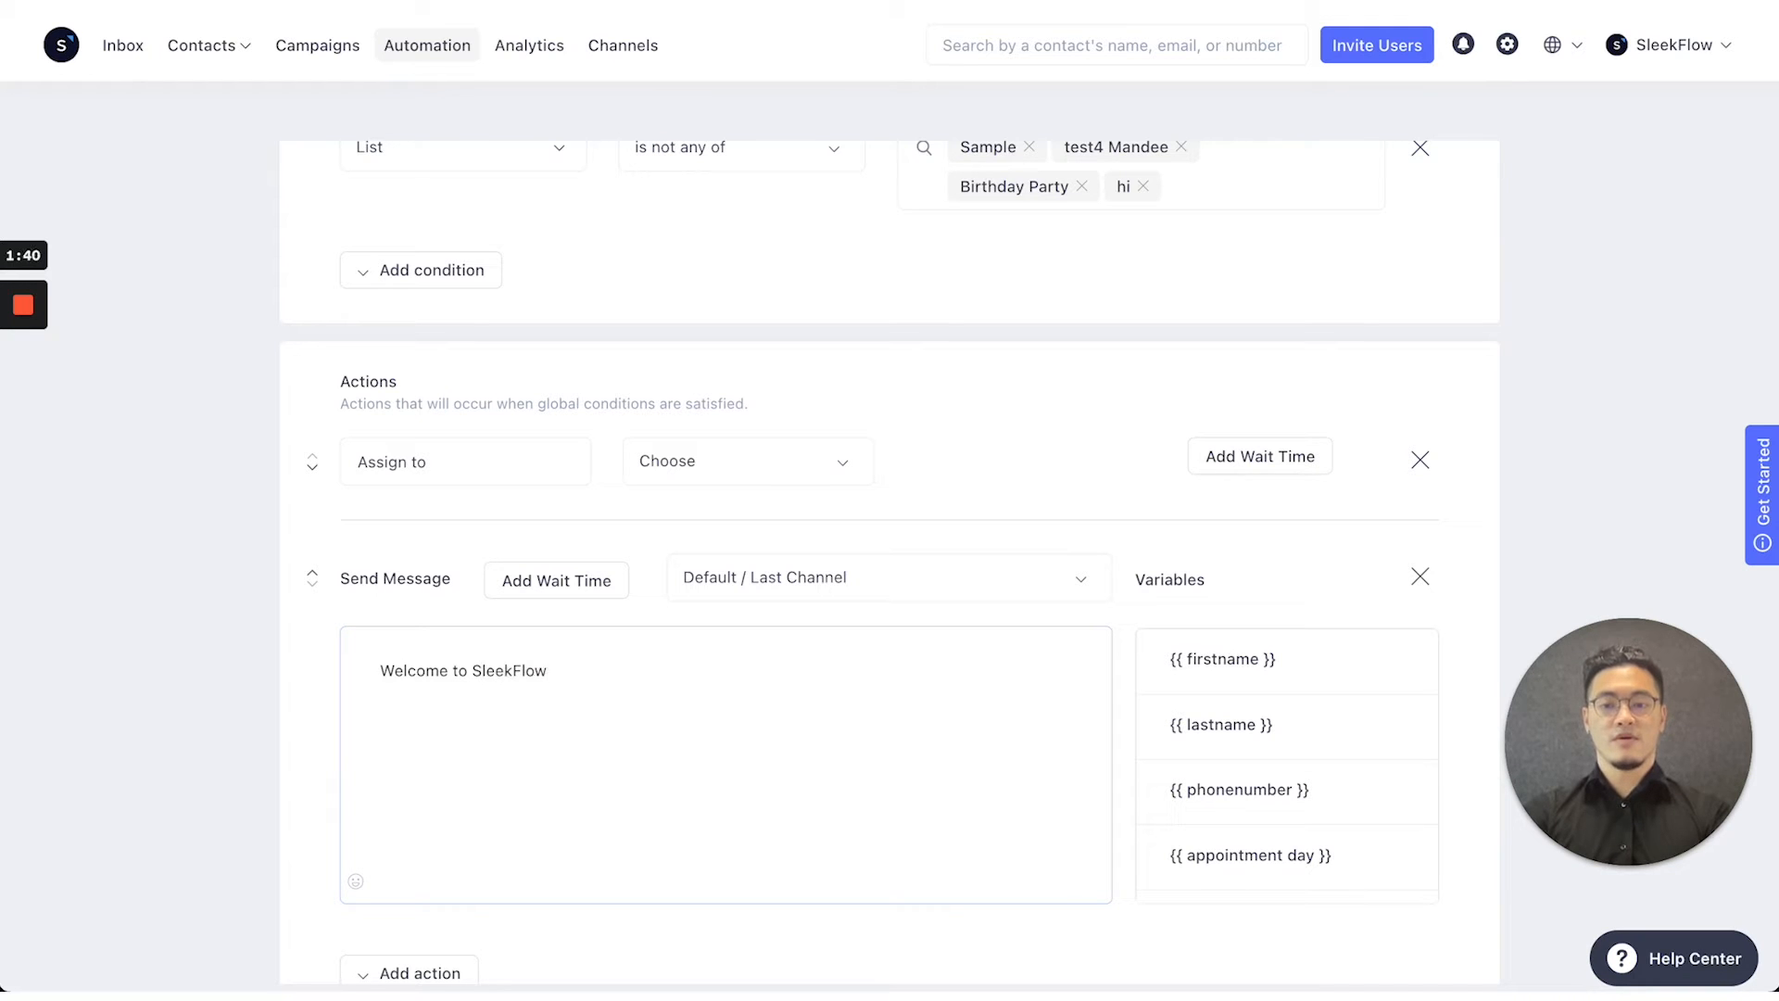
pyautogui.write(', How')
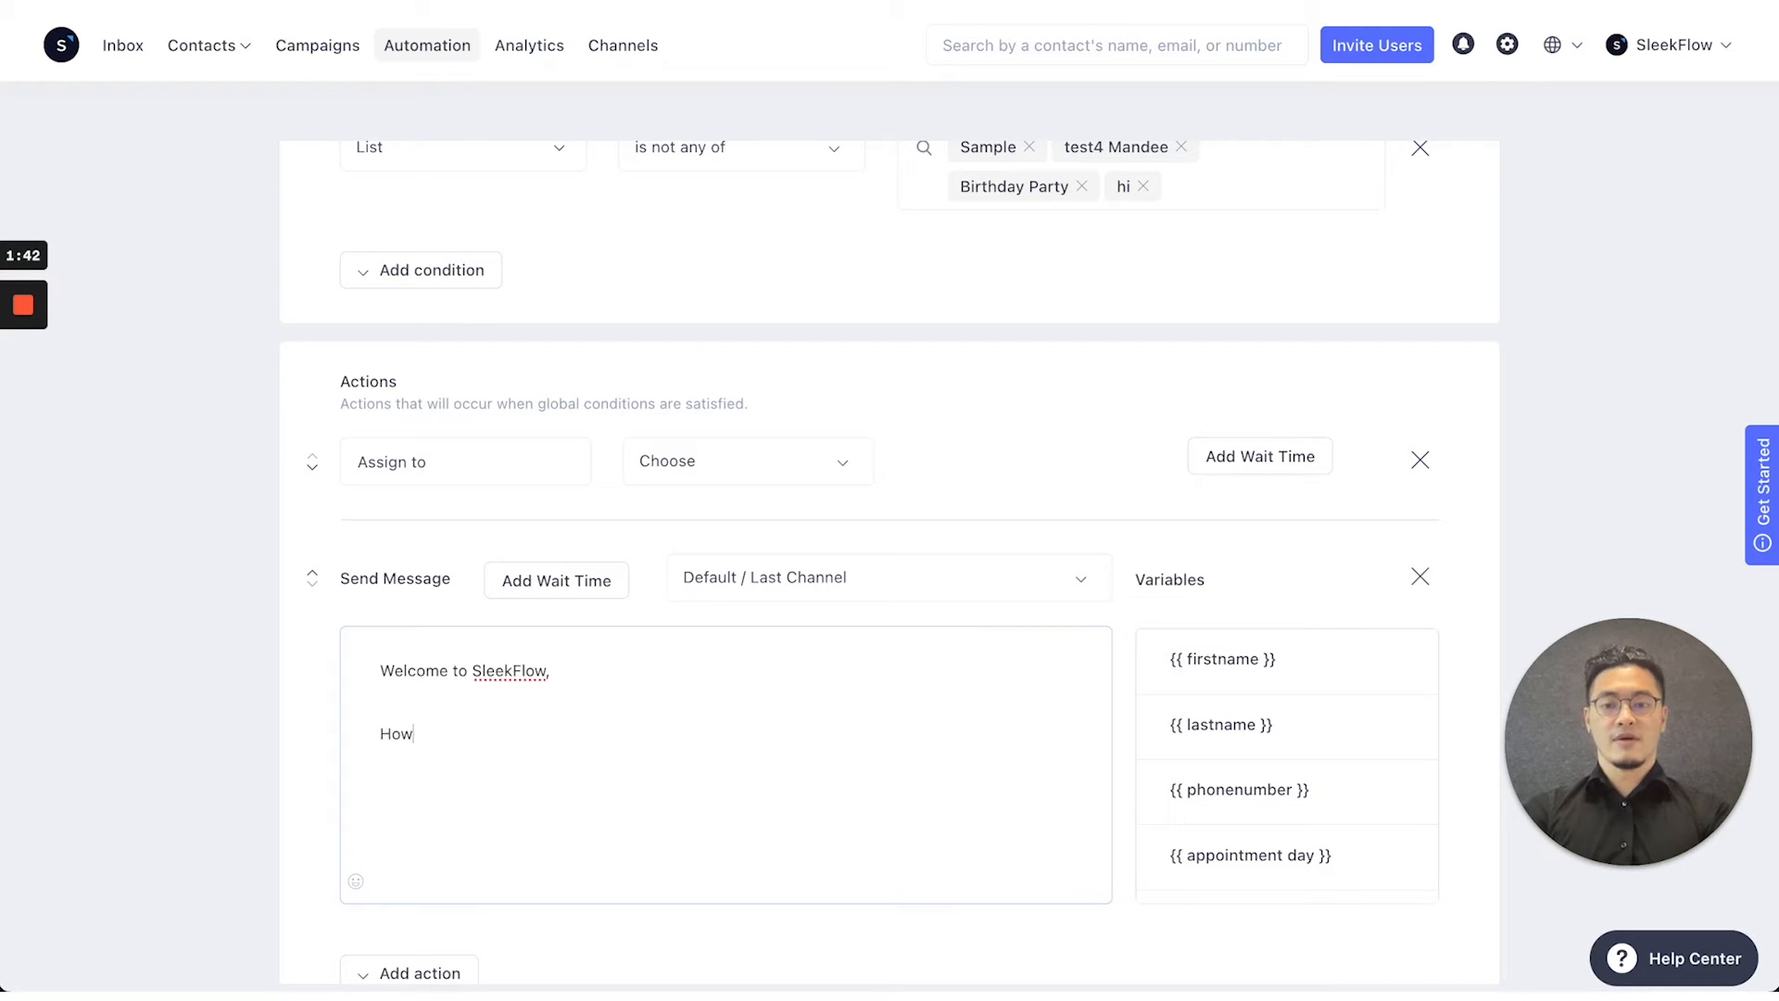
pyautogui.write('can we help you')
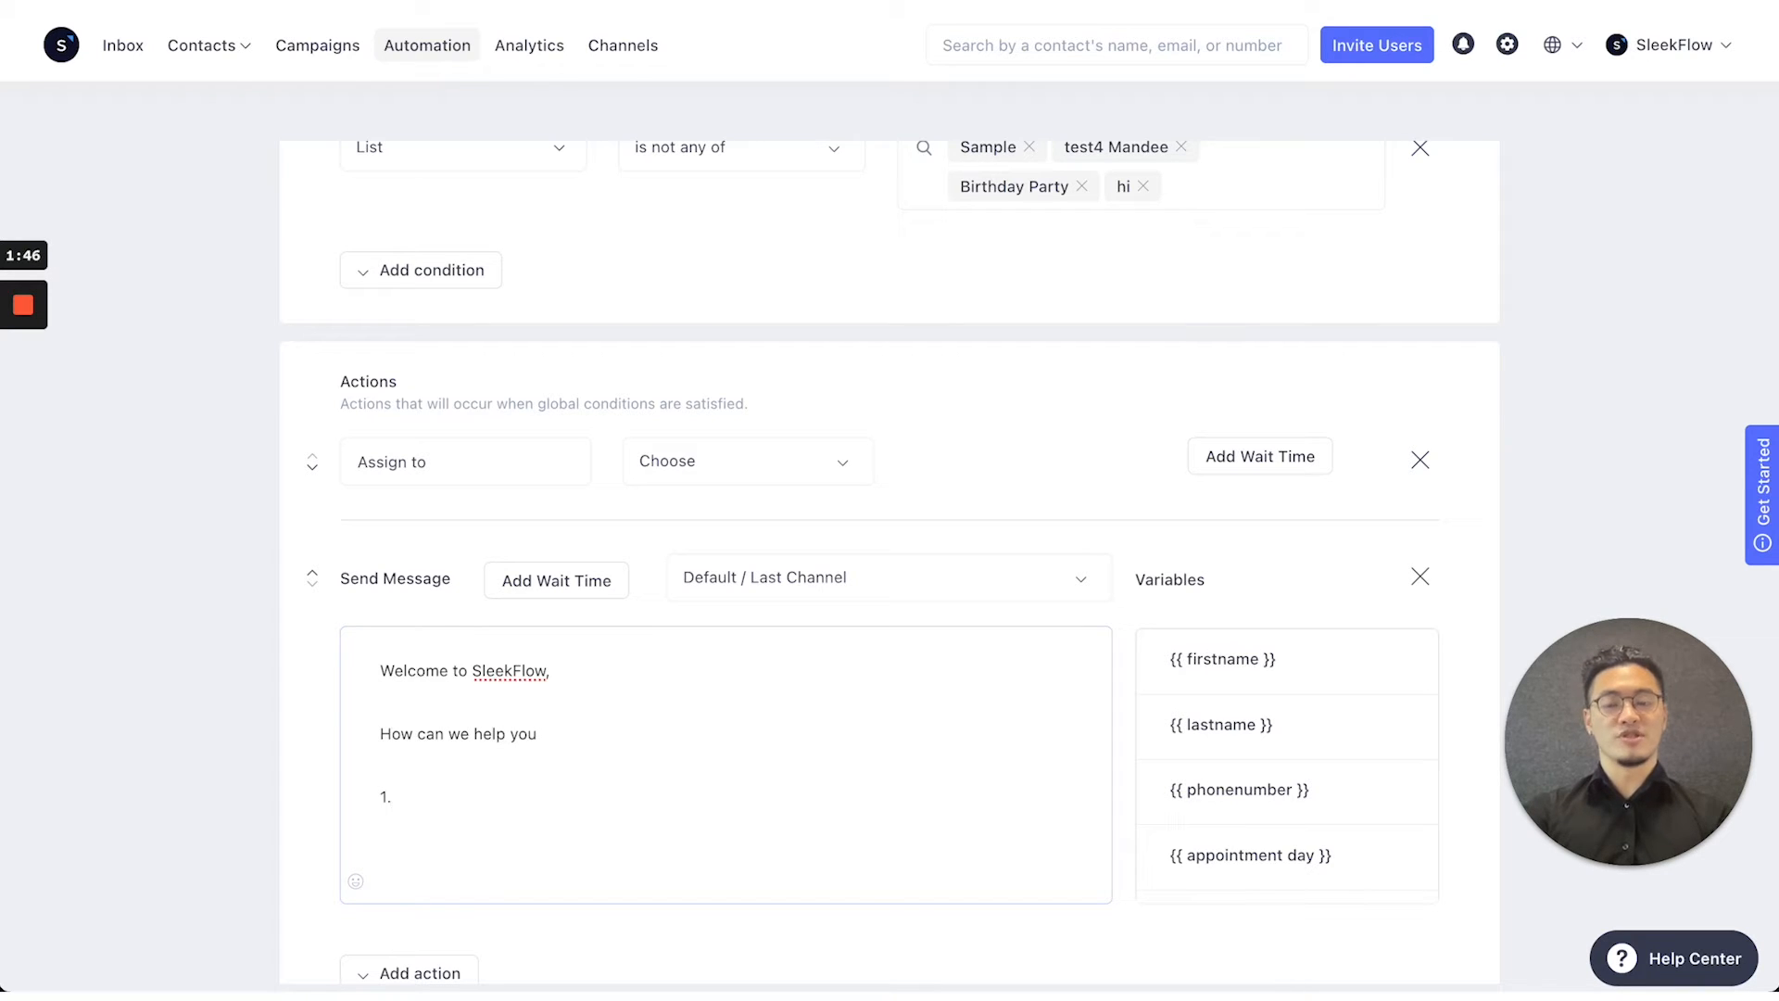
# List the menu options 1. Inquiry, 2. Office Hours, 3. Support in the message
pyautogui.write('Inquiry')
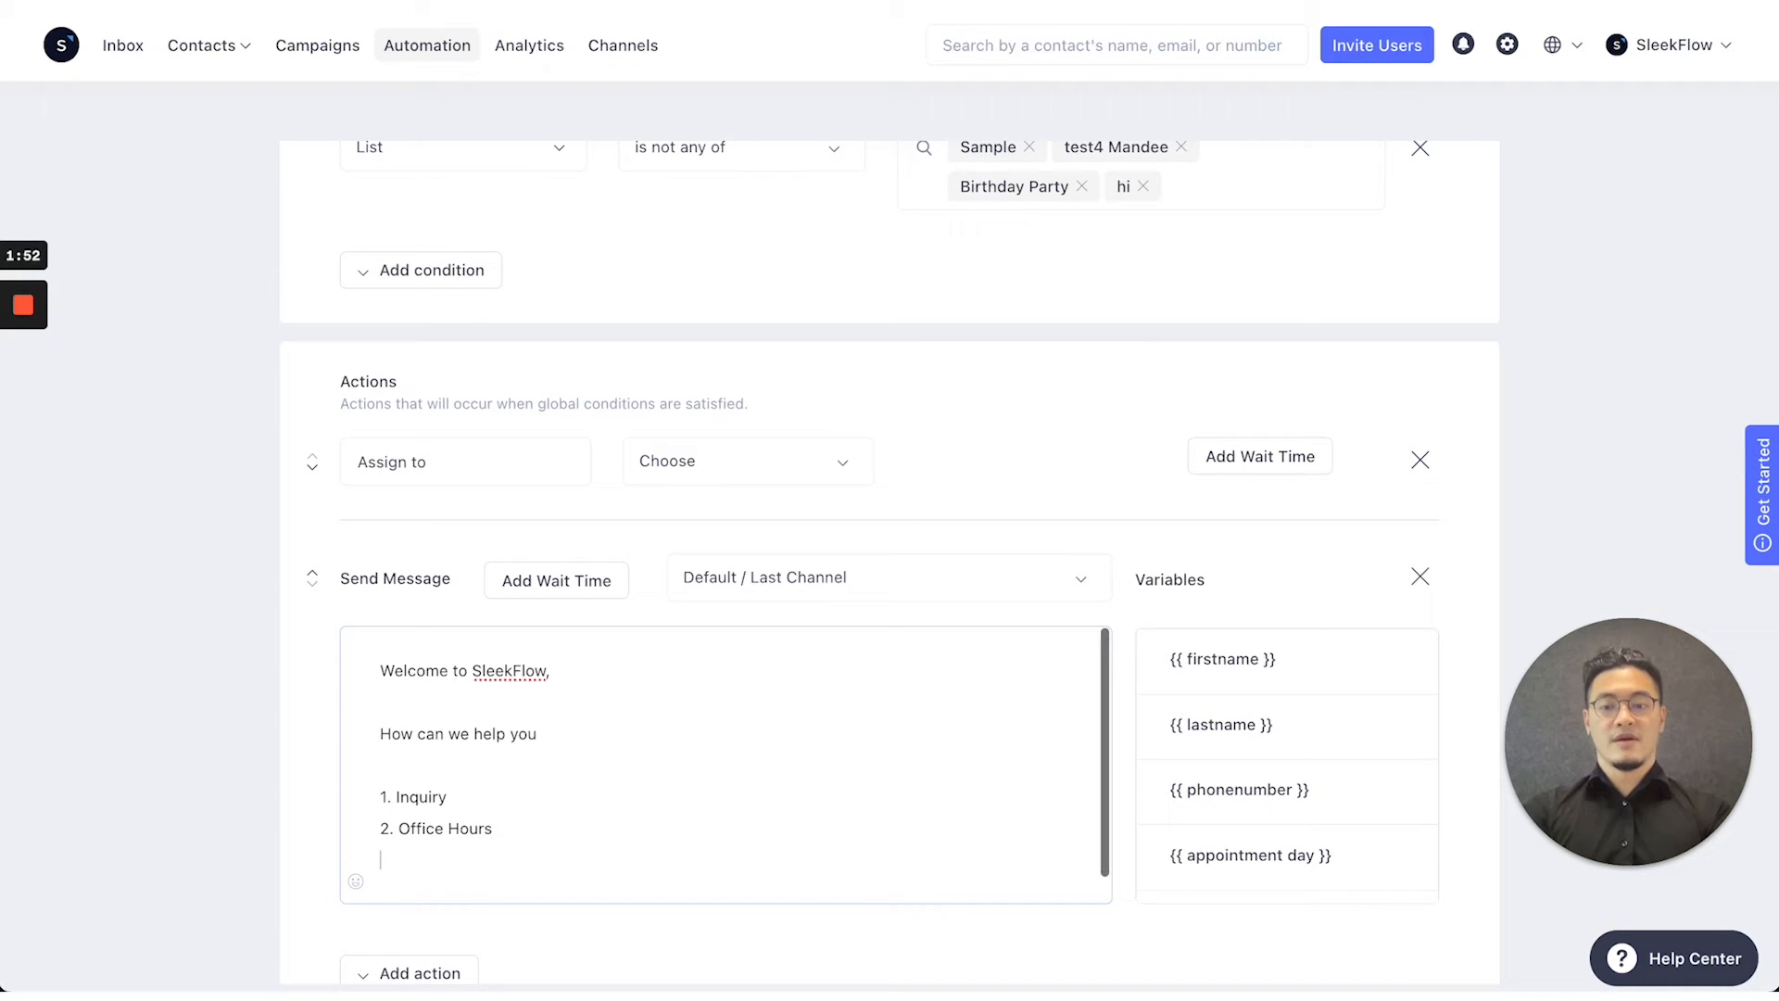
pyautogui.write('3.')
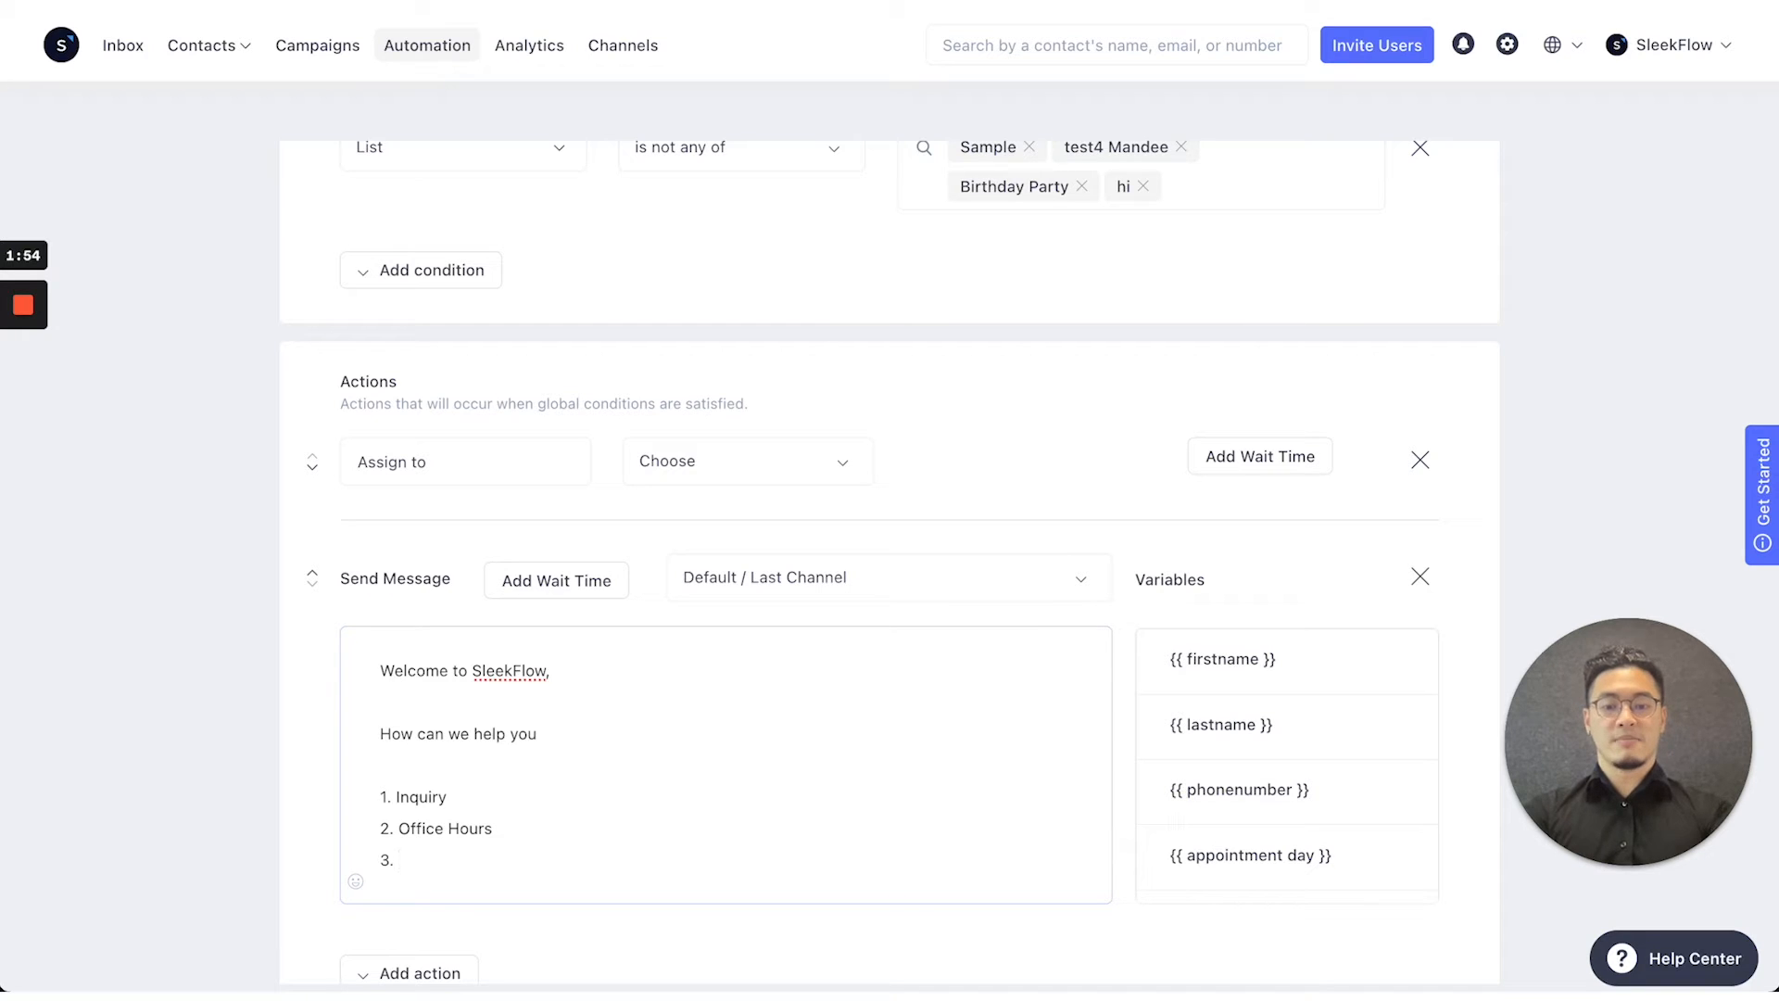
pyautogui.write('Support')
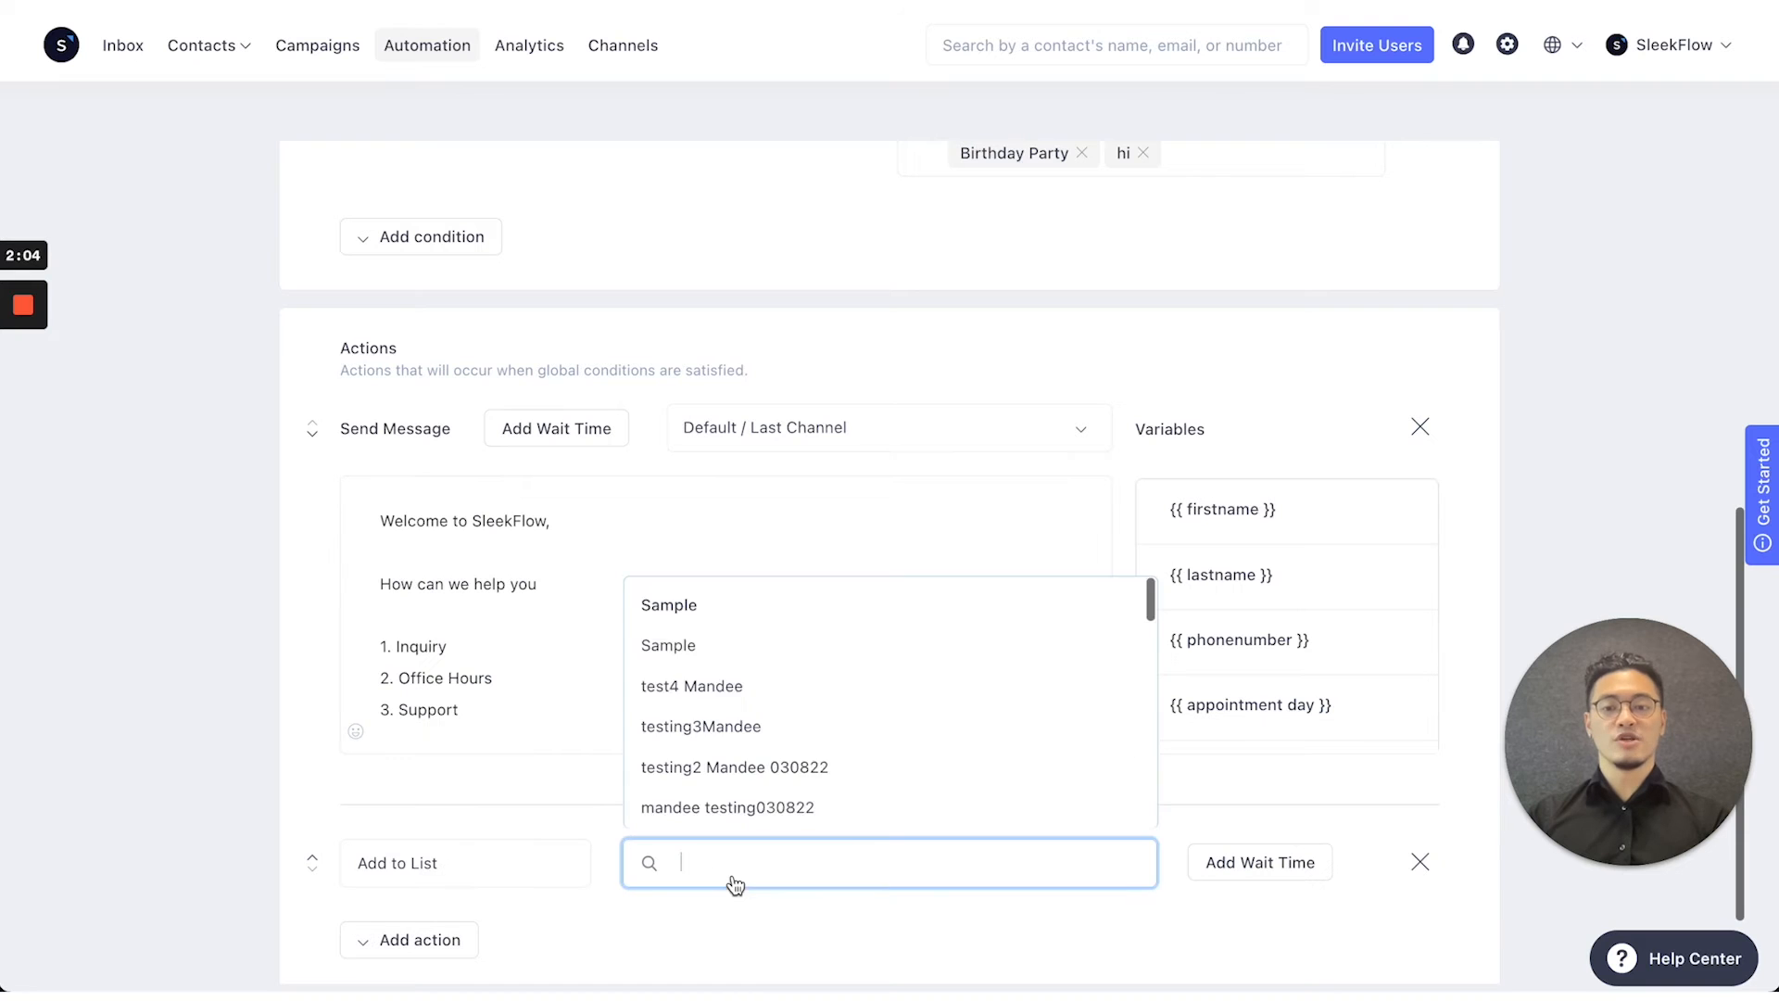
# Retitle the draft rule from Incoming Messages to 'Welcome Message'
pyautogui.click(669, 604)
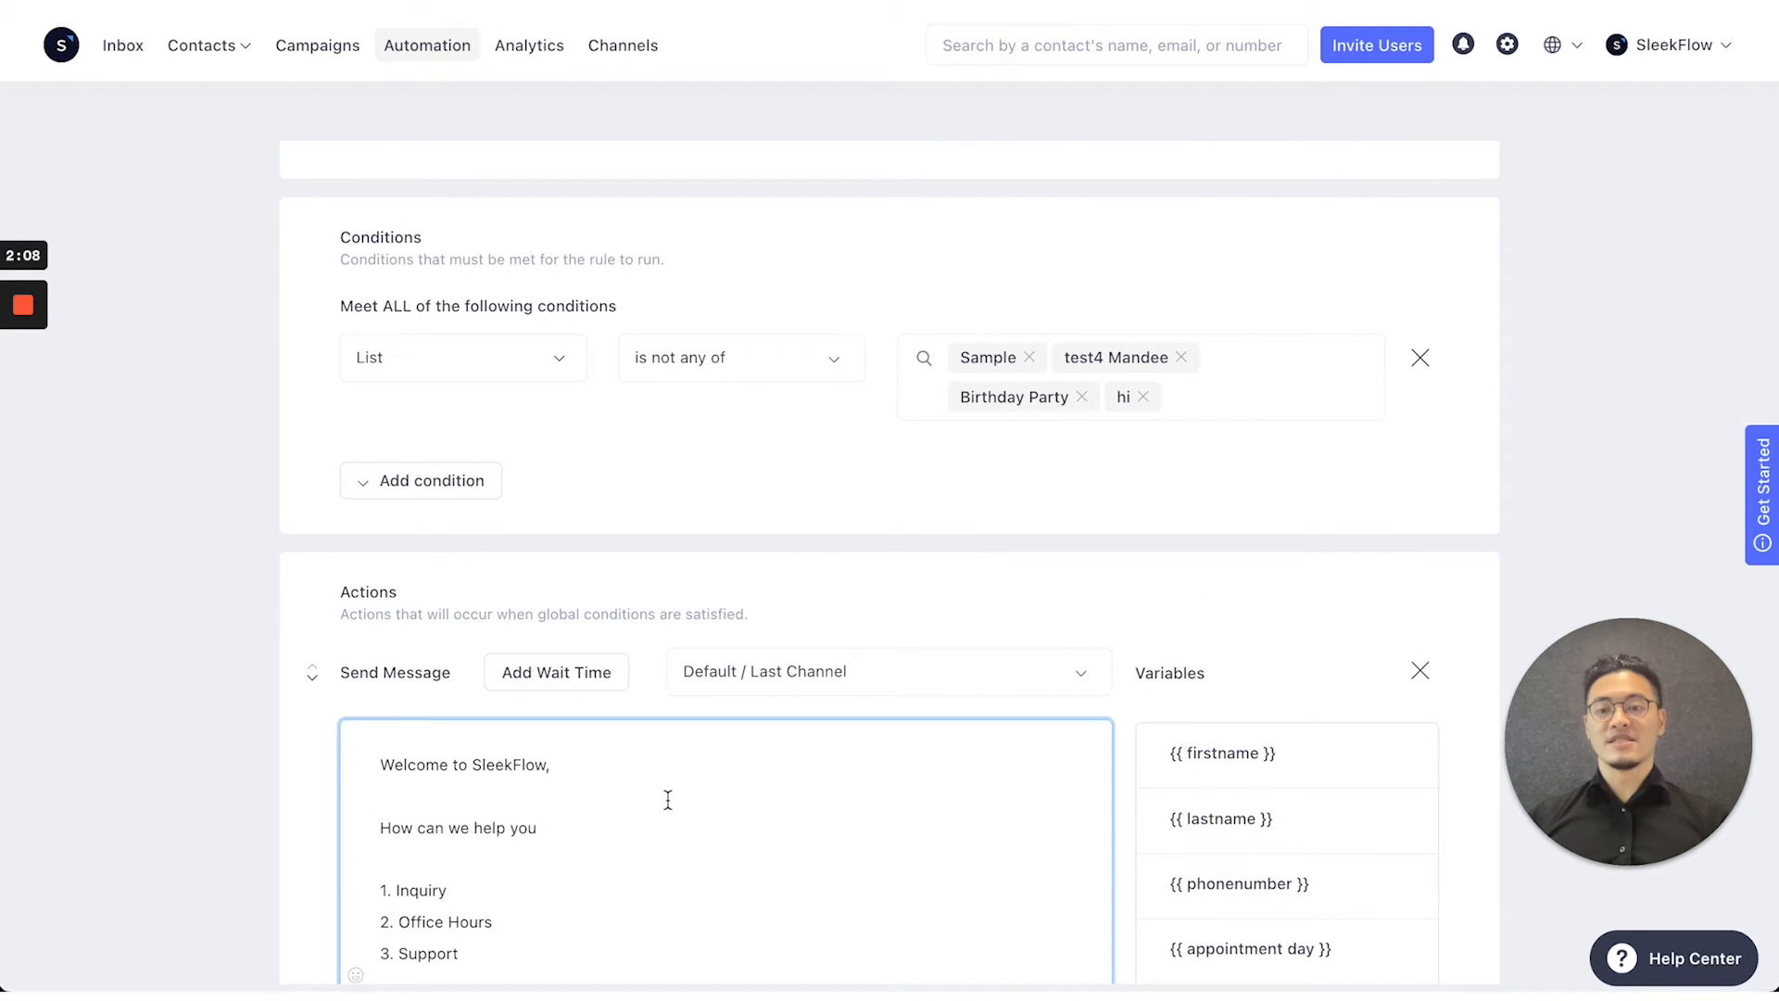
pyautogui.scroll(-3)
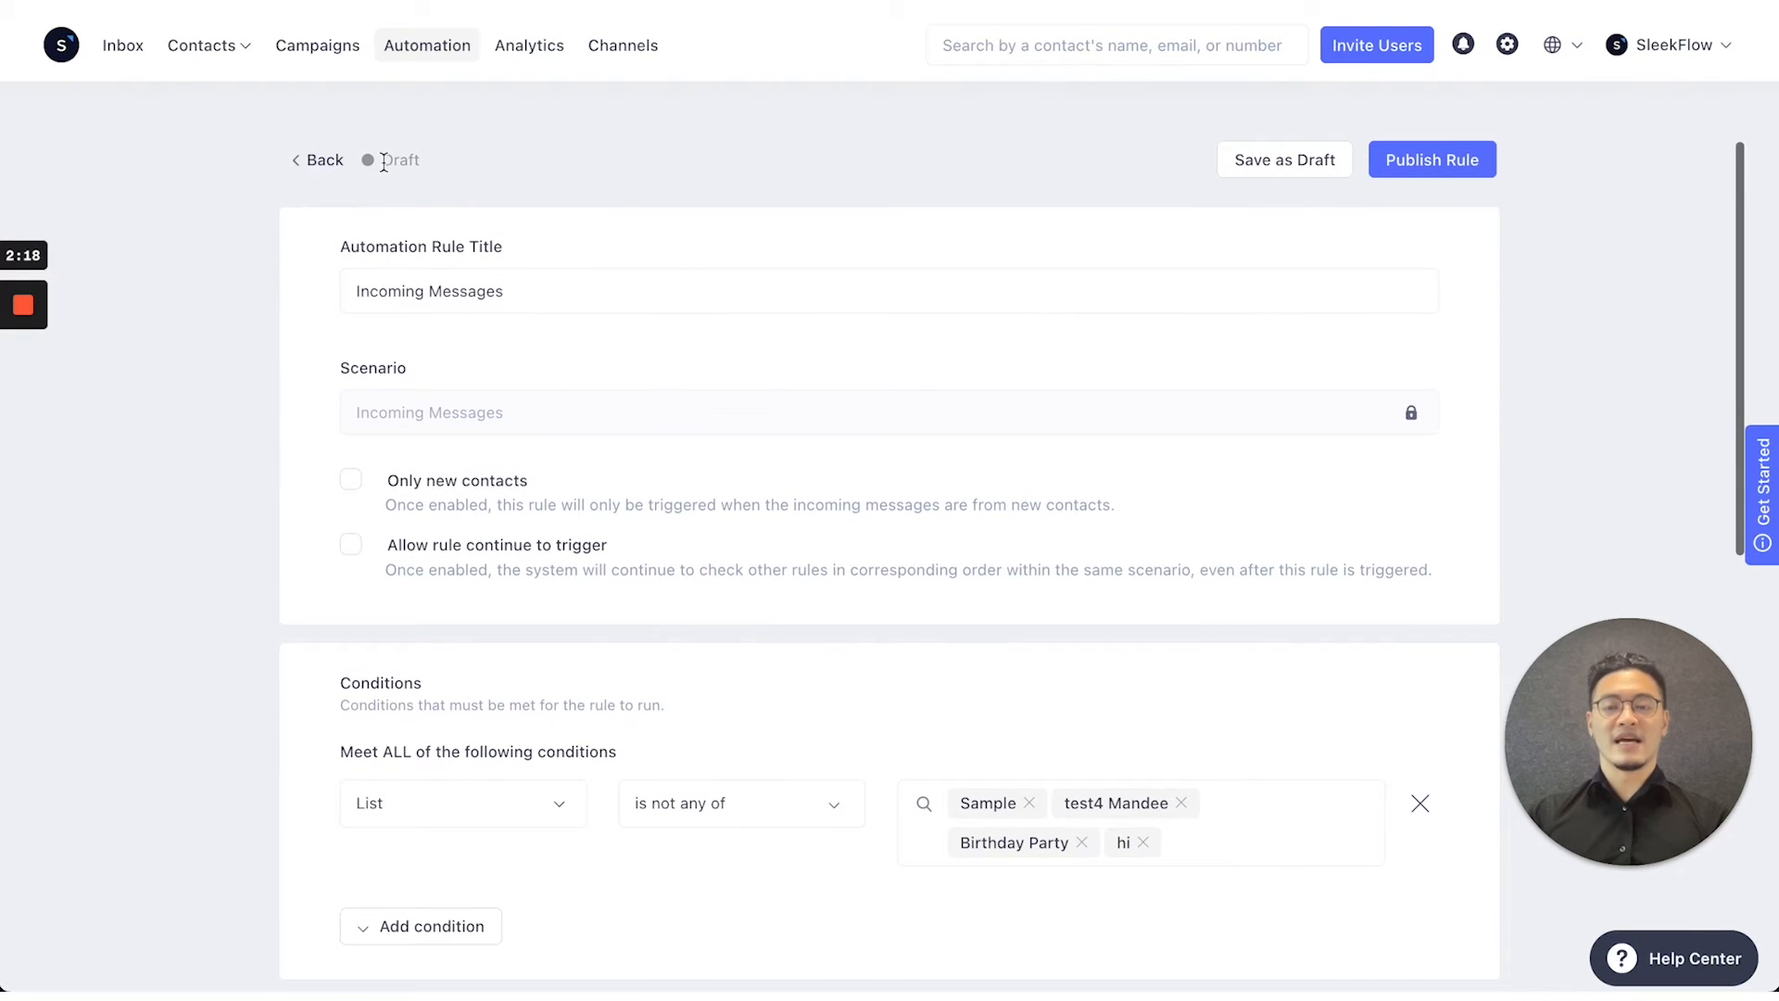
pyautogui.write('Welcome')
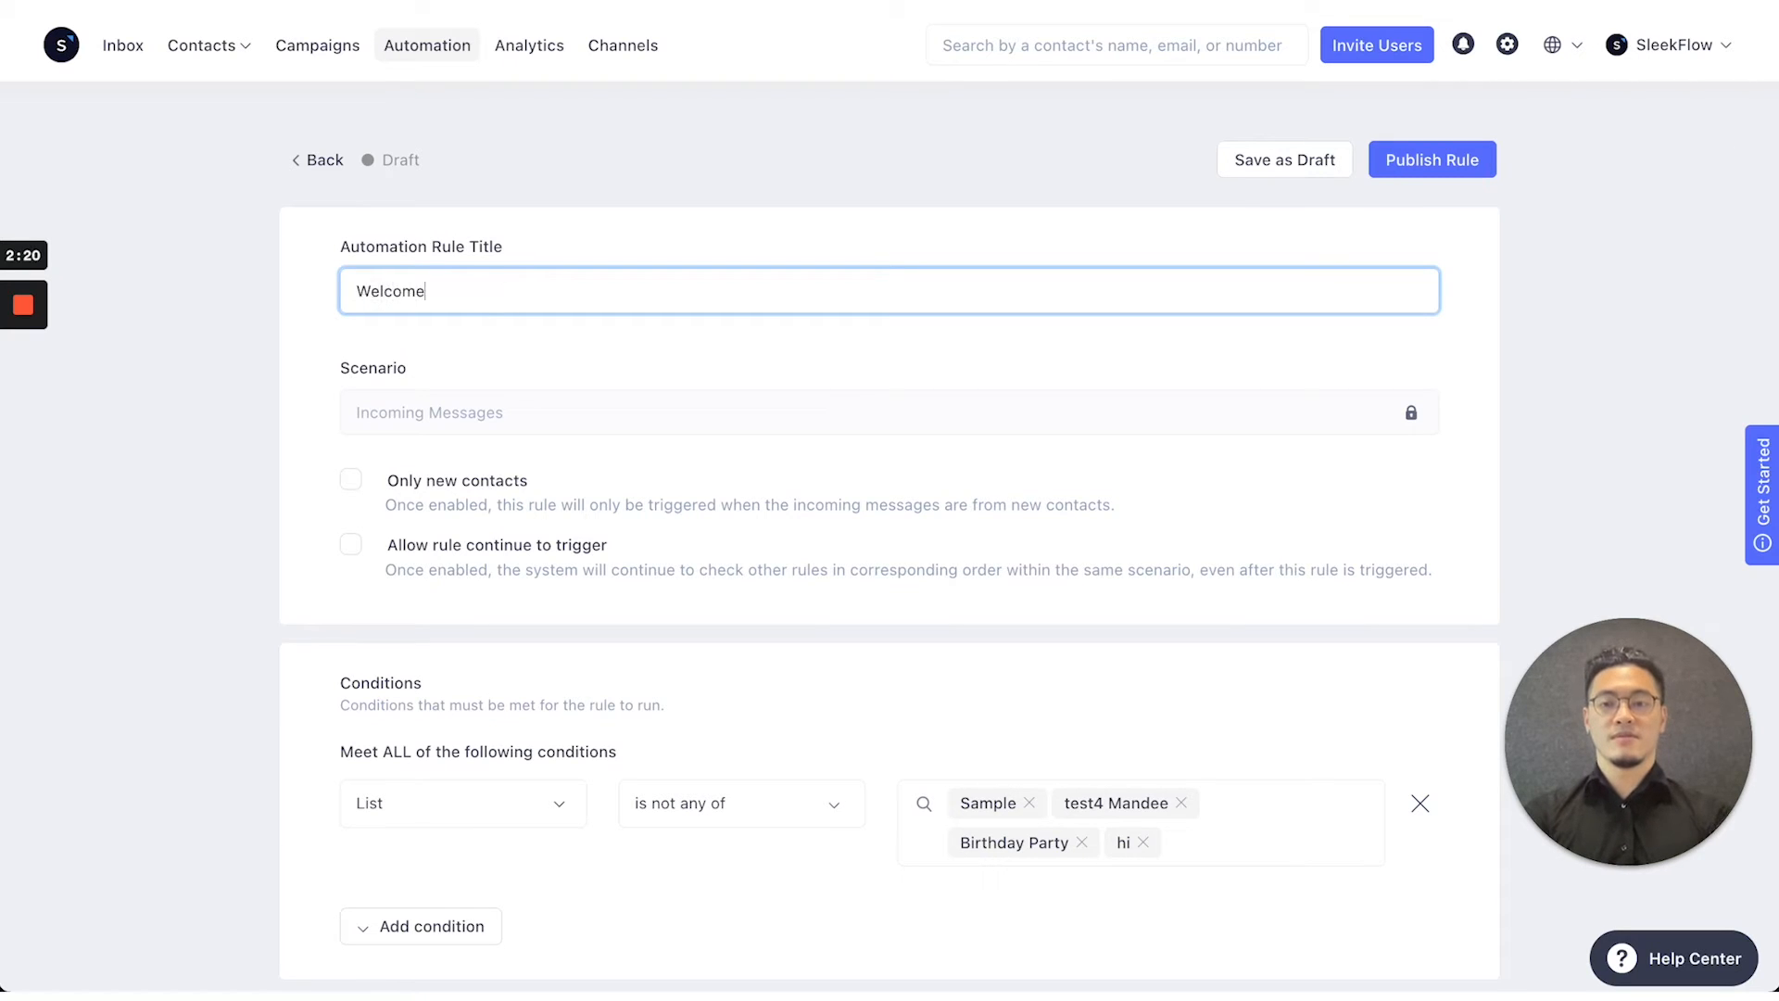
pyautogui.write('Mesa')
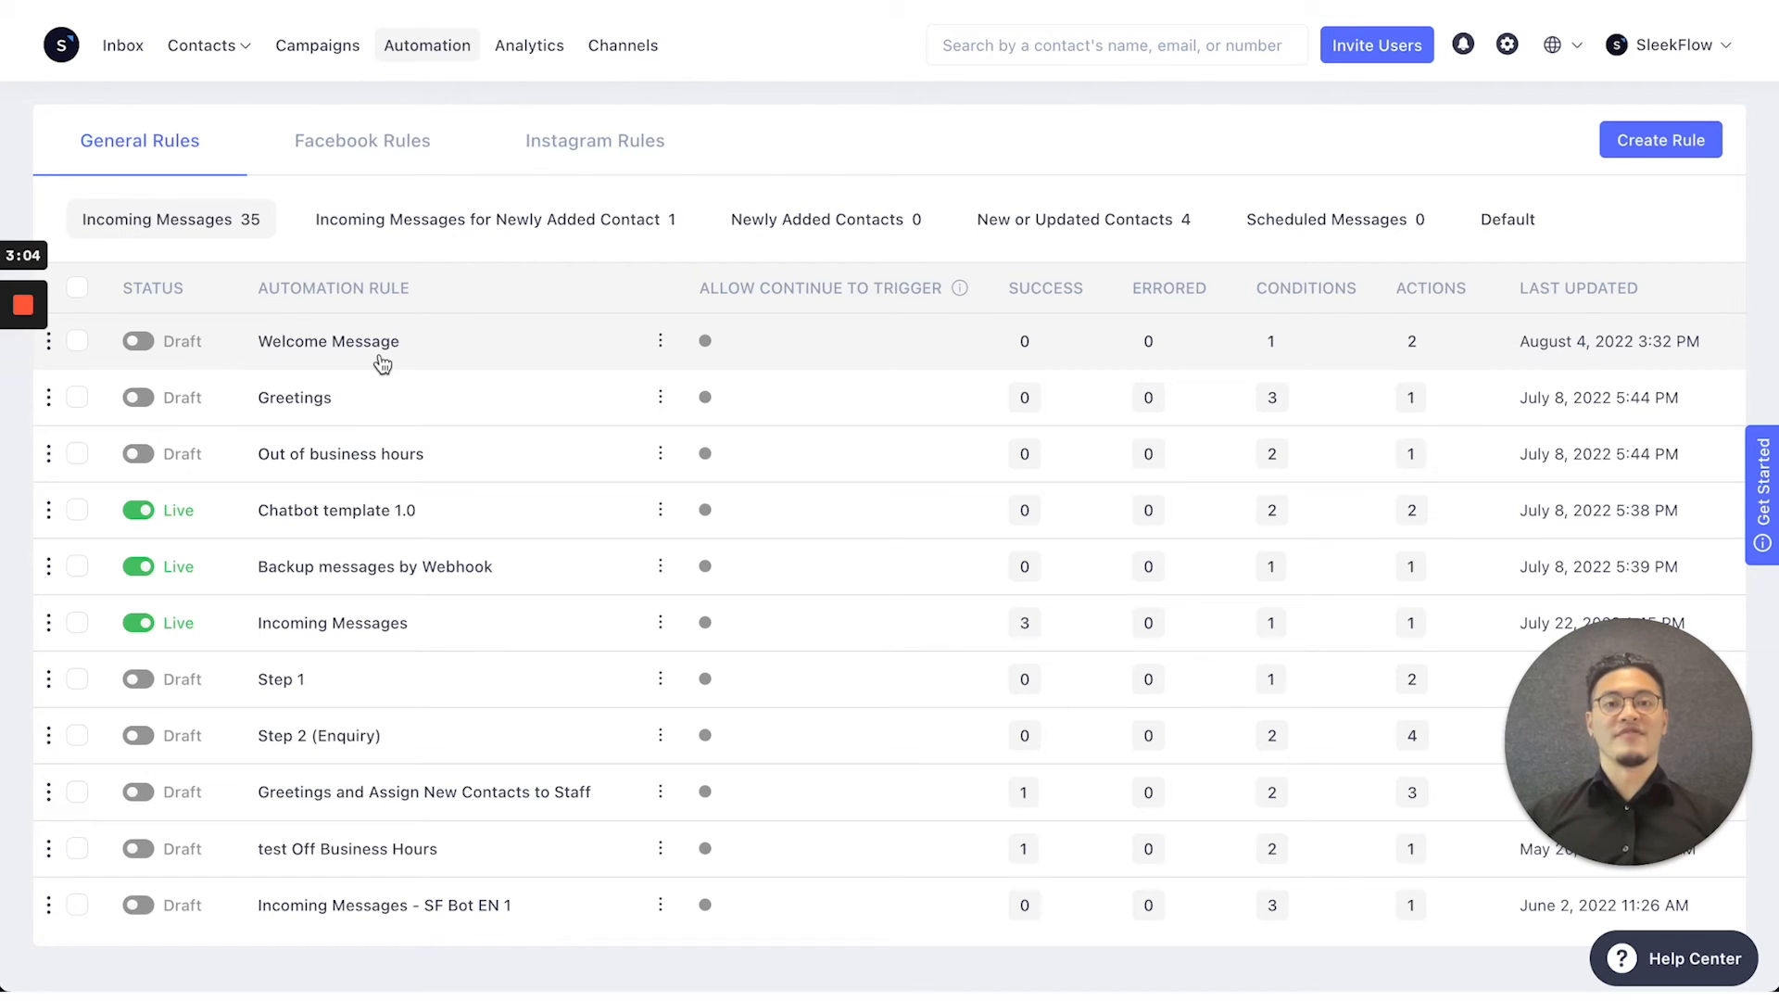
pyautogui.moveTo(1661, 139)
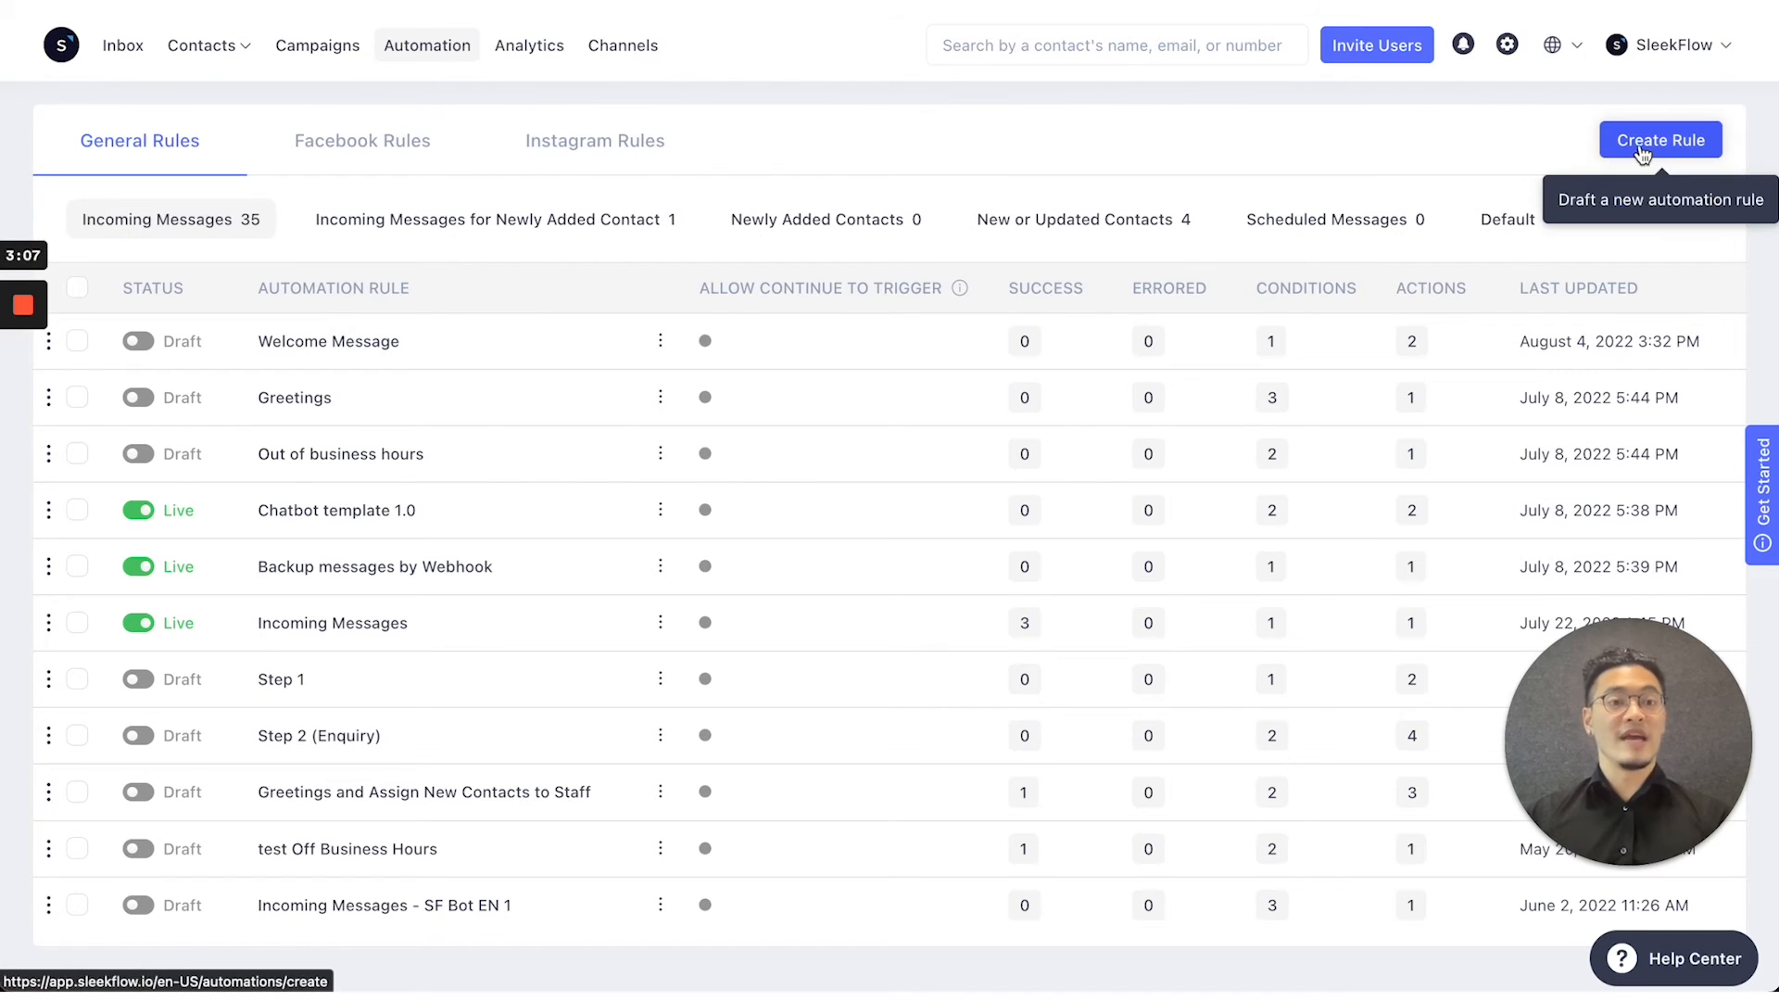
# Start a new rule with condition List is all of Sample
pyautogui.click(1659, 139)
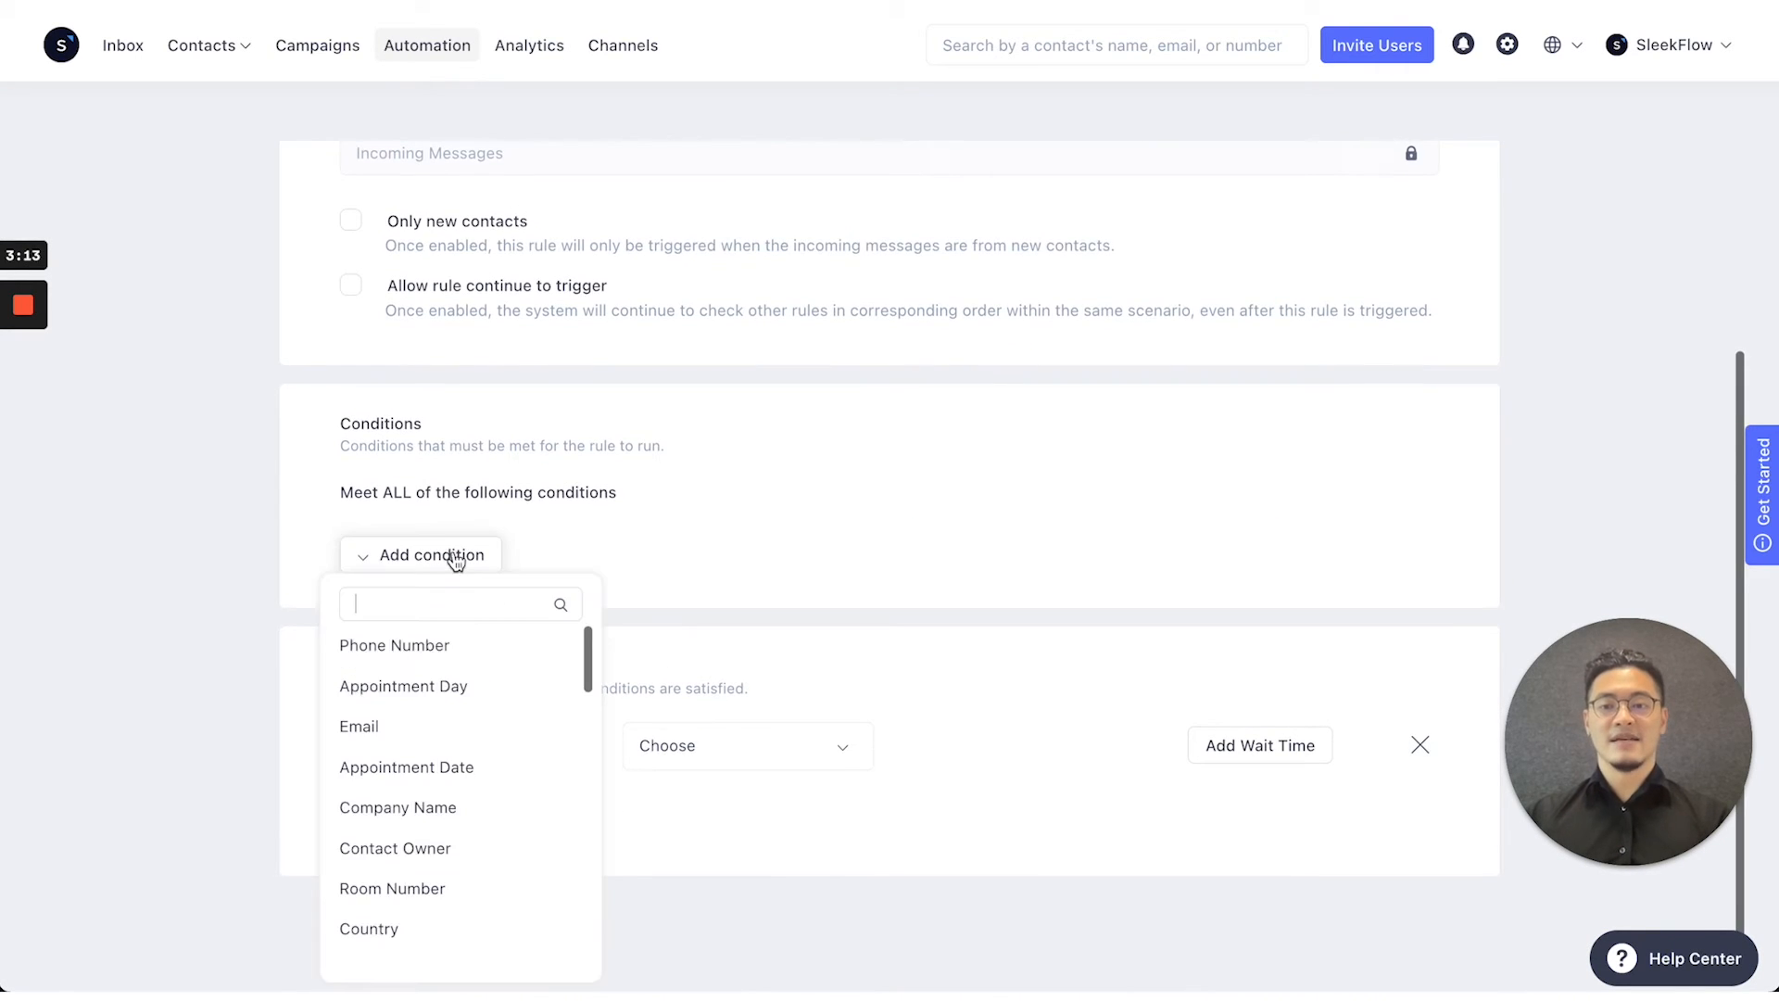
pyautogui.moveTo(553, 554)
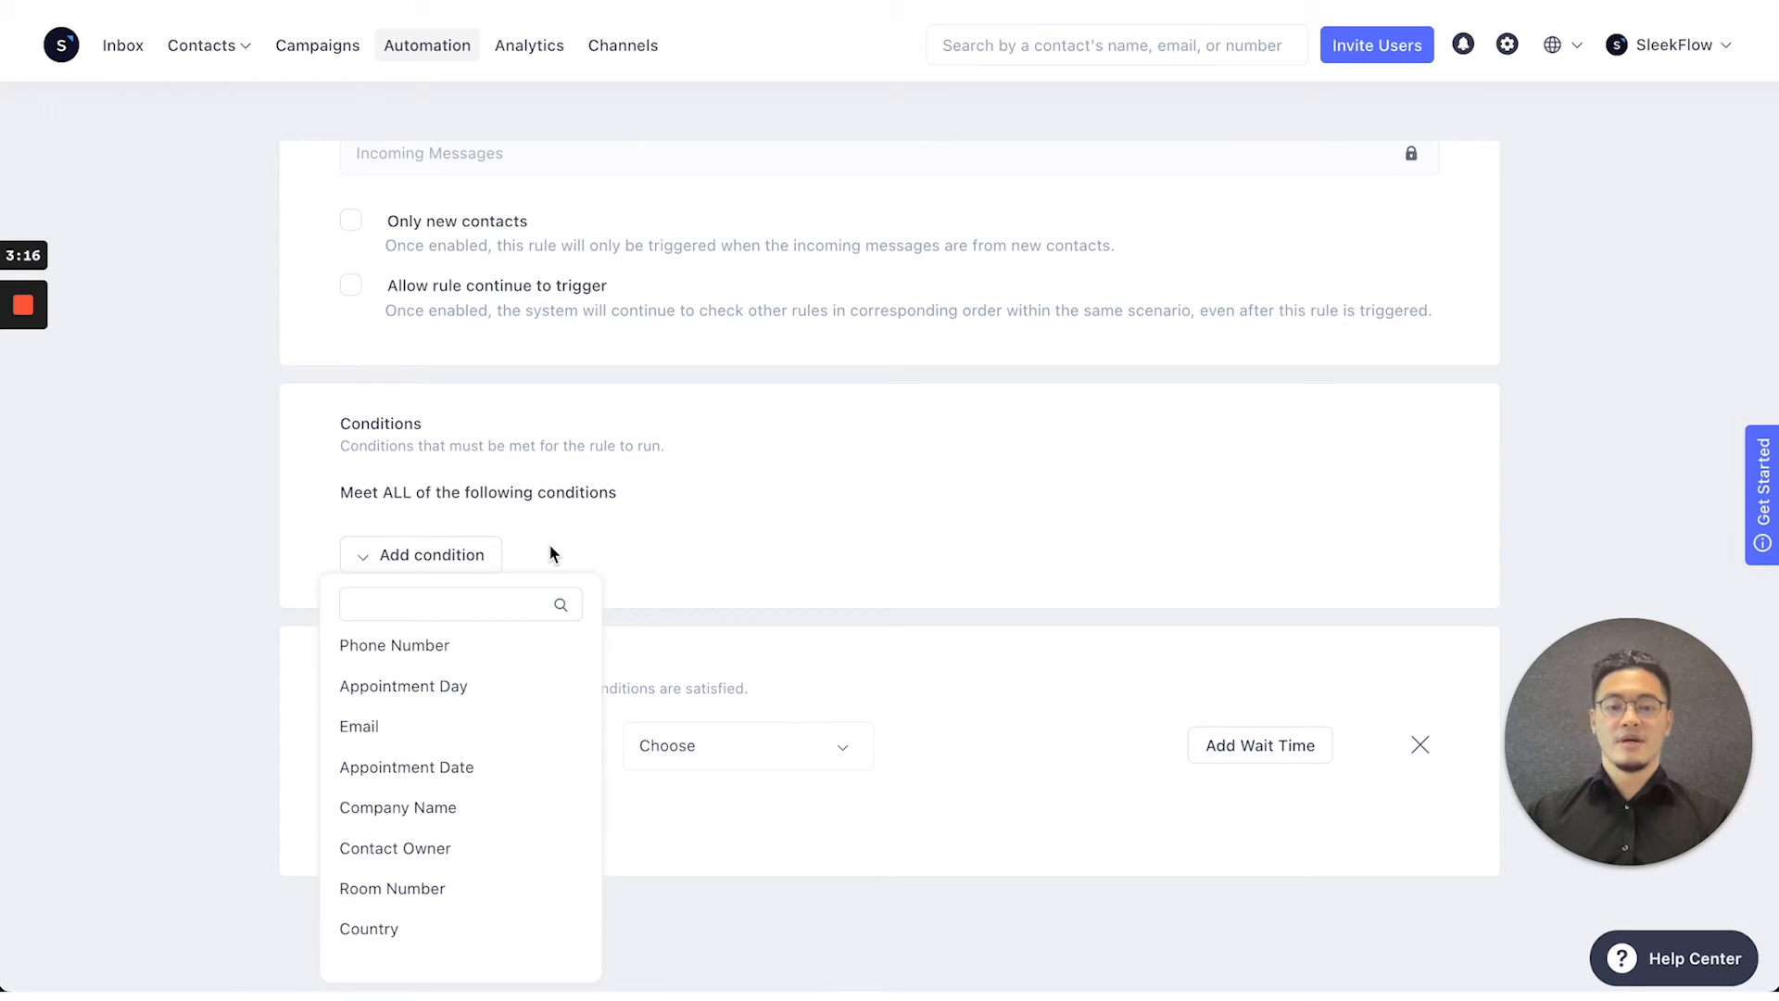
pyautogui.write('list')
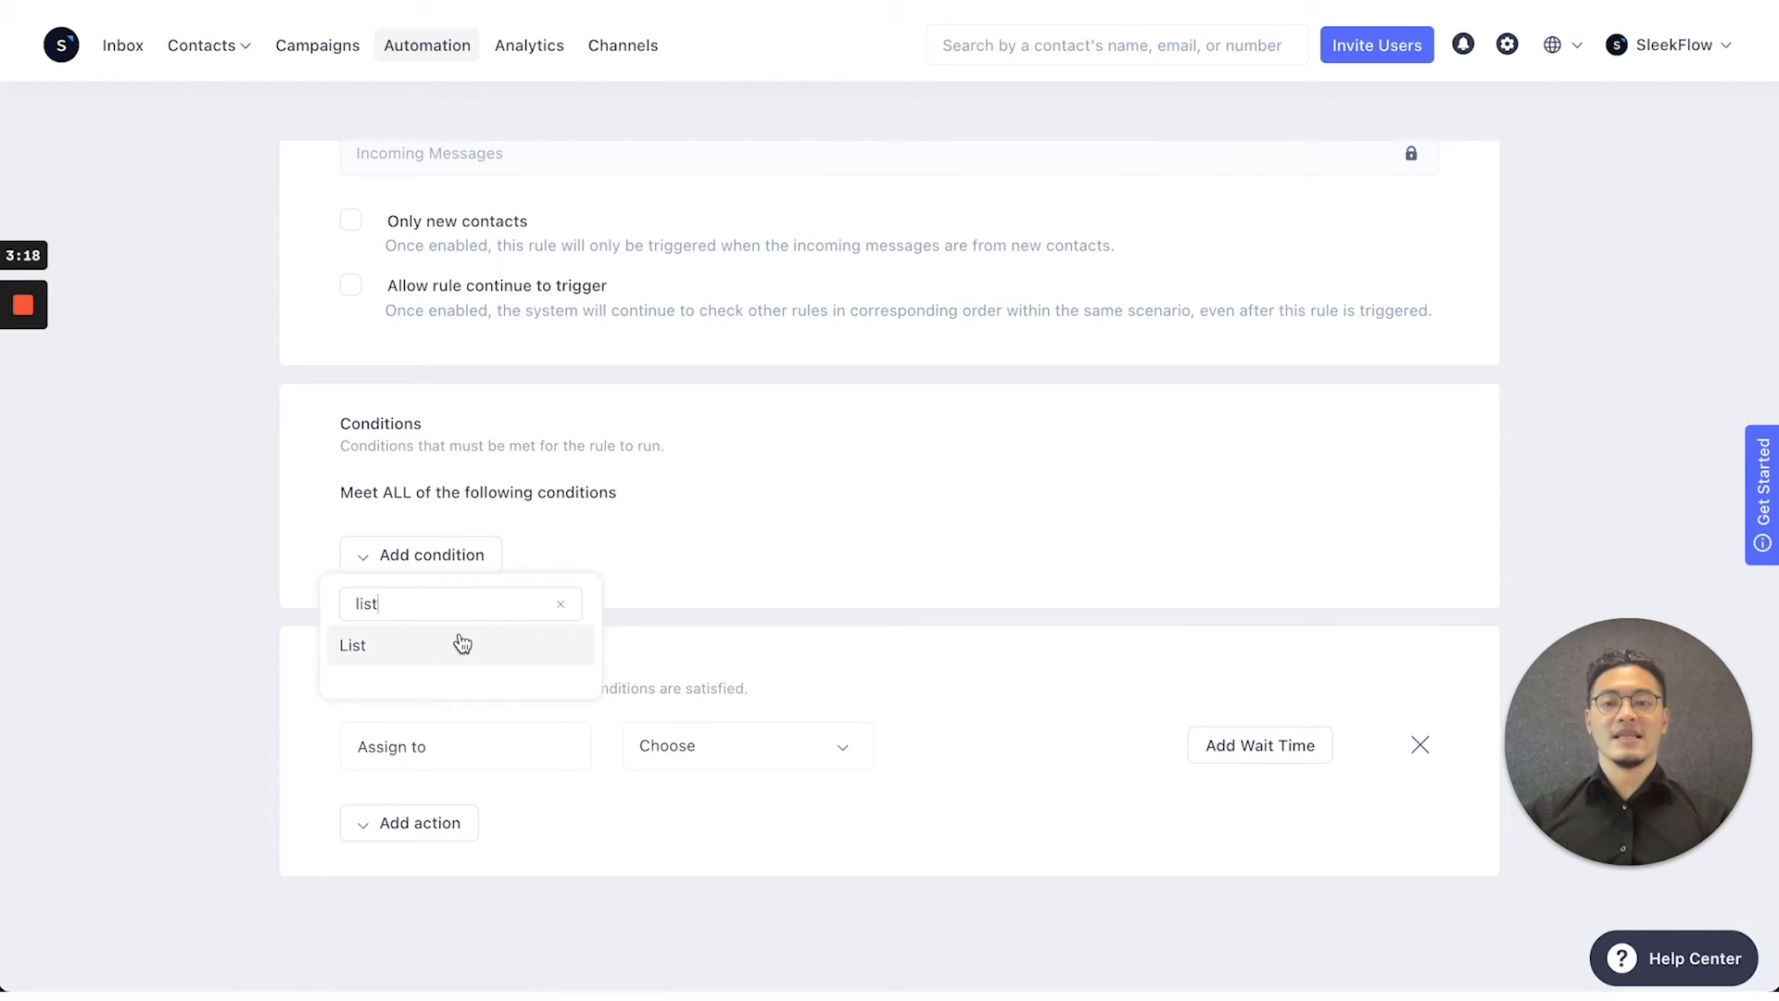
pyautogui.click(352, 645)
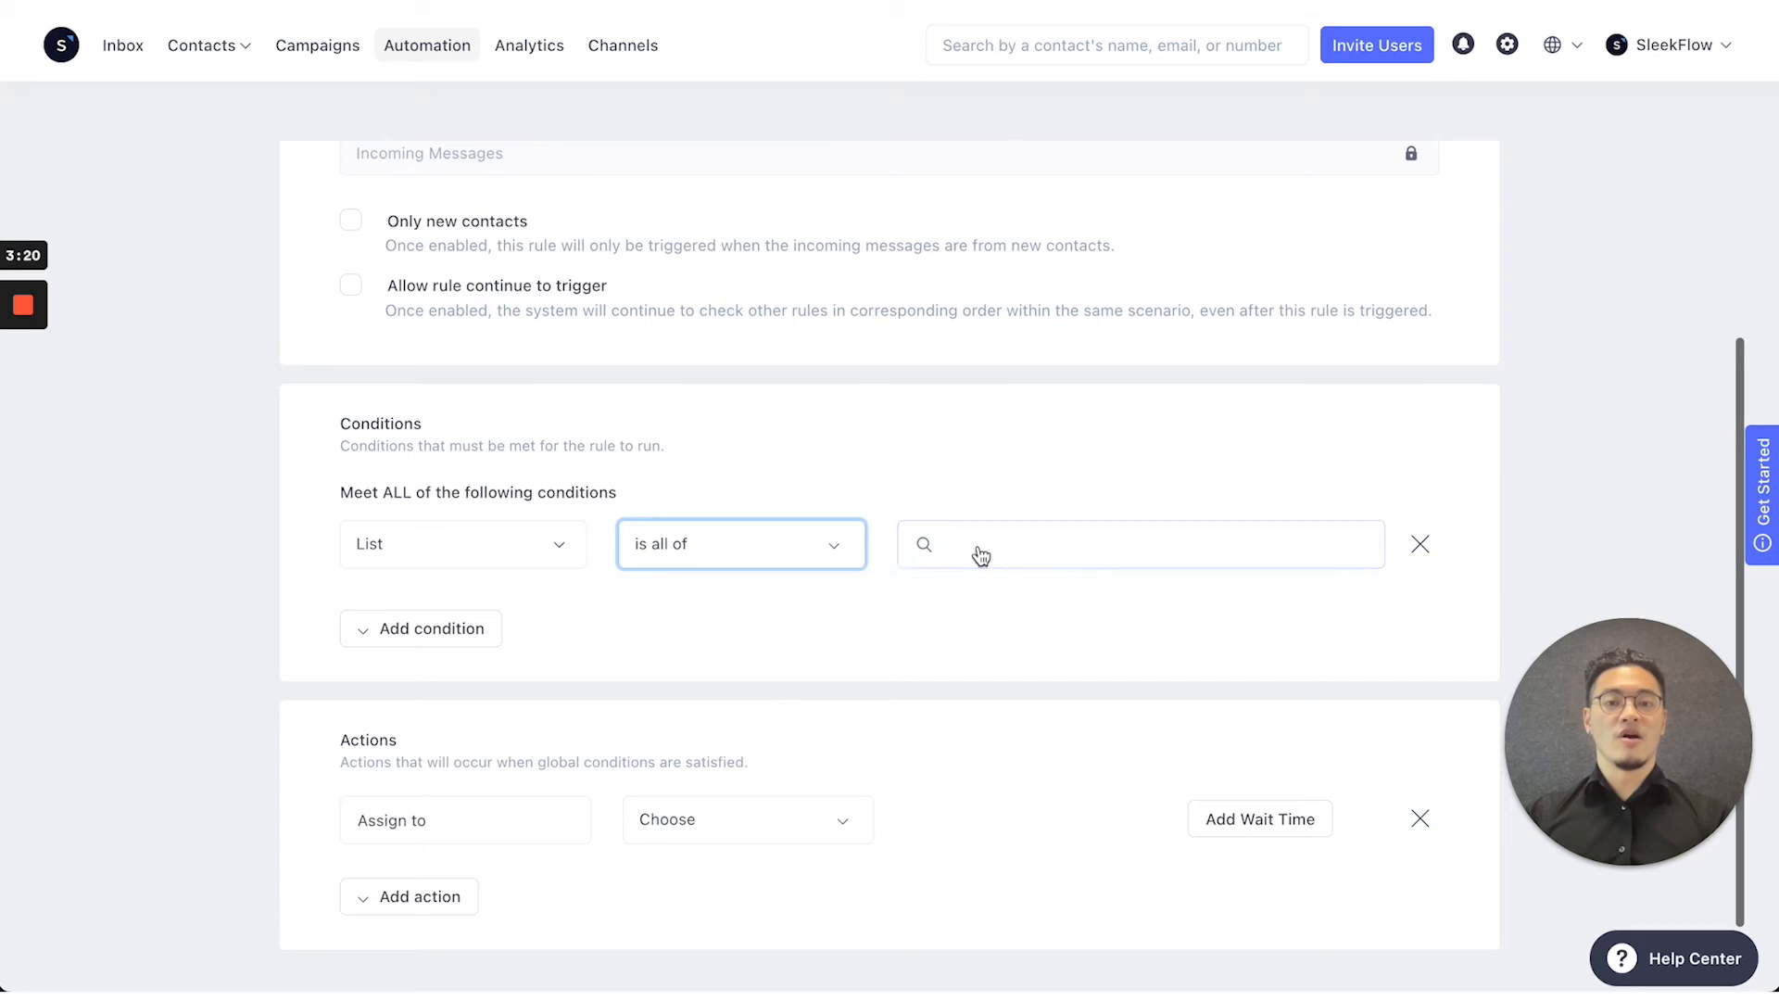
pyautogui.click(1138, 543)
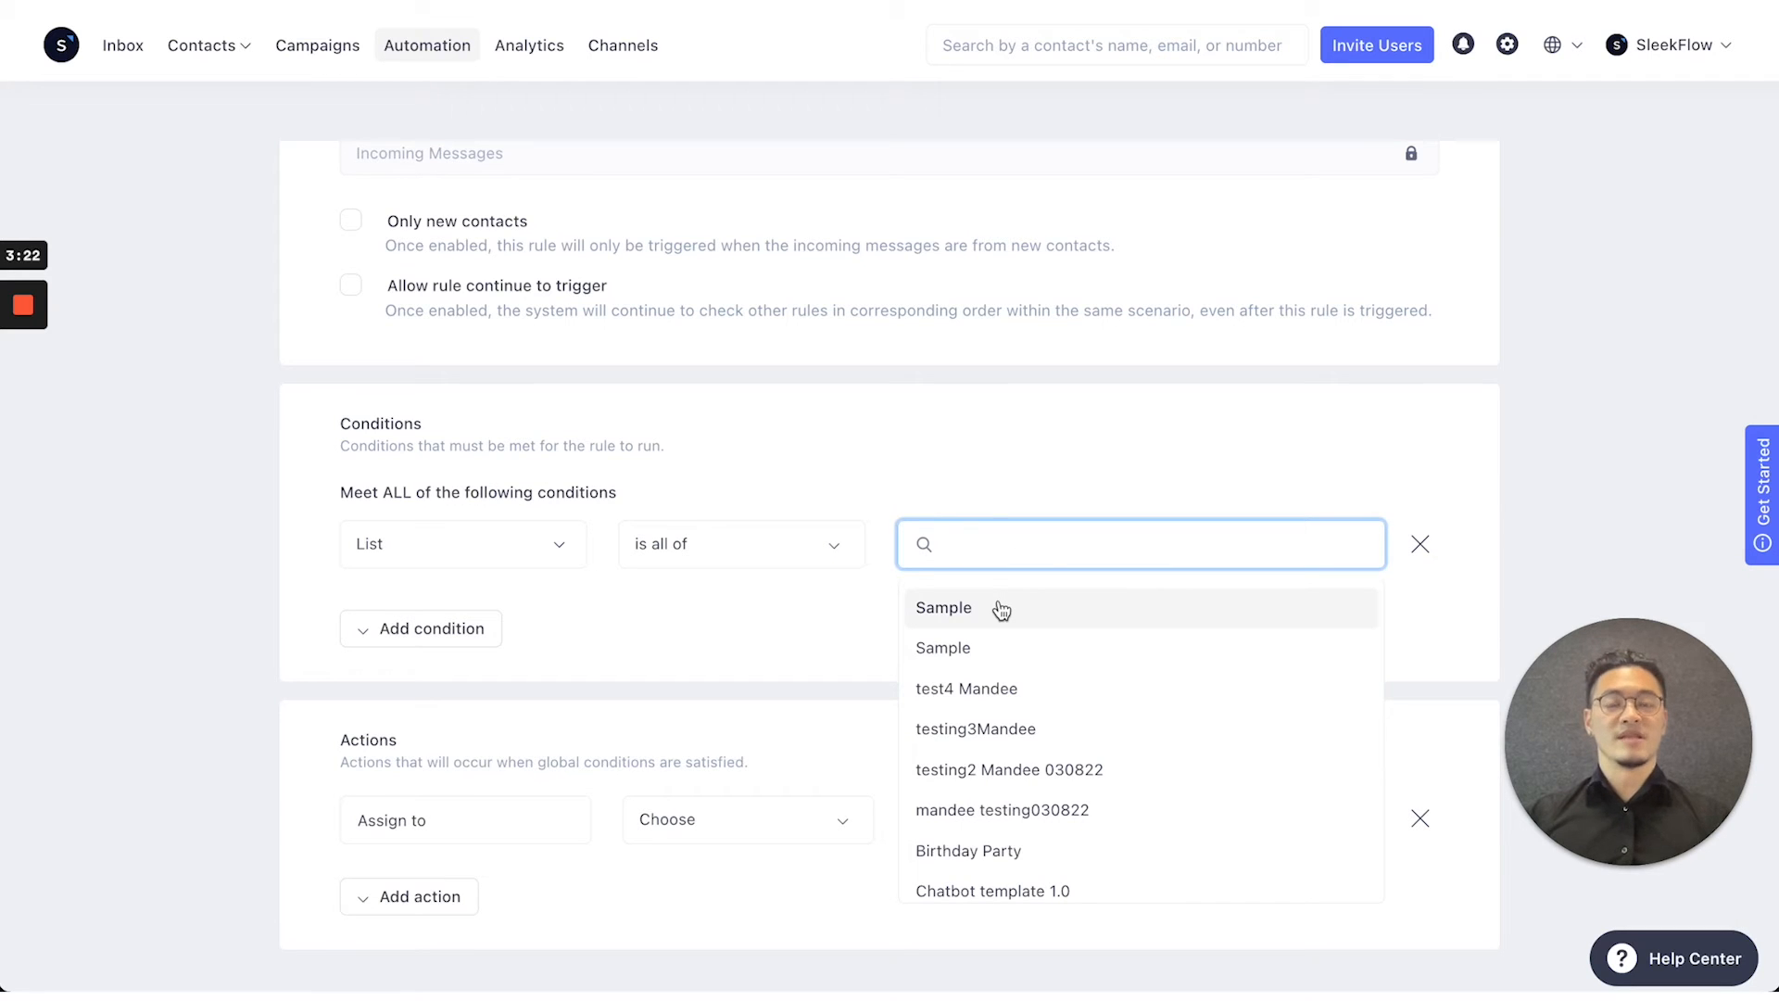
pyautogui.click(1140, 544)
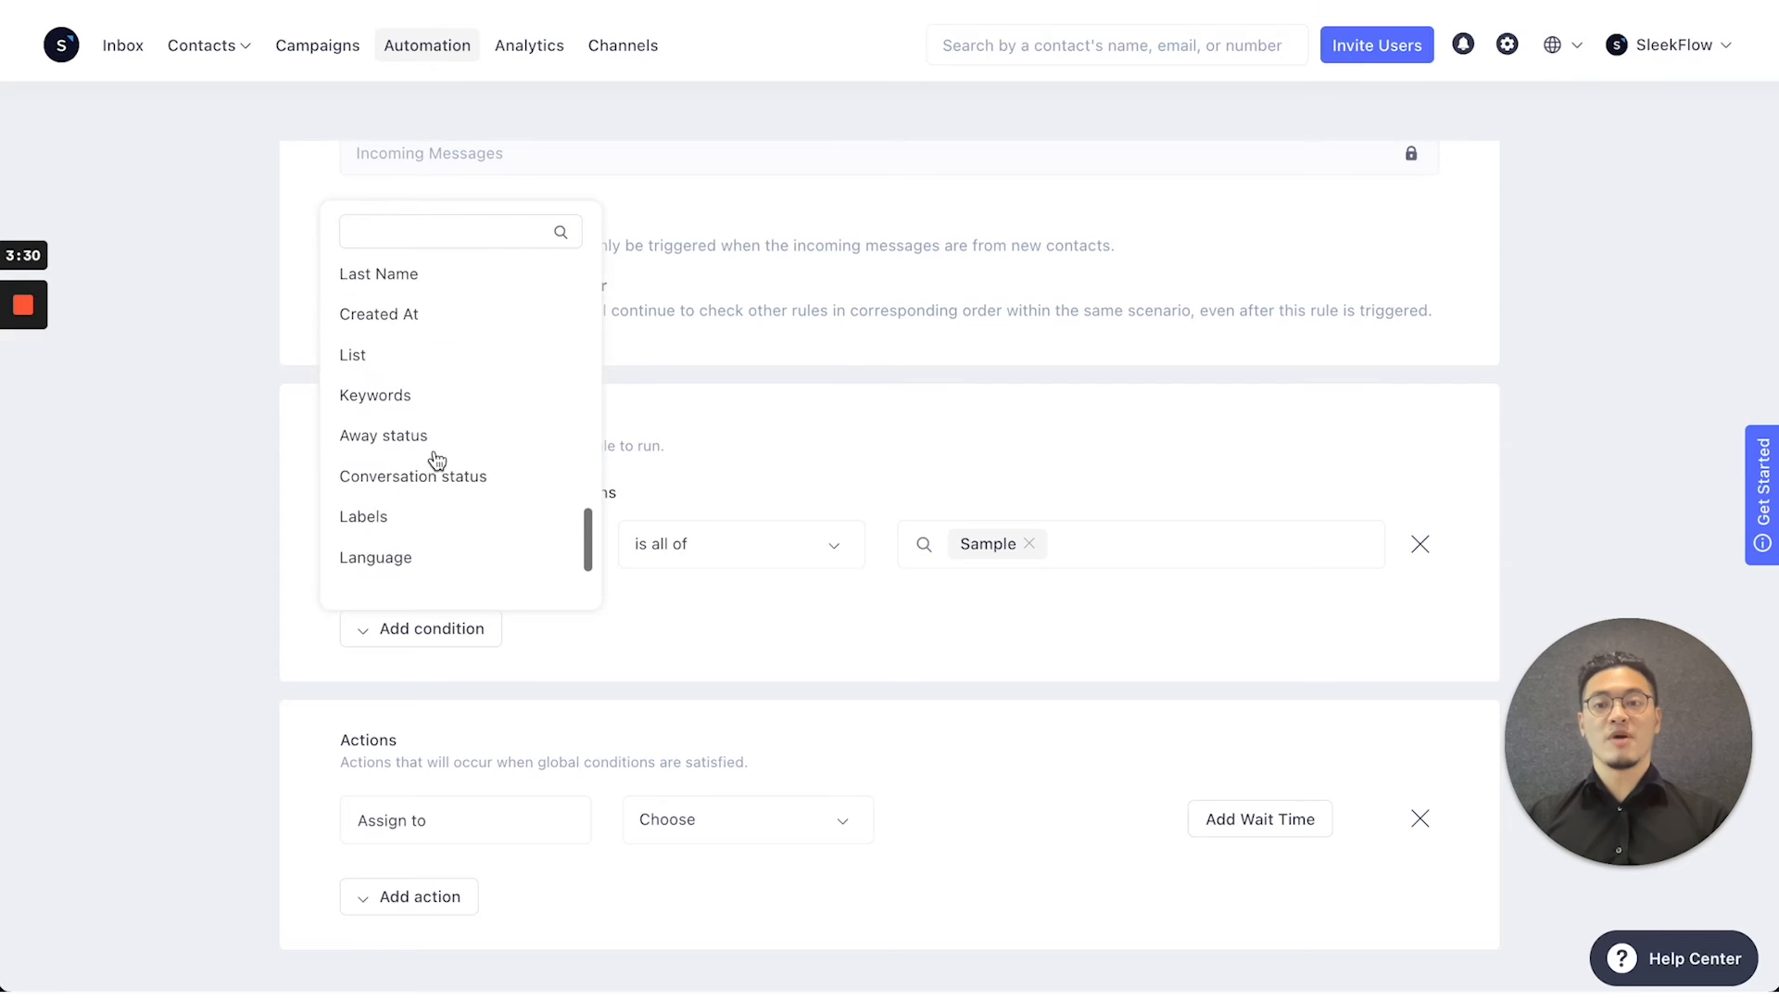
# Add a Keywords condition matching 1 and Inquiry, then add a Send Message action
pyautogui.click(375, 394)
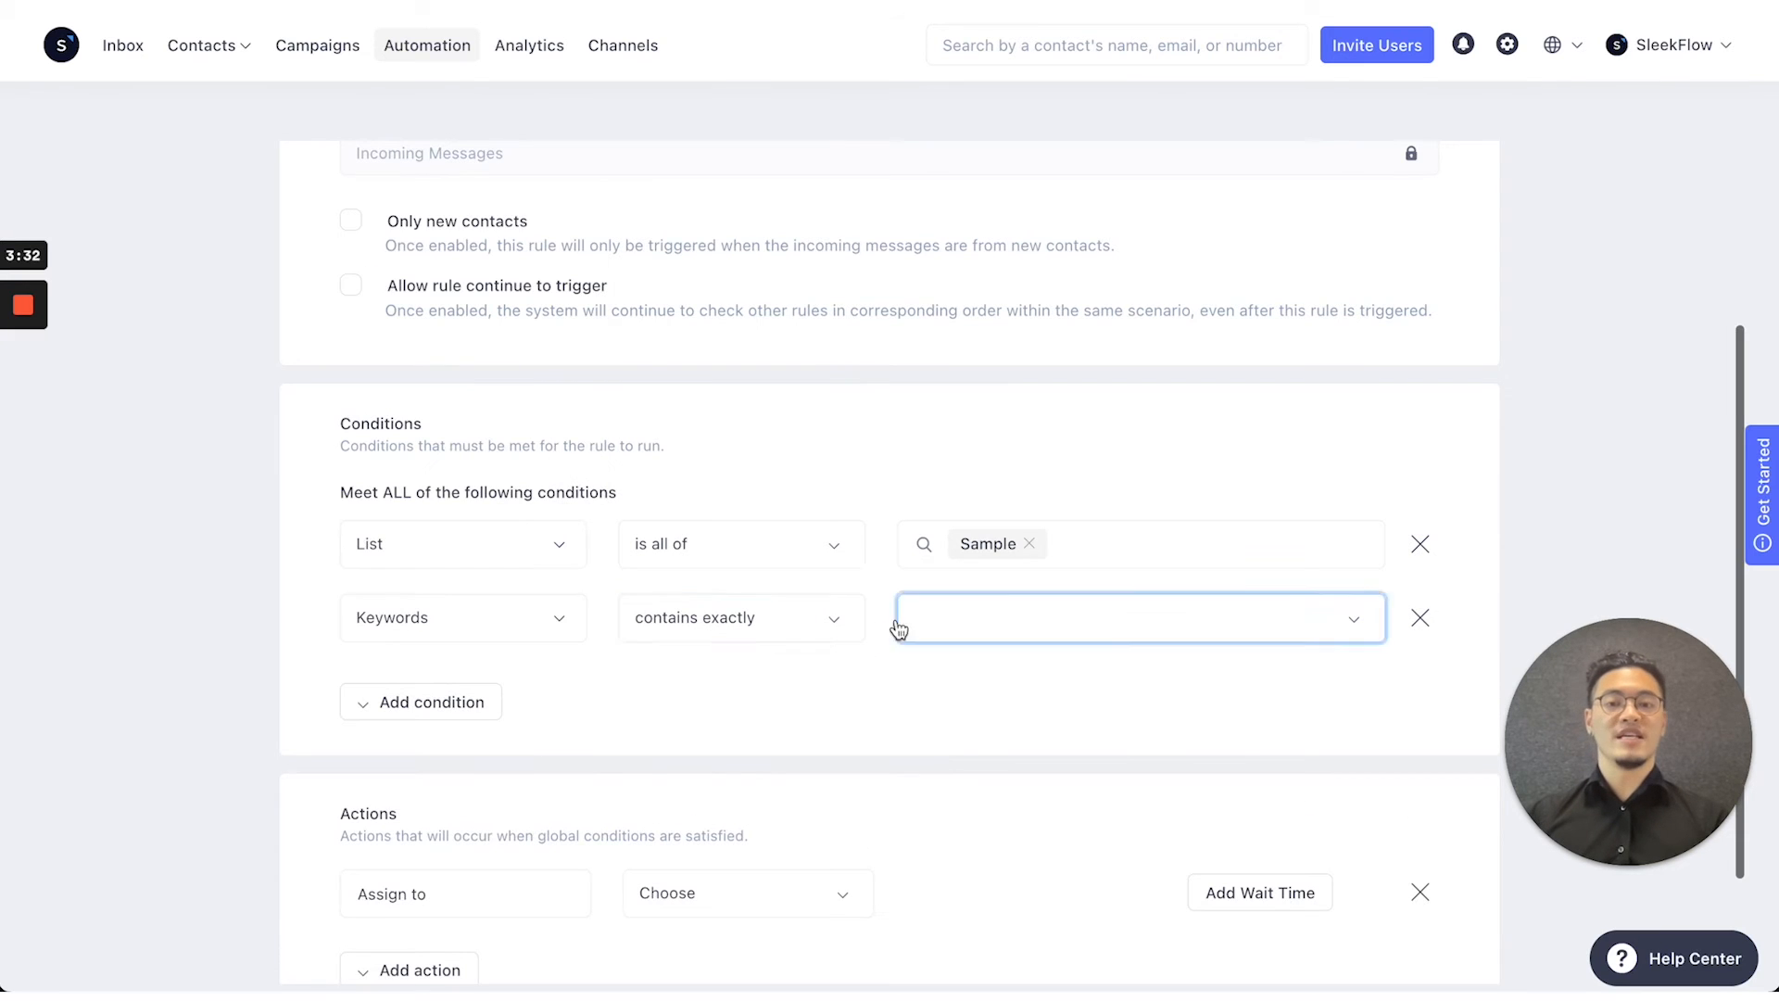
pyautogui.click(1134, 617)
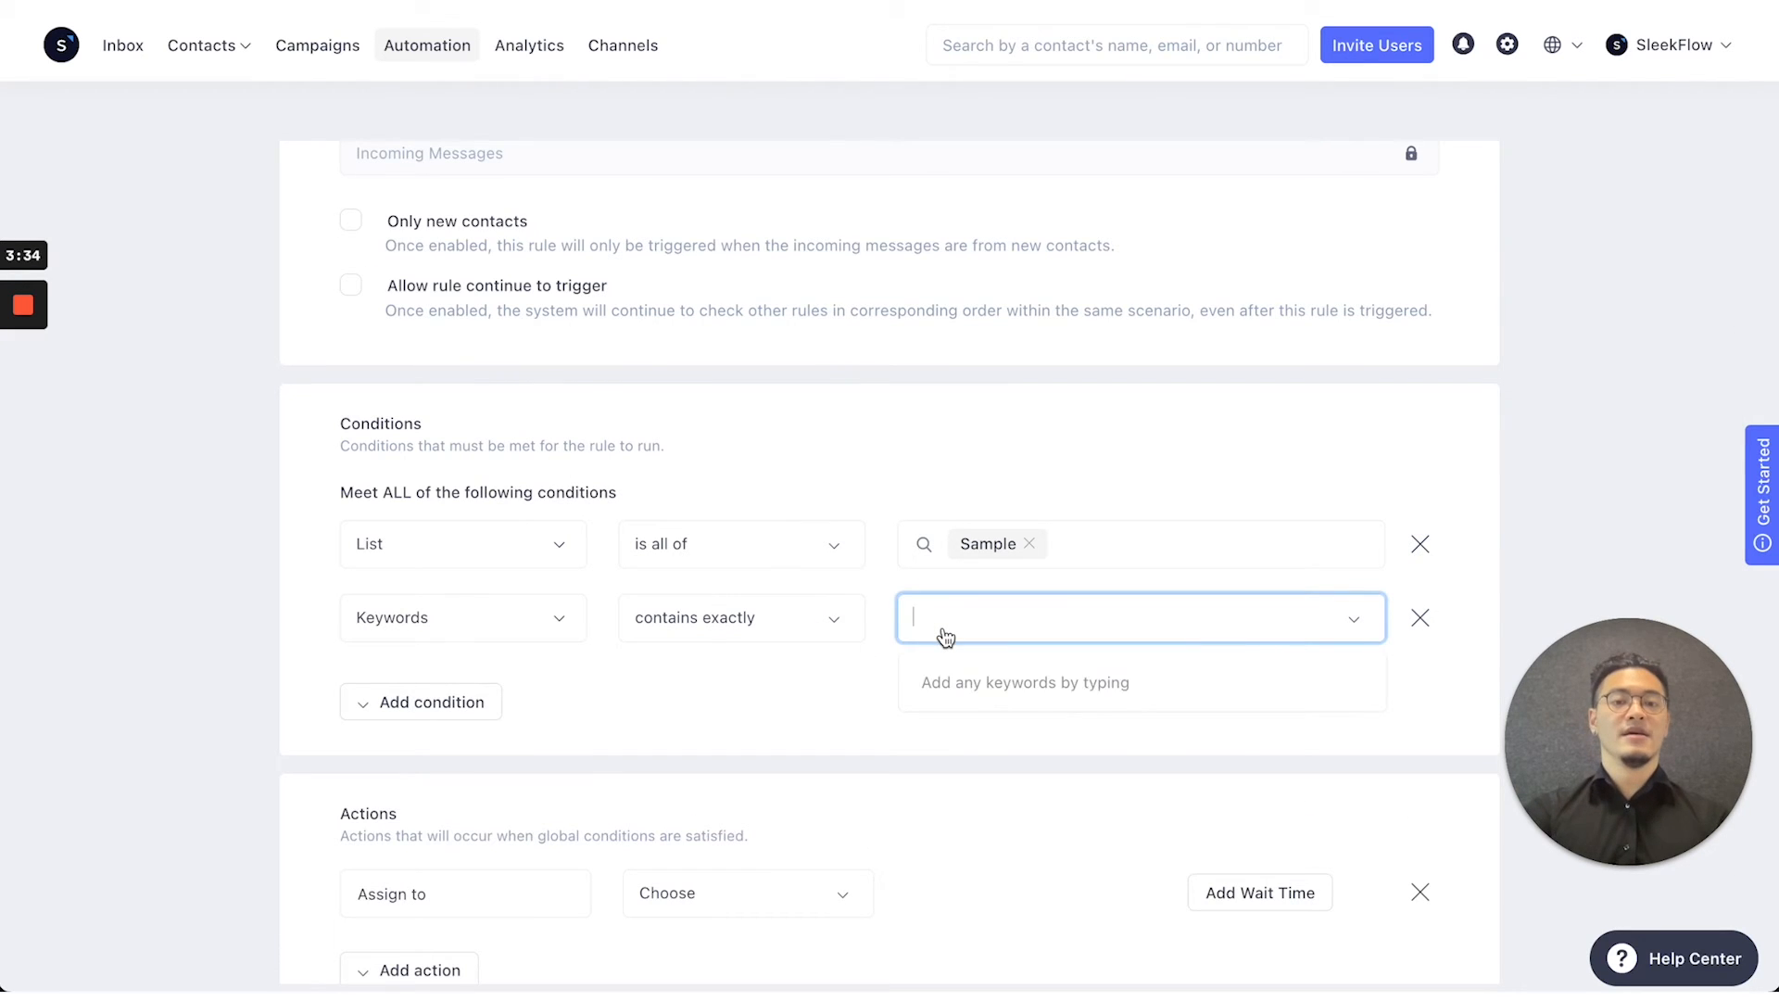
pyautogui.write('Inquiry')
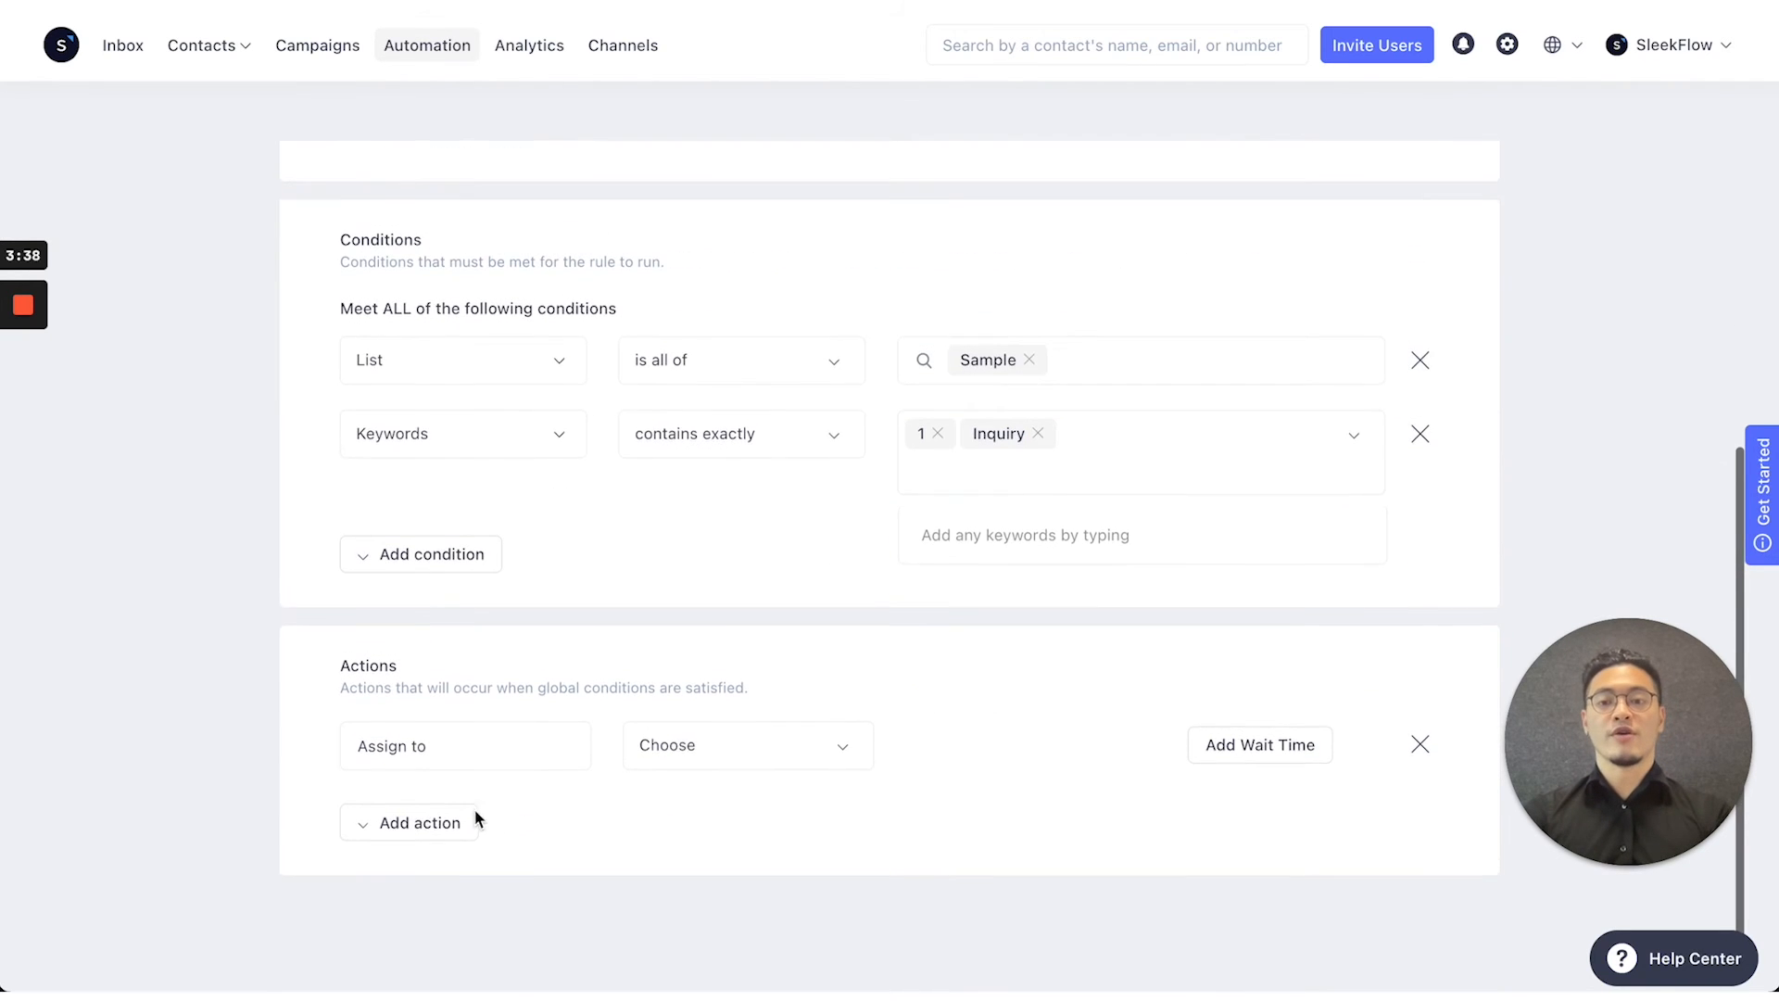
pyautogui.click(421, 823)
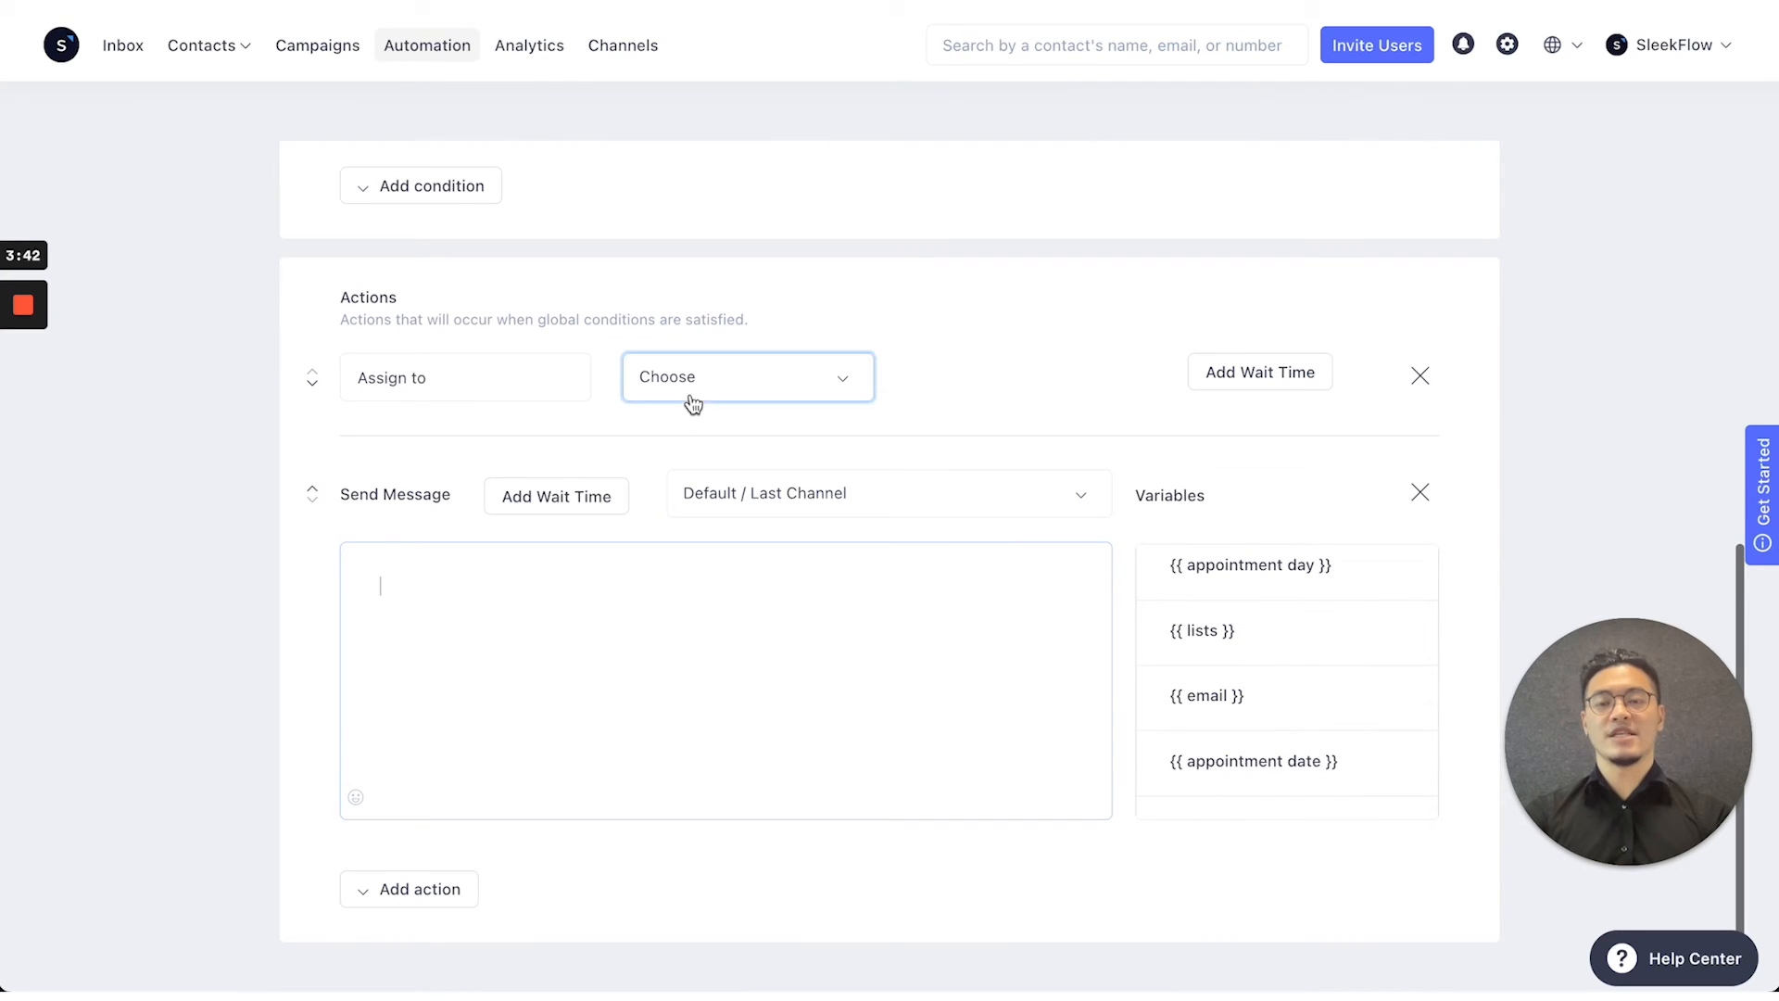
pyautogui.moveTo(740, 398)
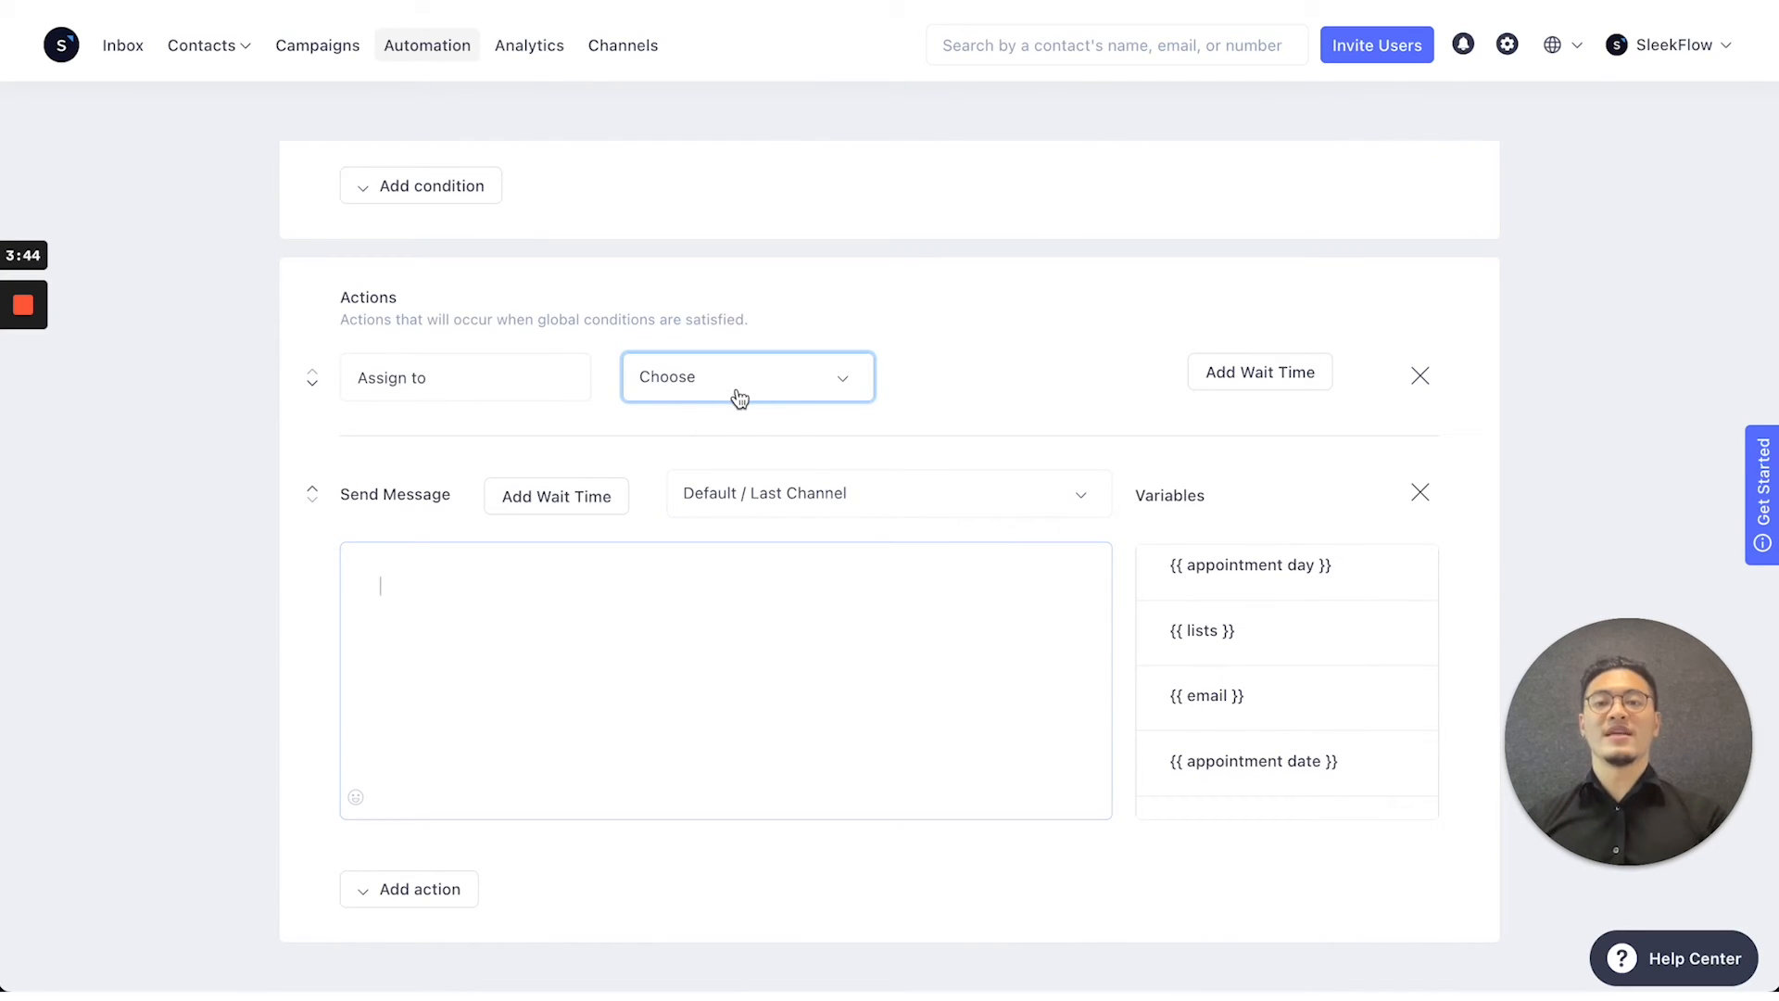
pyautogui.click(747, 376)
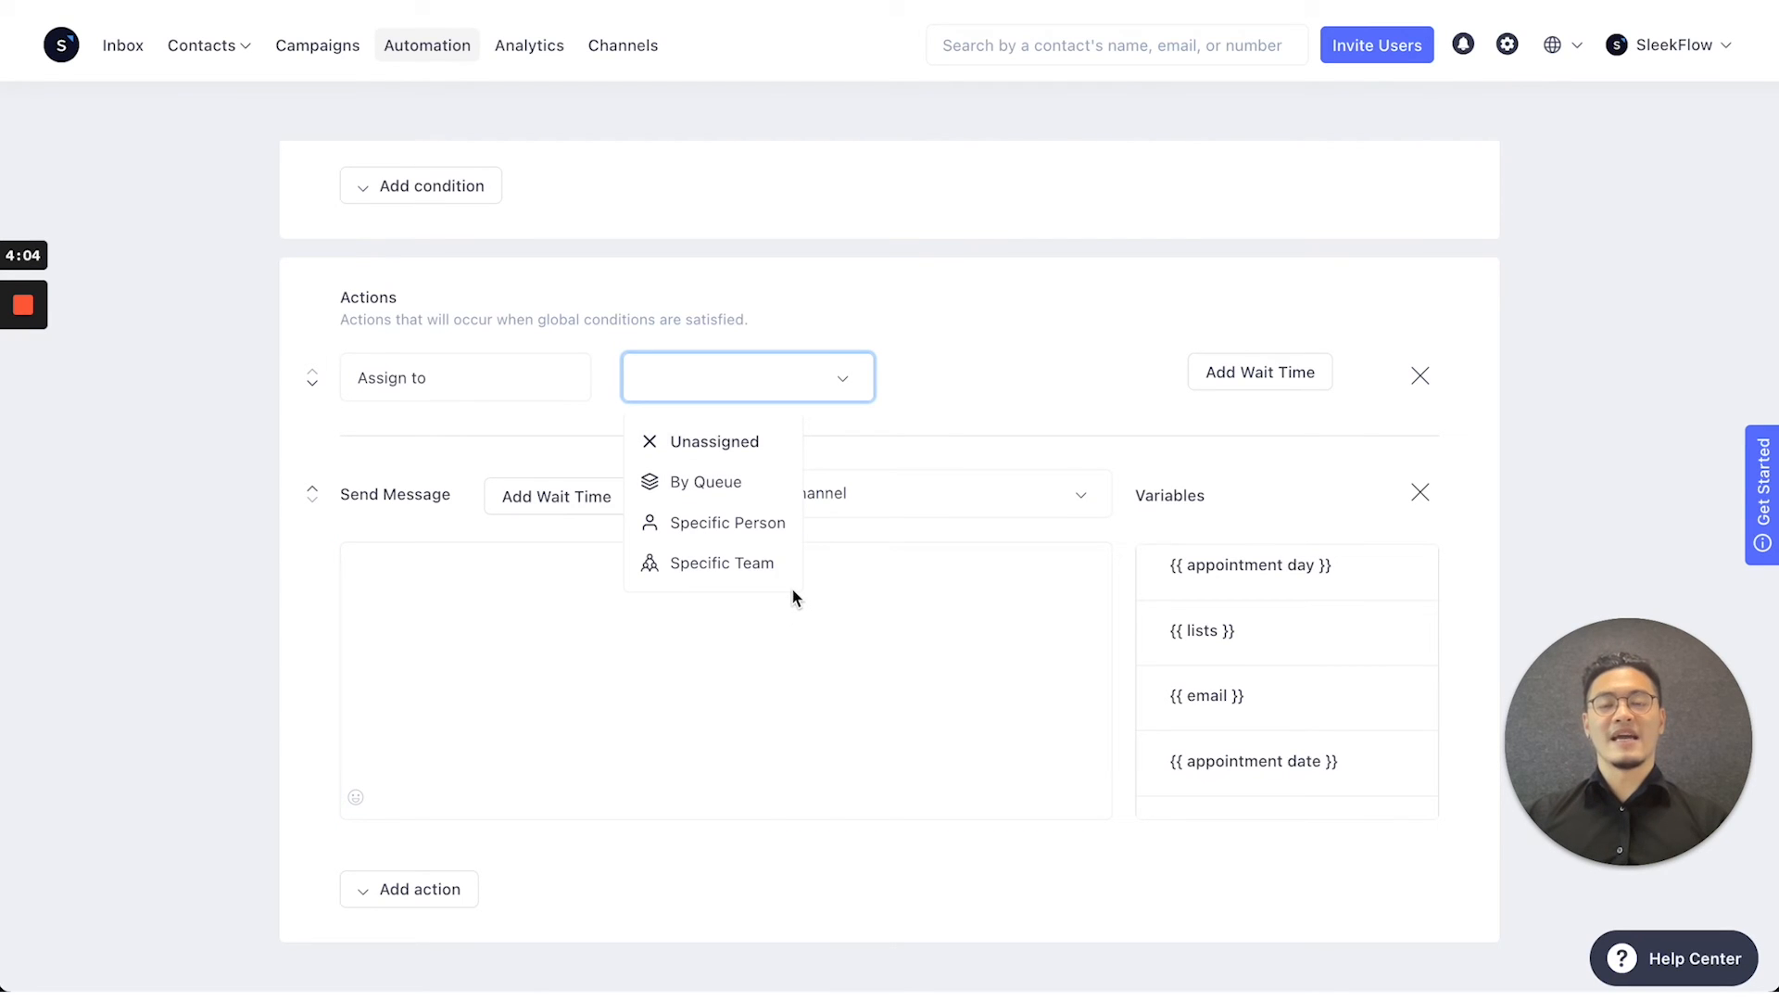
pyautogui.click(729, 522)
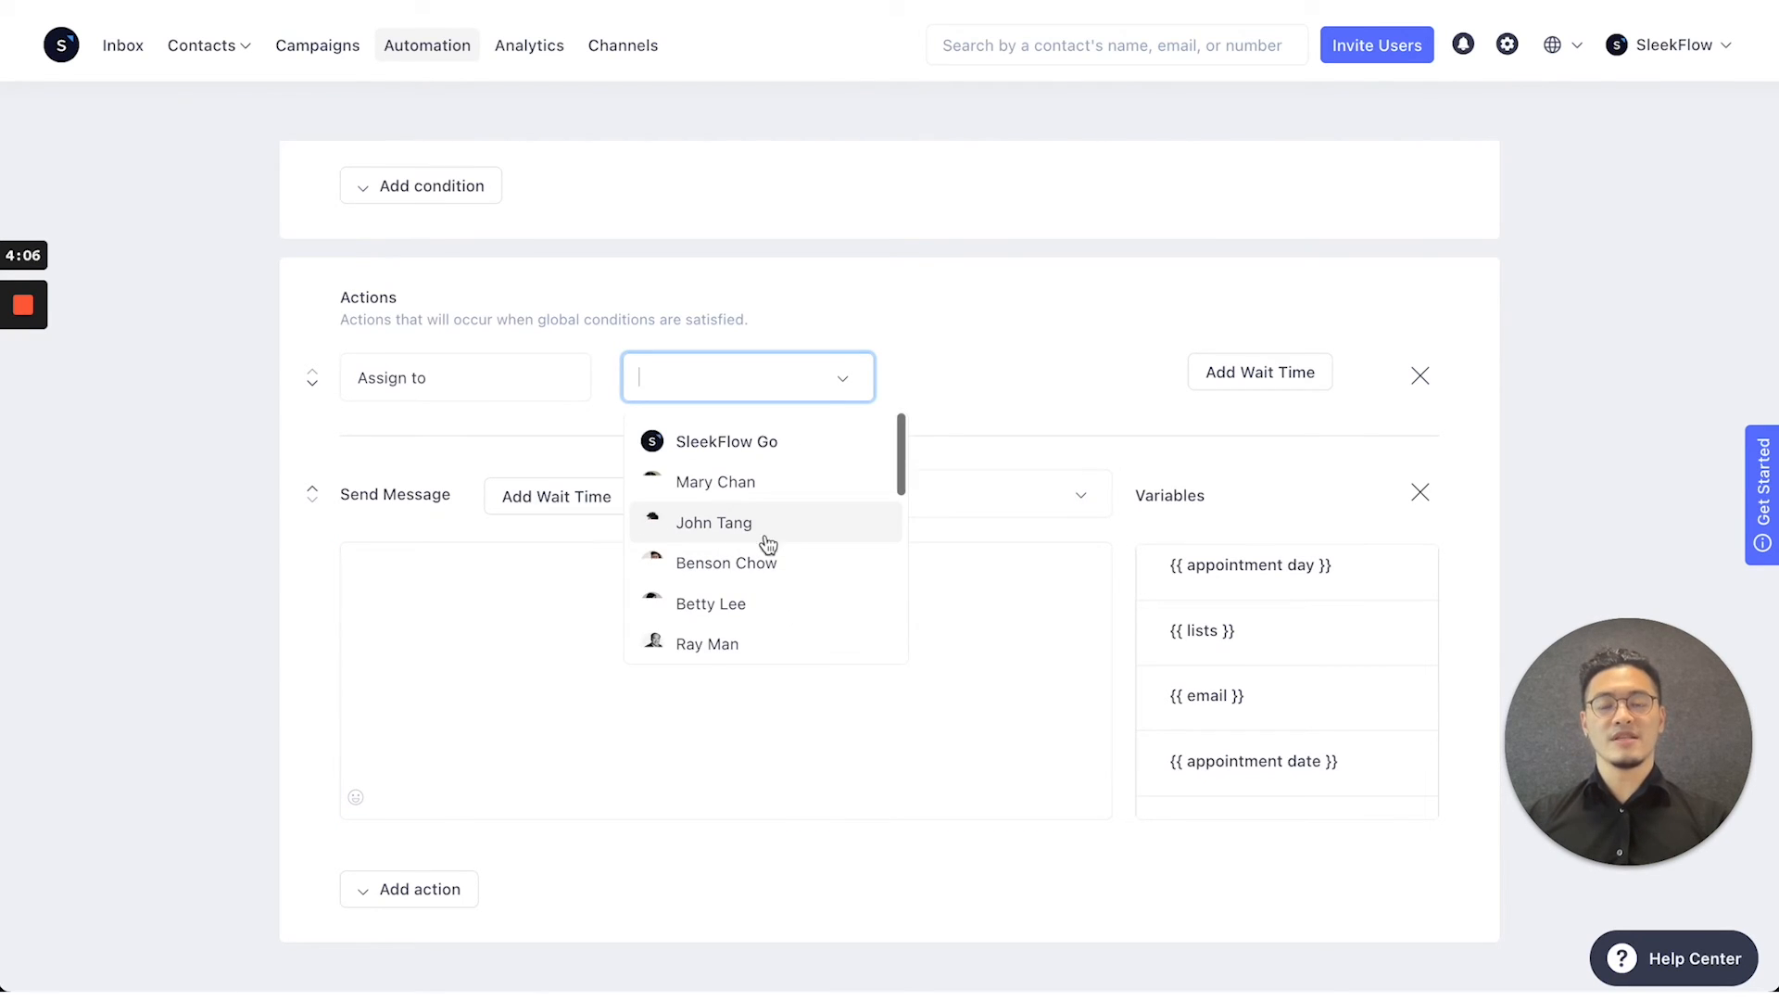
pyautogui.click(715, 482)
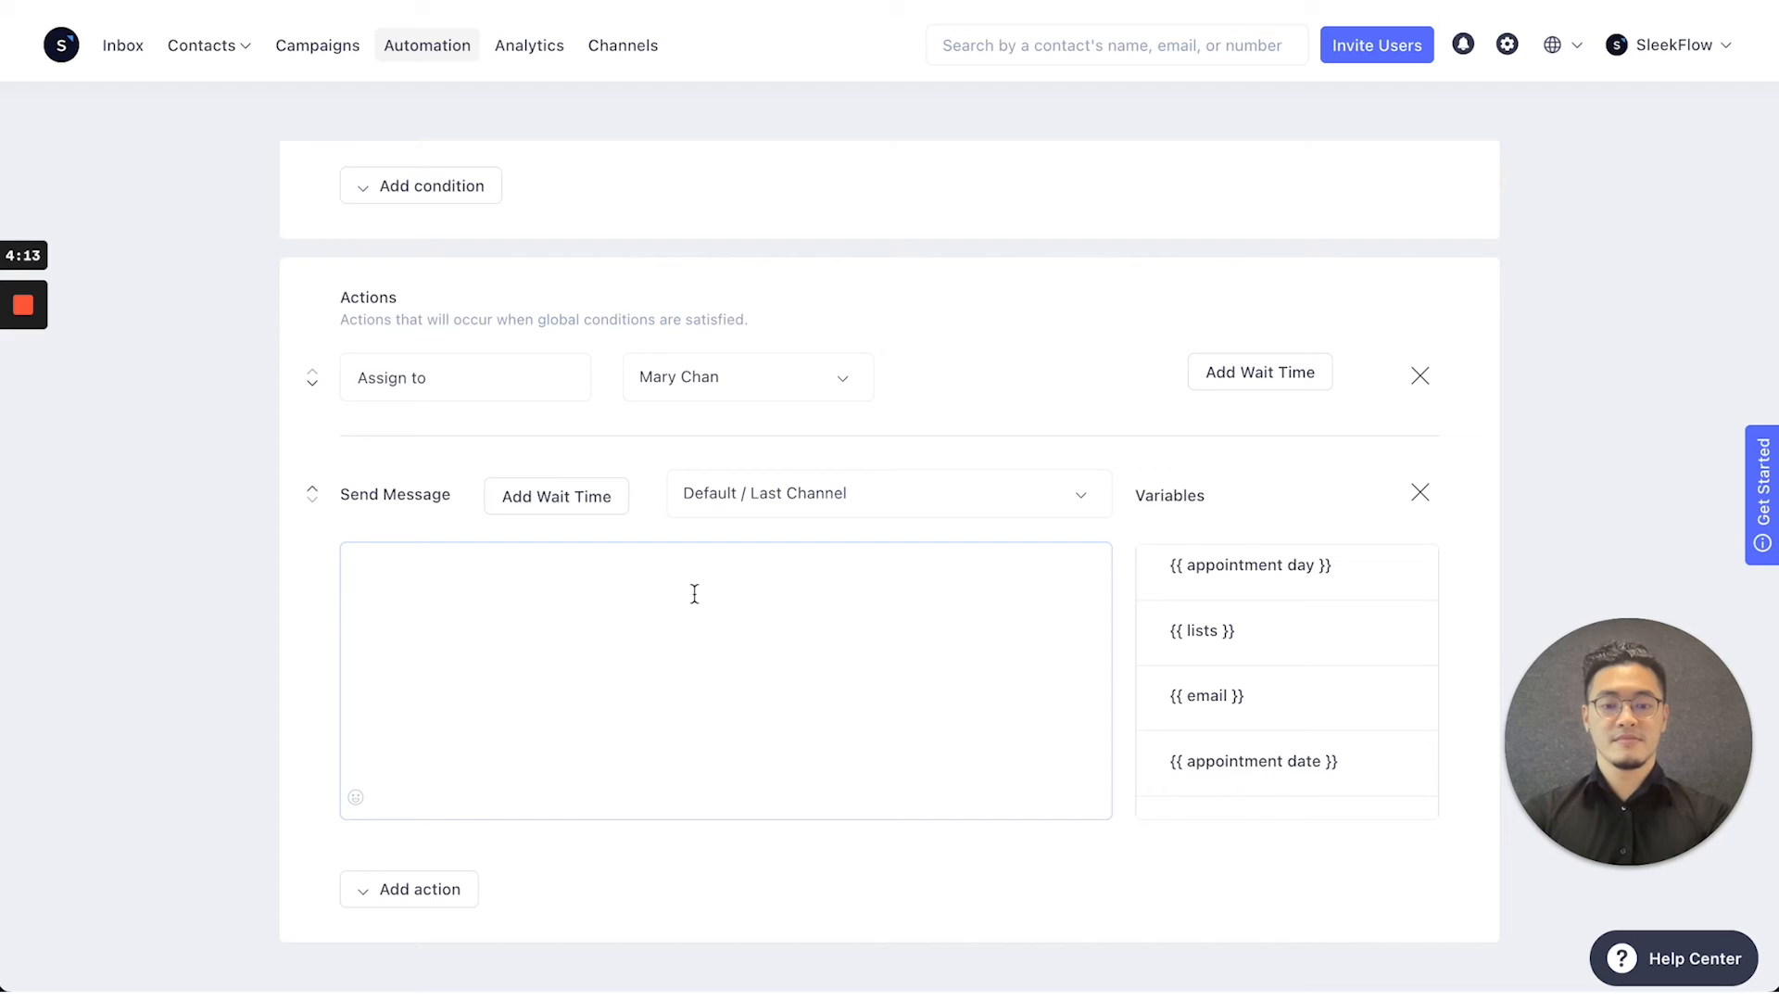
# Write the reply 'Thanks for selecting Inquiry ... {{contactowner}} will get back to you soon'
pyautogui.write('Thanks for')
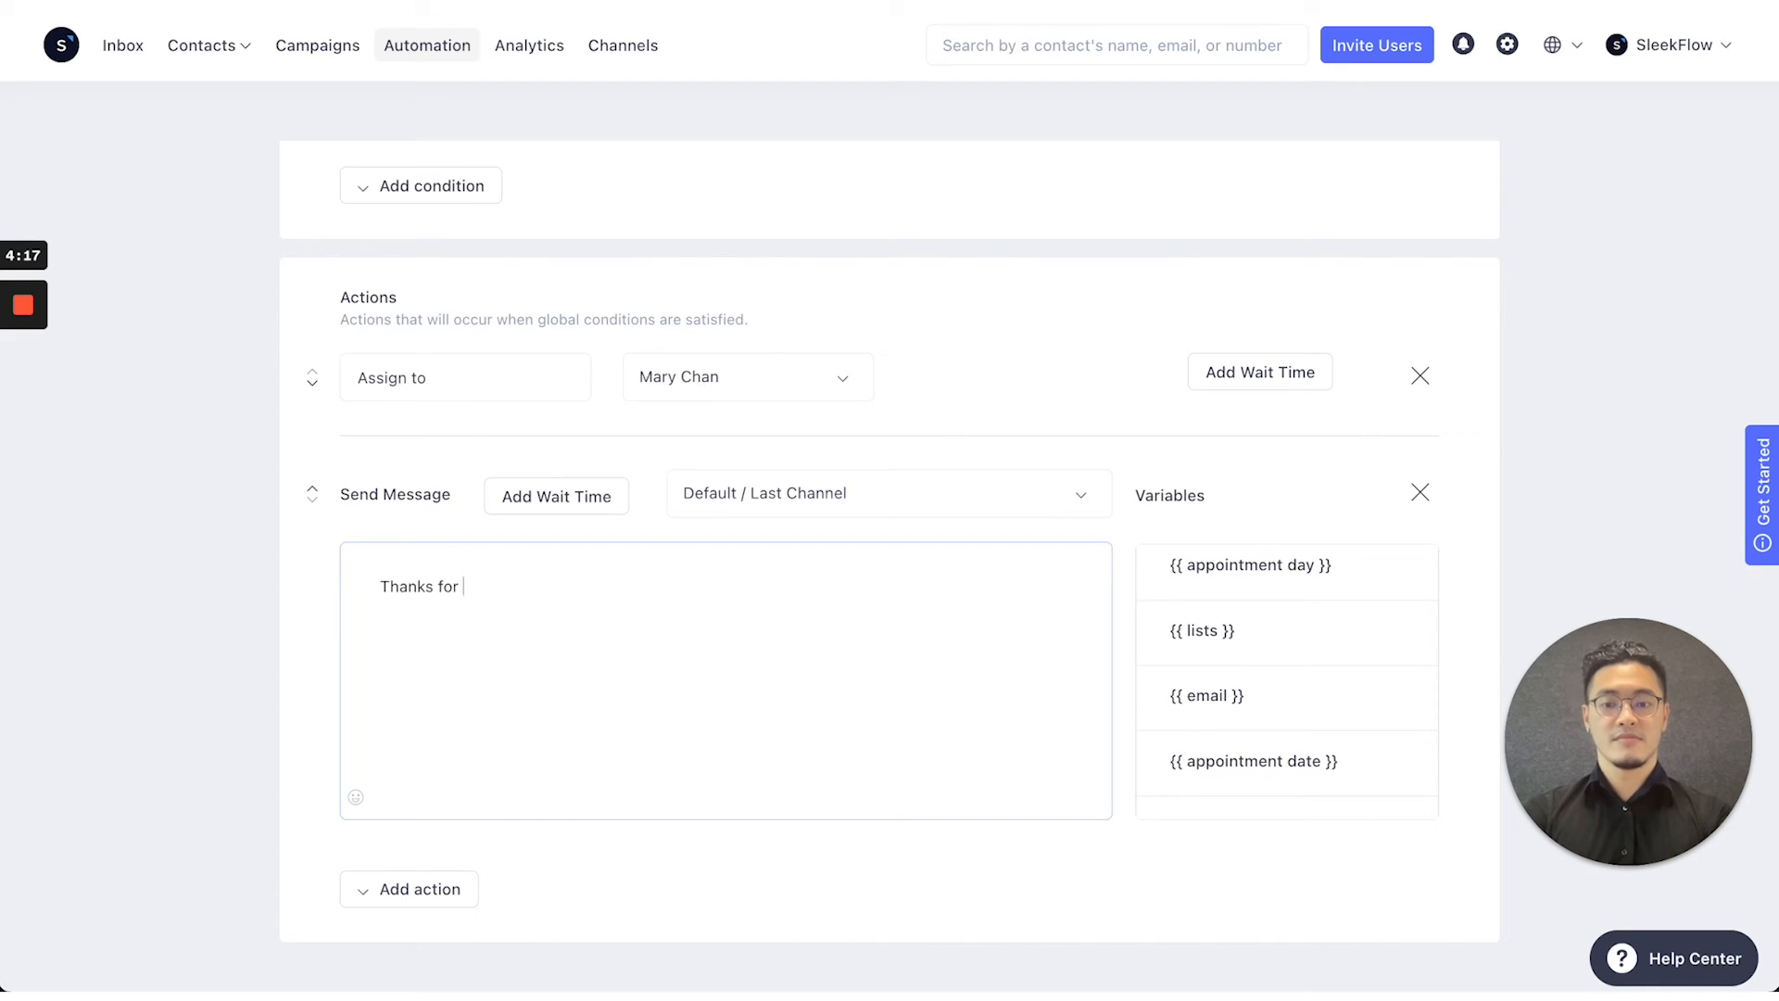
pyautogui.write('selecting Inquiry')
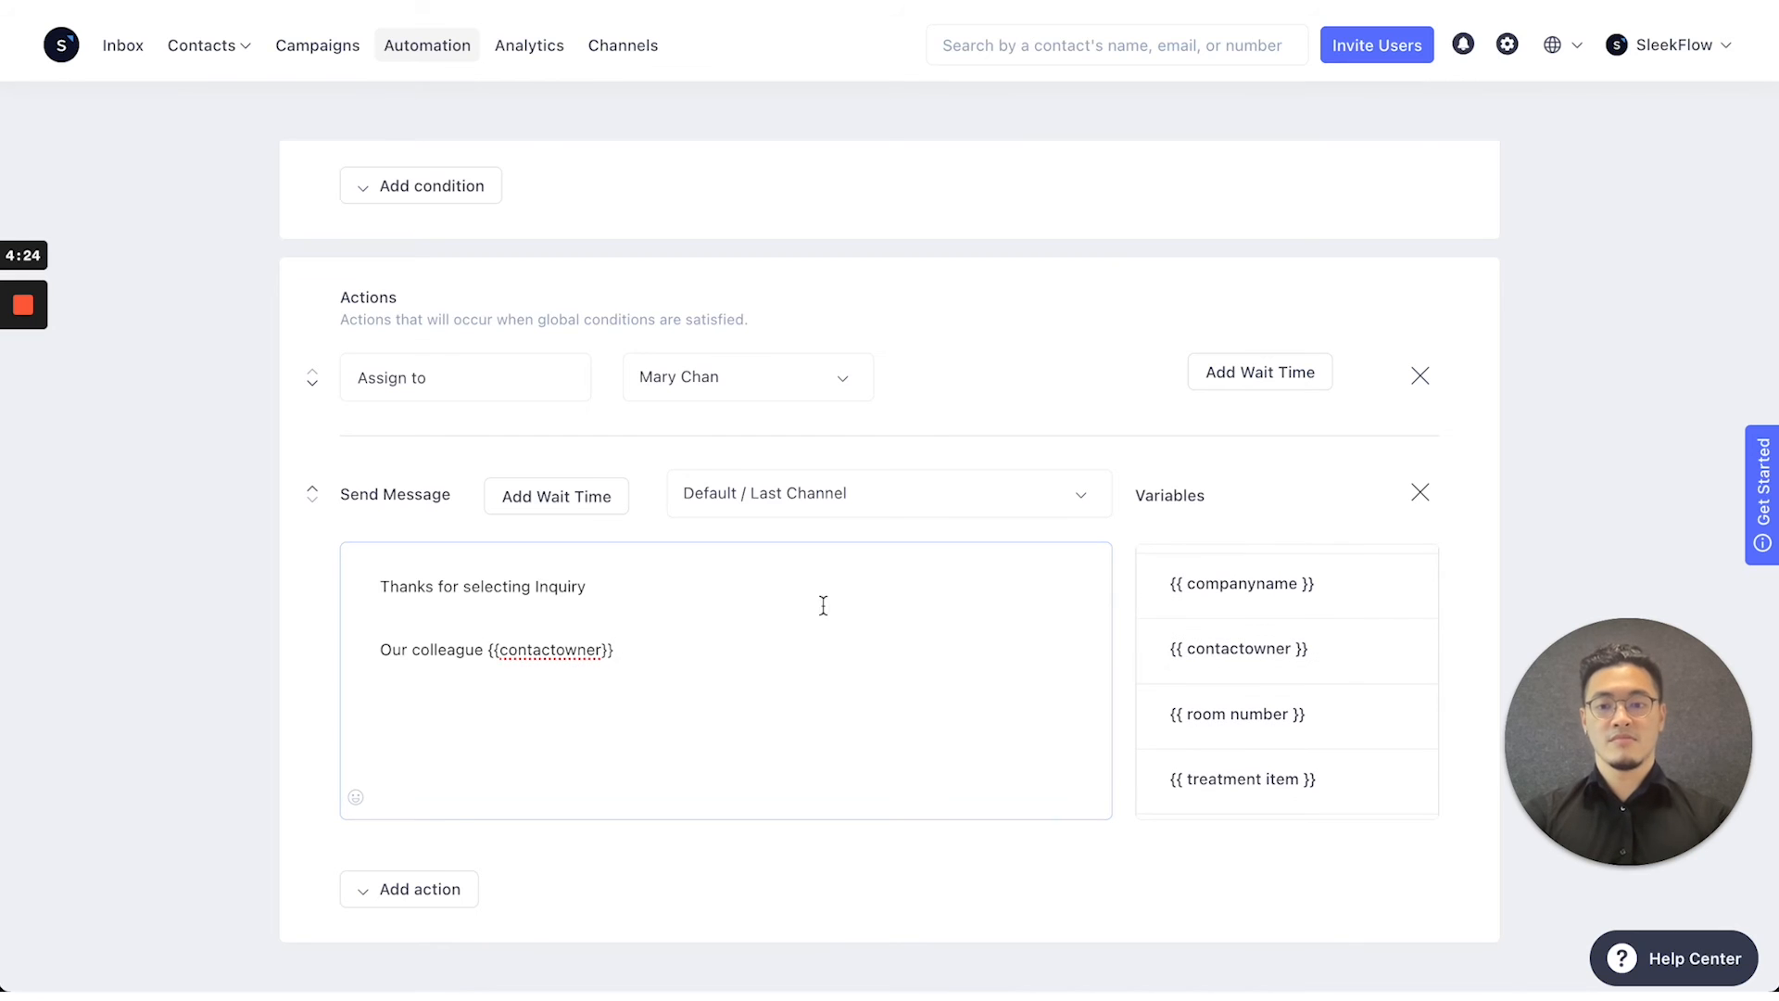
pyautogui.write('will get back to you s')
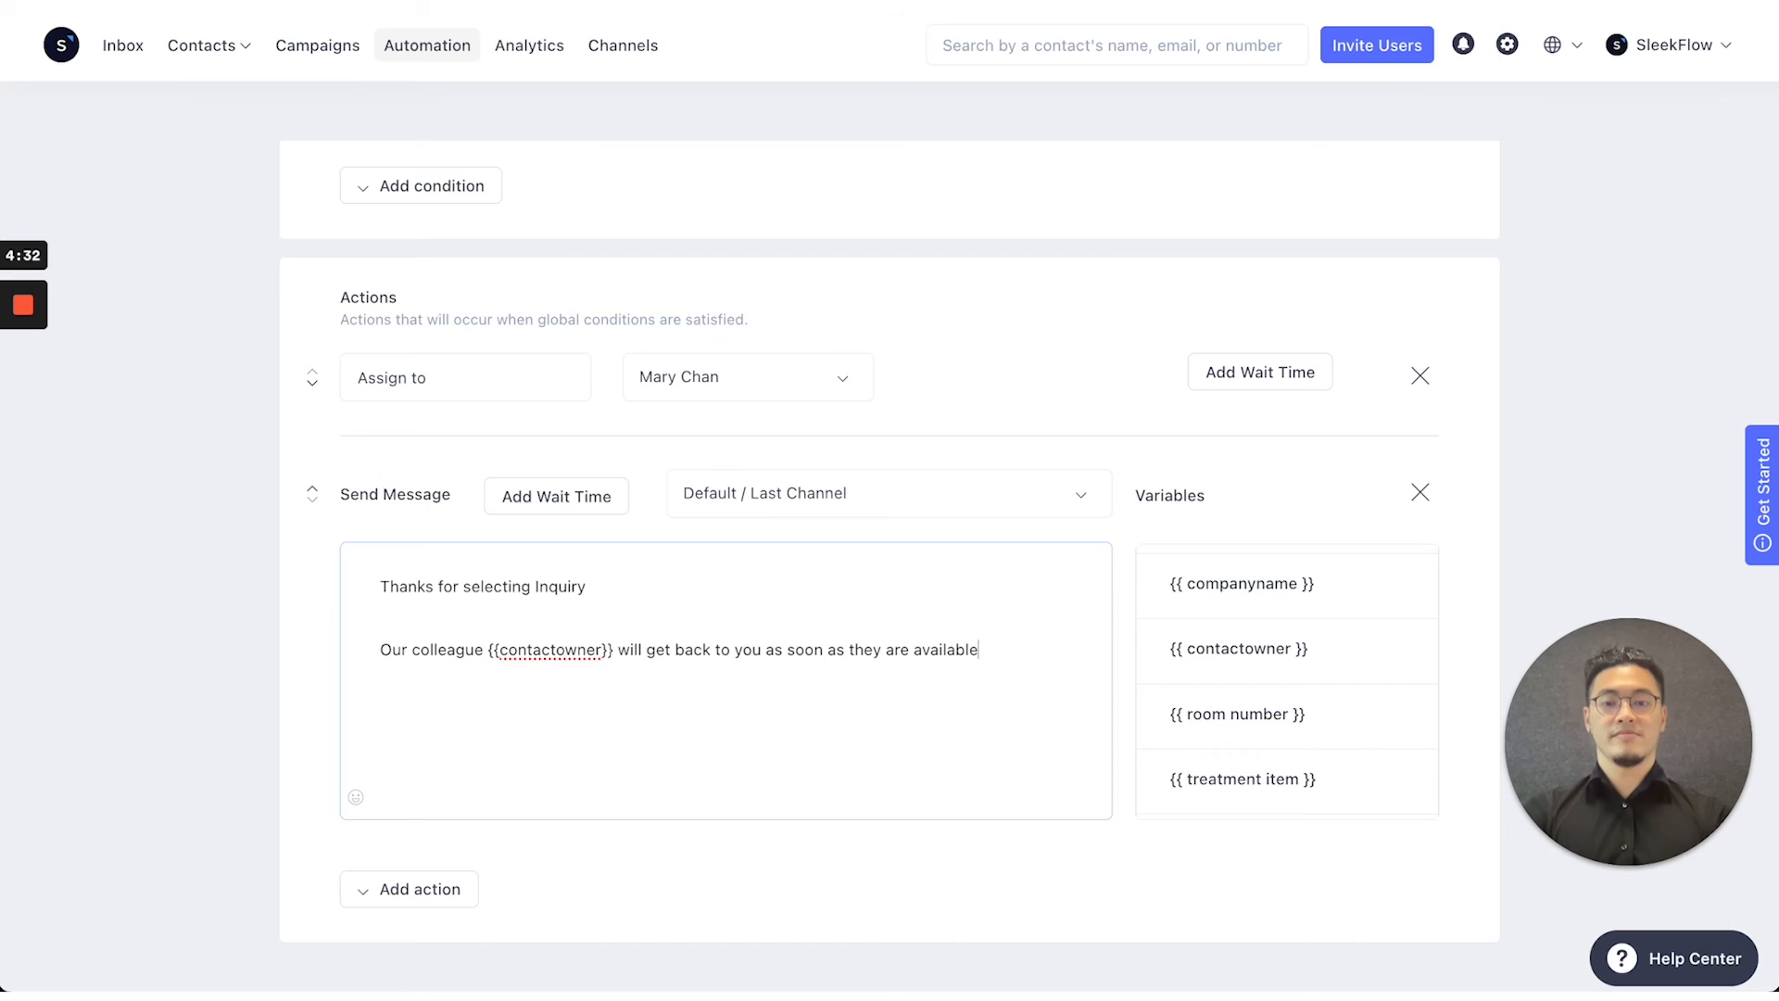
pyautogui.scroll(-3)
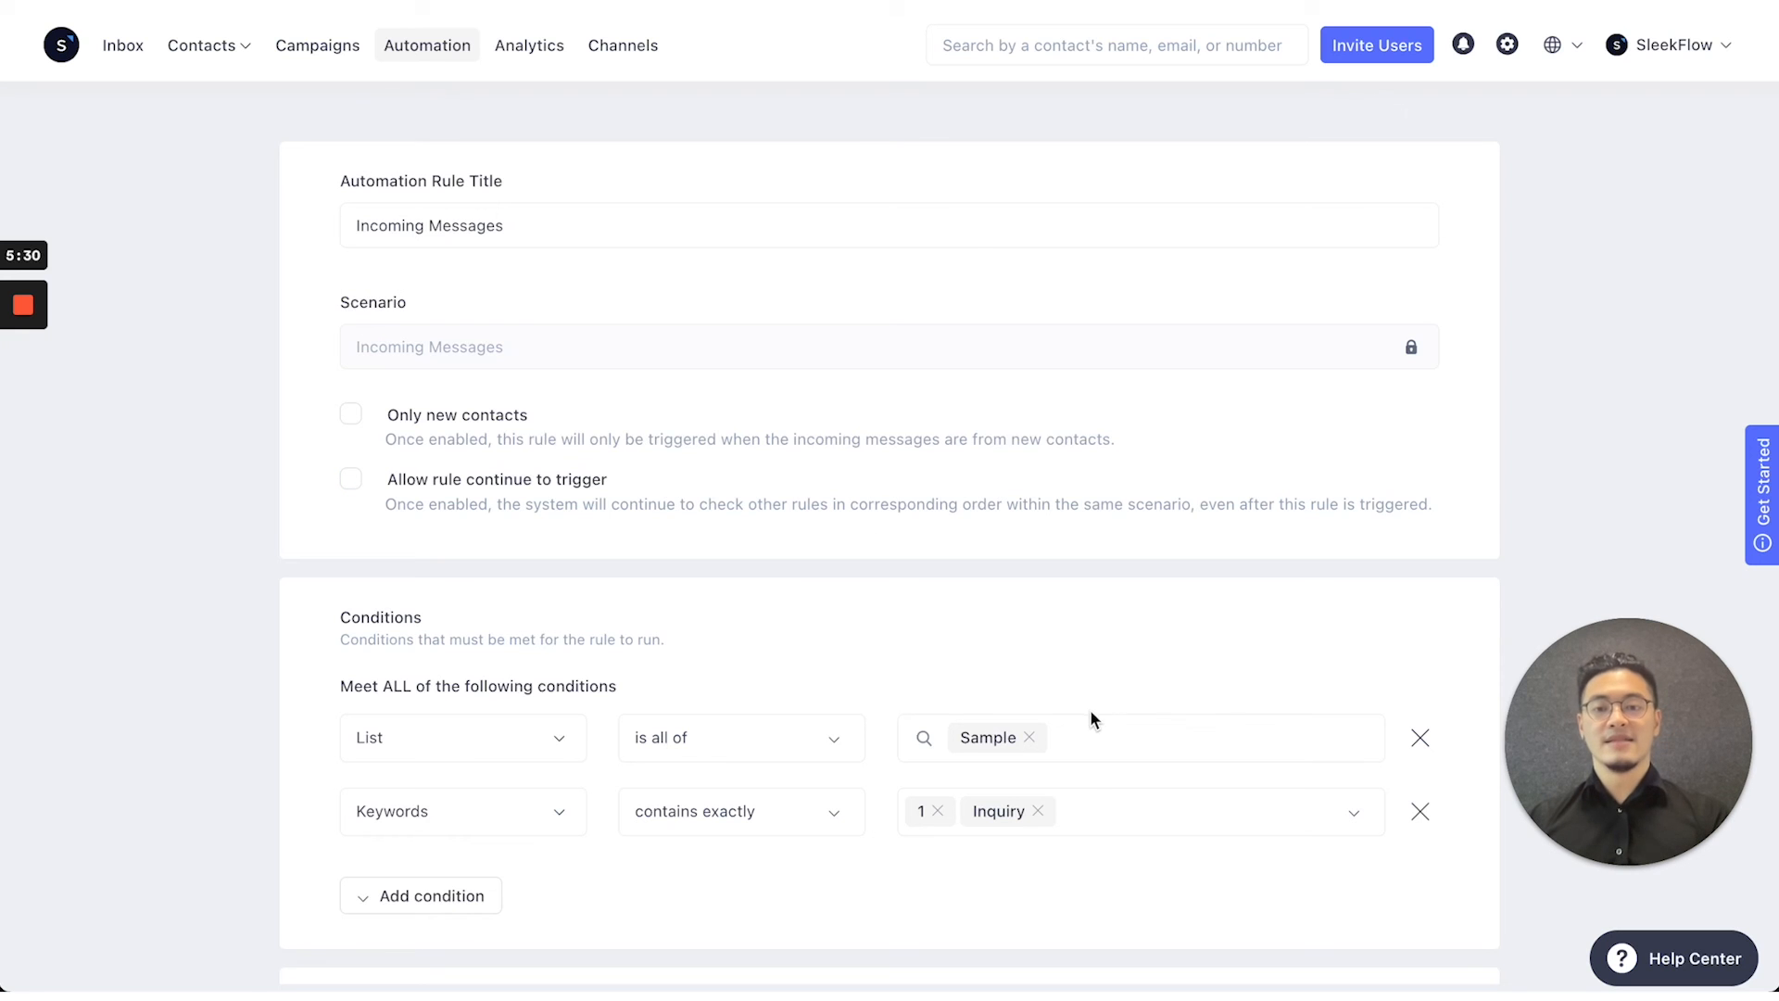
pyautogui.scroll(-3)
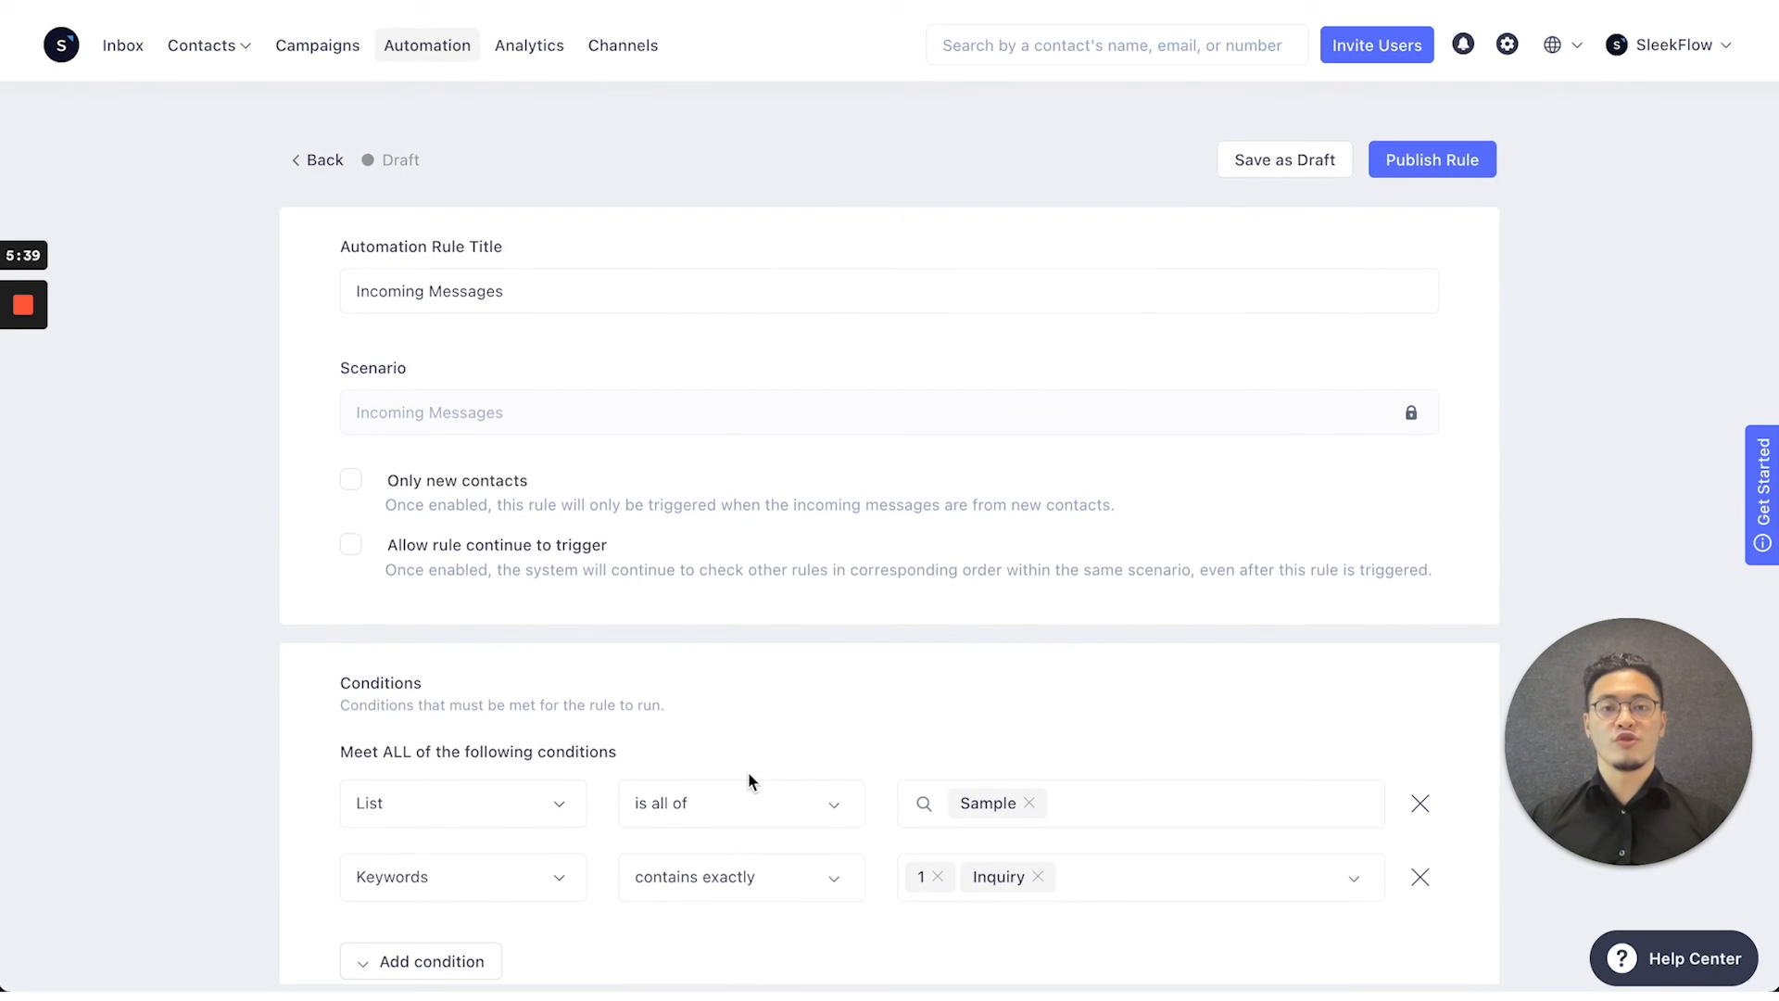
pyautogui.moveTo(969, 266)
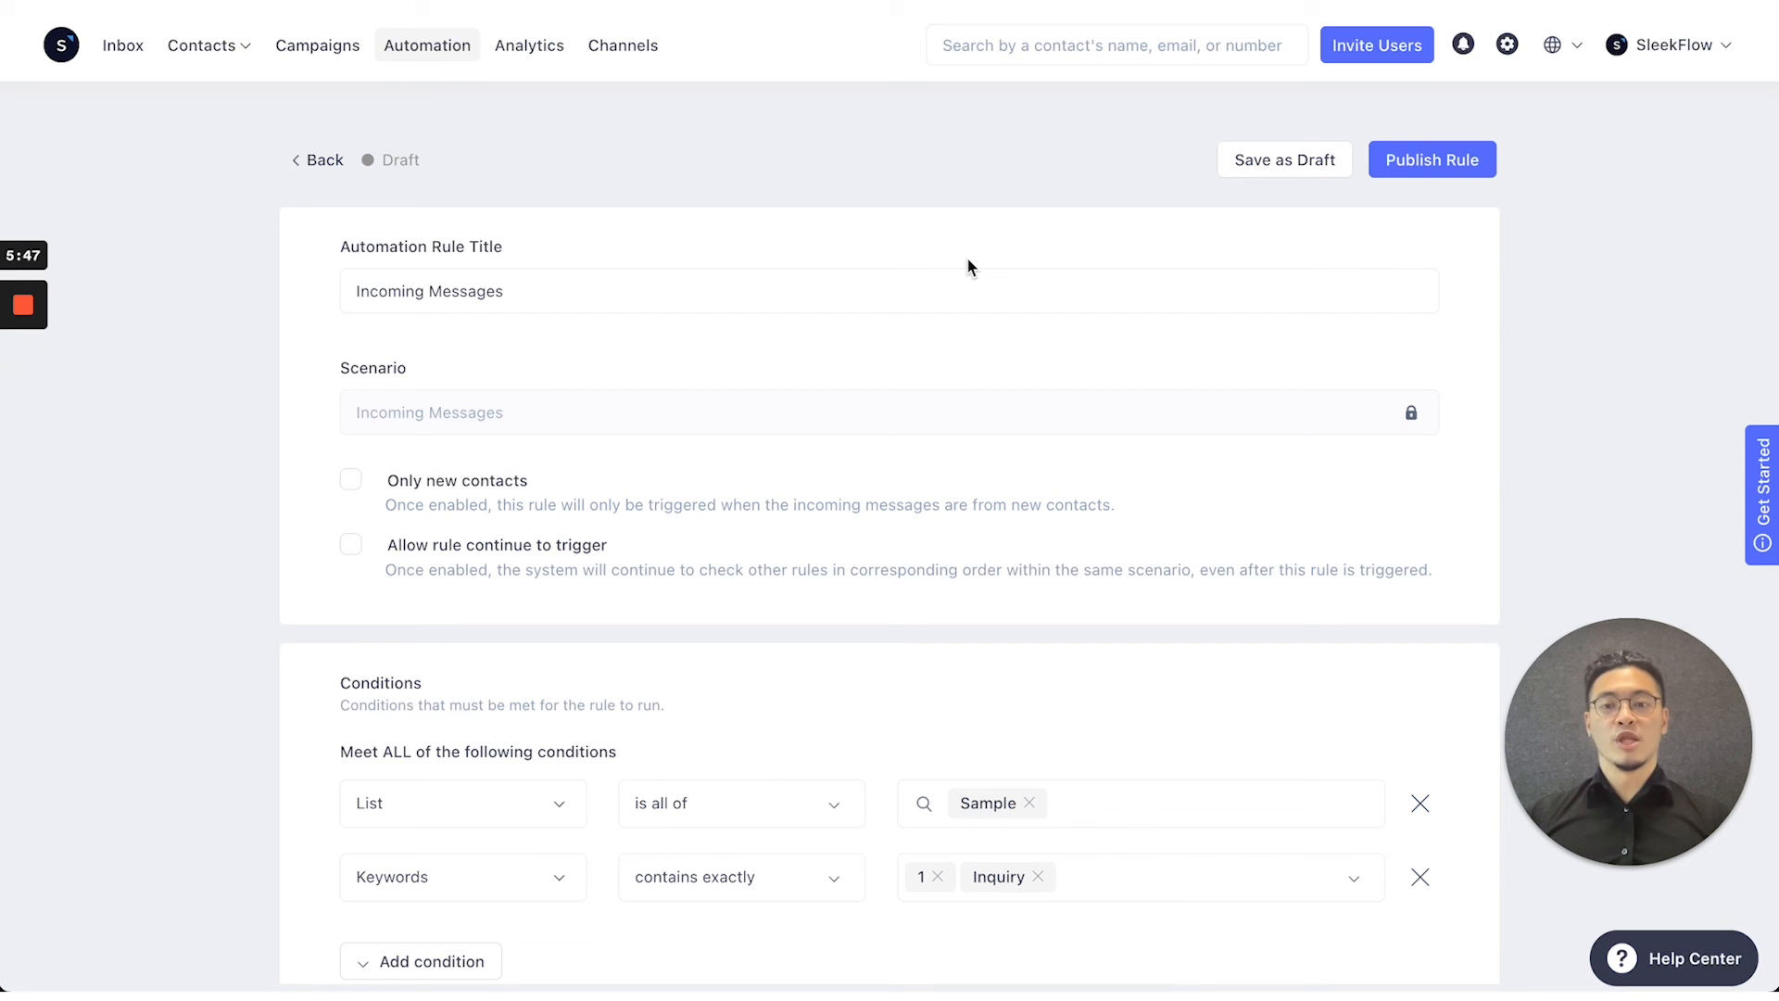
pyautogui.moveTo(591, 510)
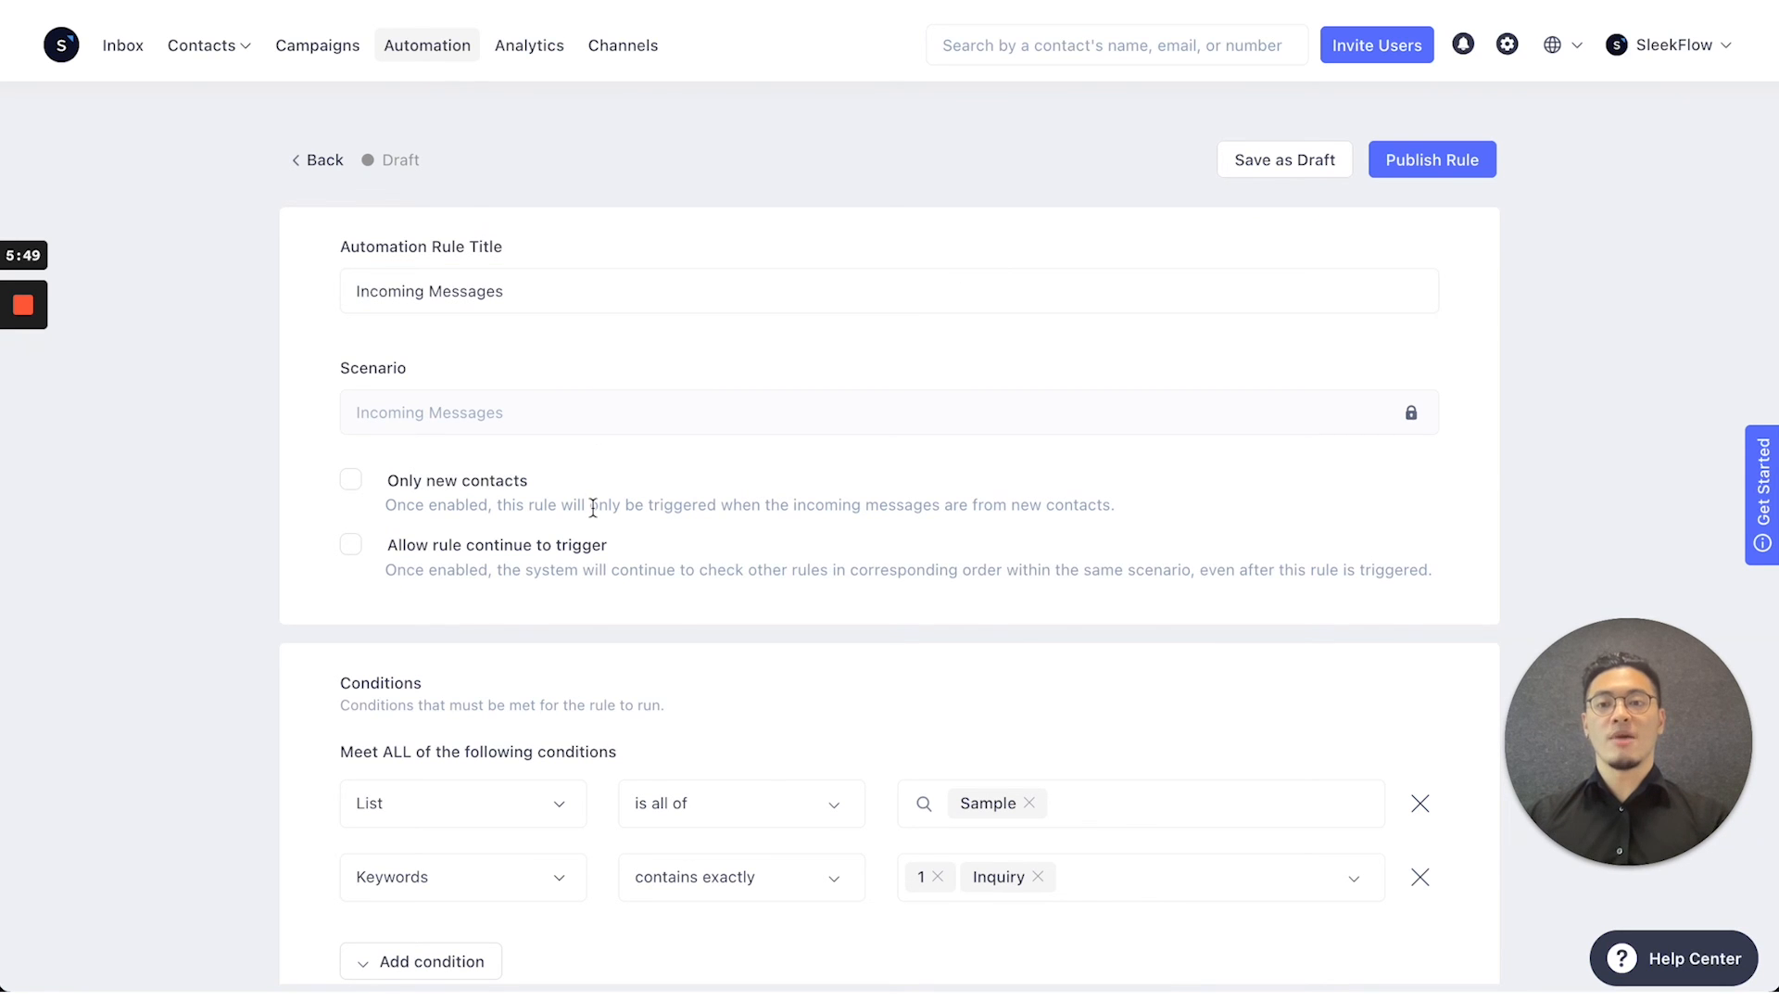